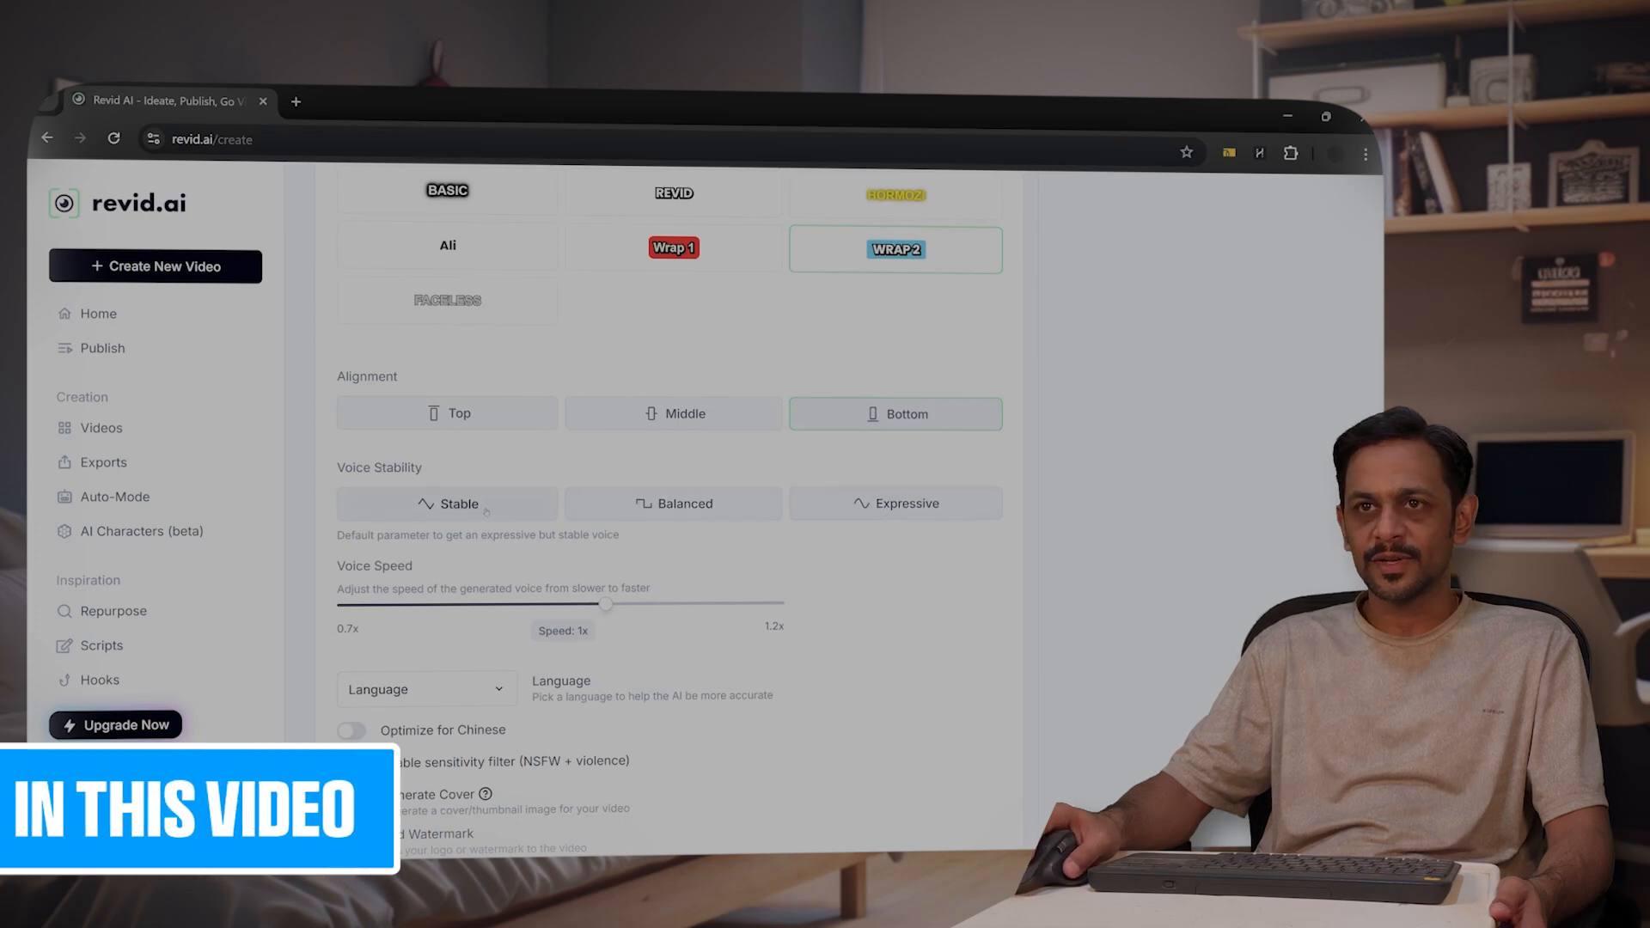
# Step: Open the revid.ai homepage showing its 'Create videos now' starting point
pyautogui.scroll(-3)
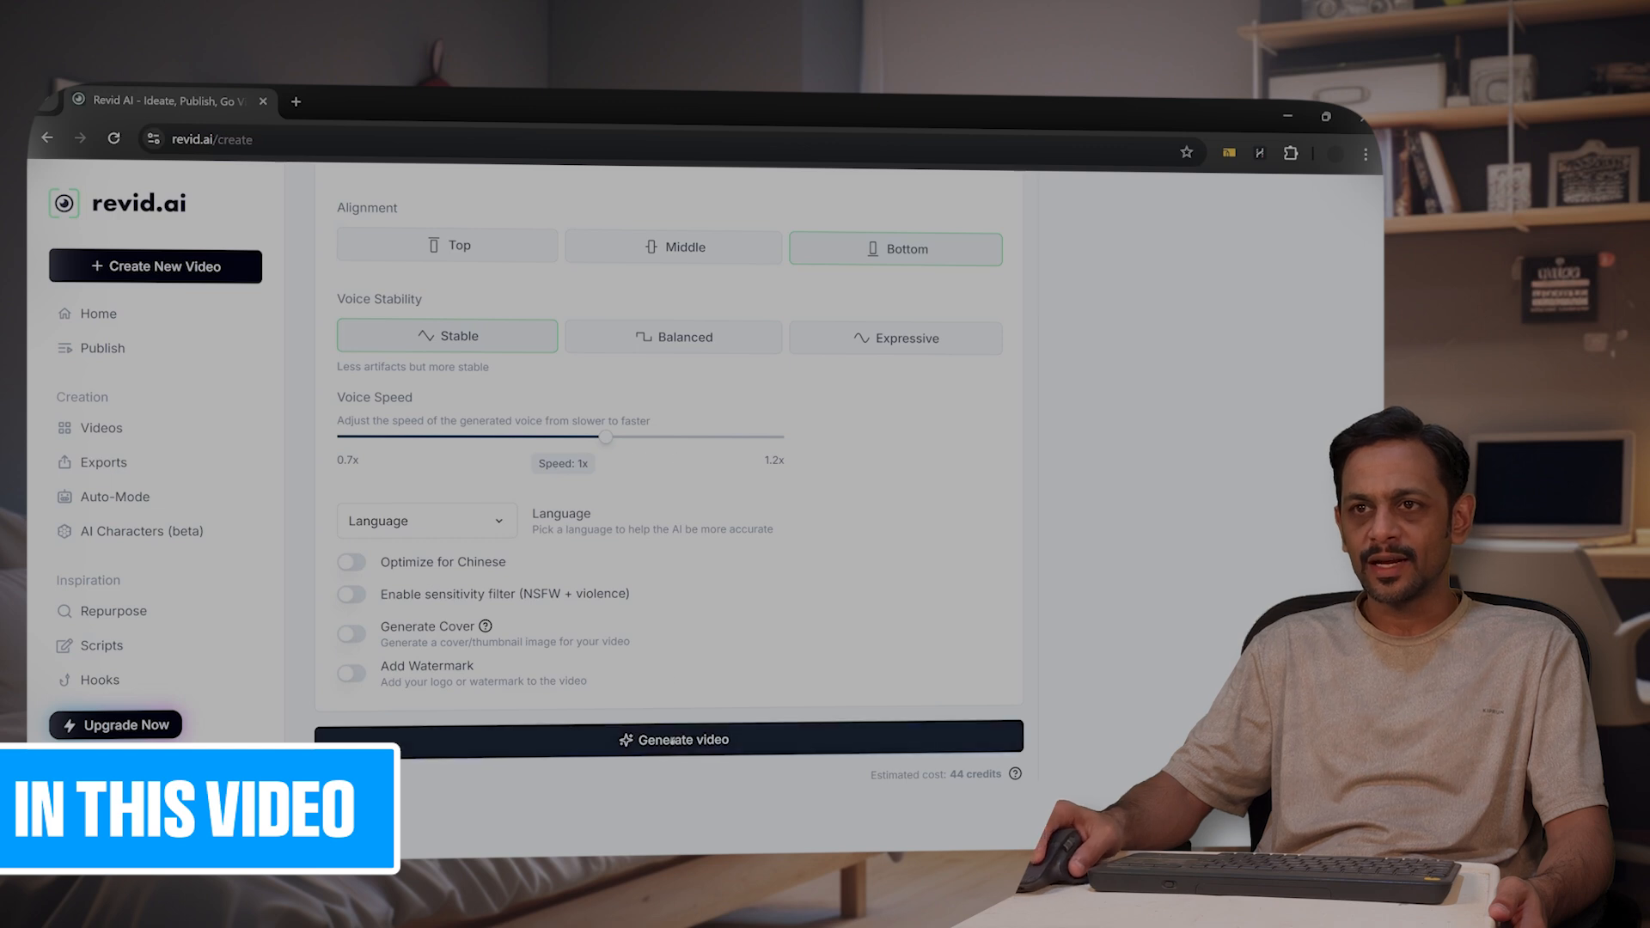
pyautogui.click(673, 739)
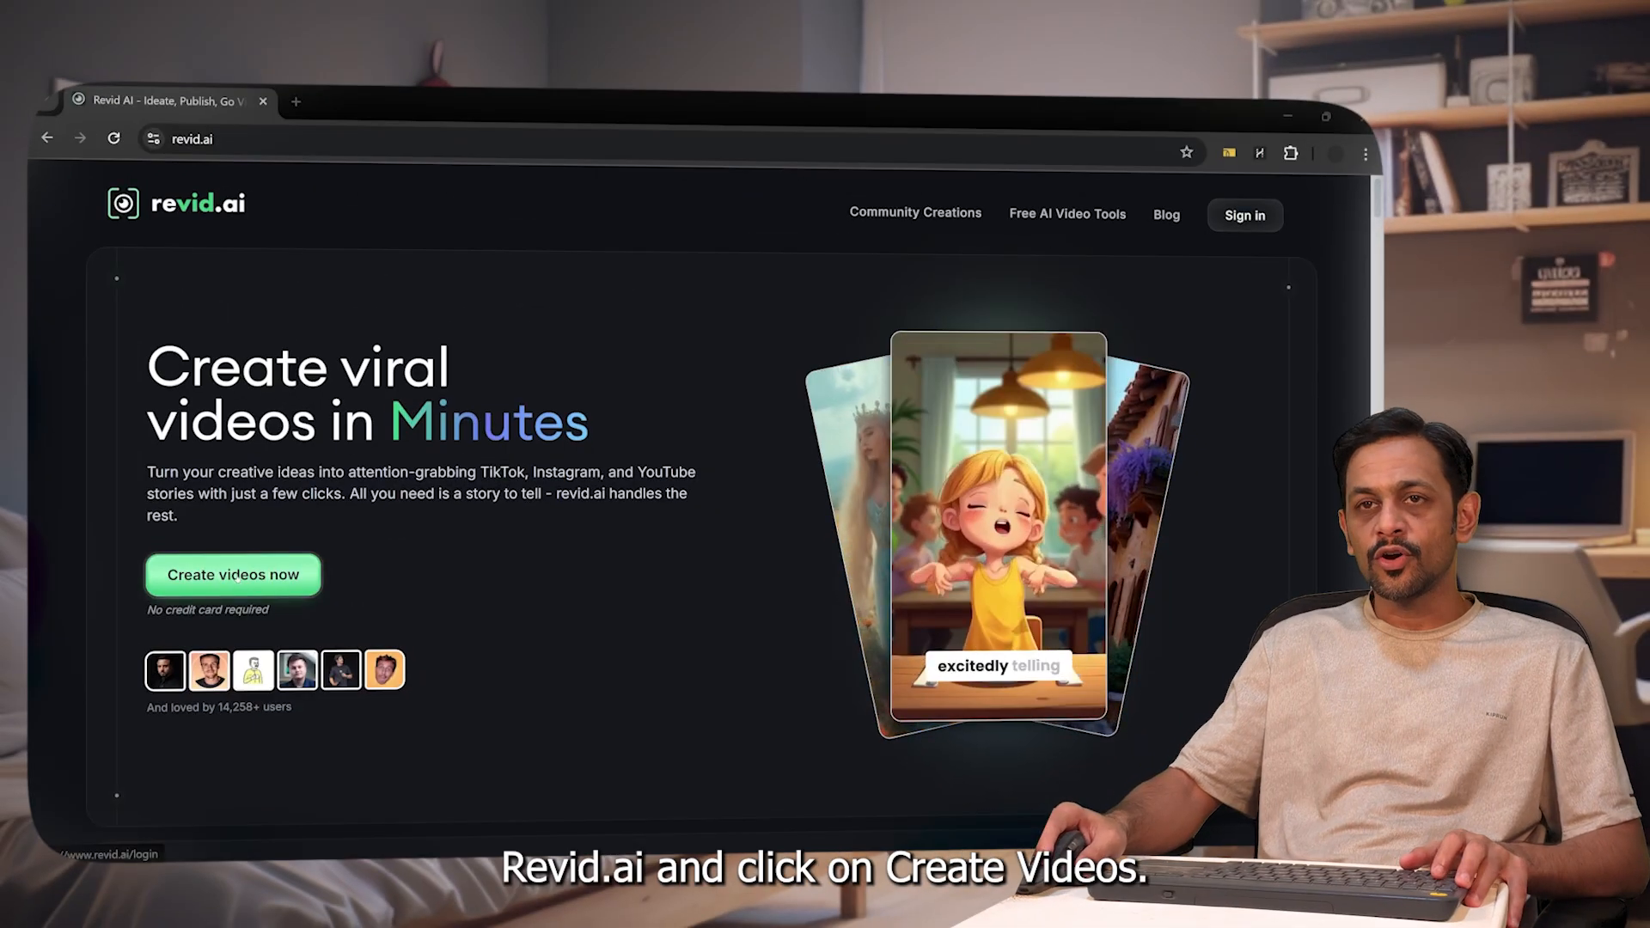
# Step: Sign in to revid.ai with a Google account and accept the consent screen
pyautogui.click(233, 575)
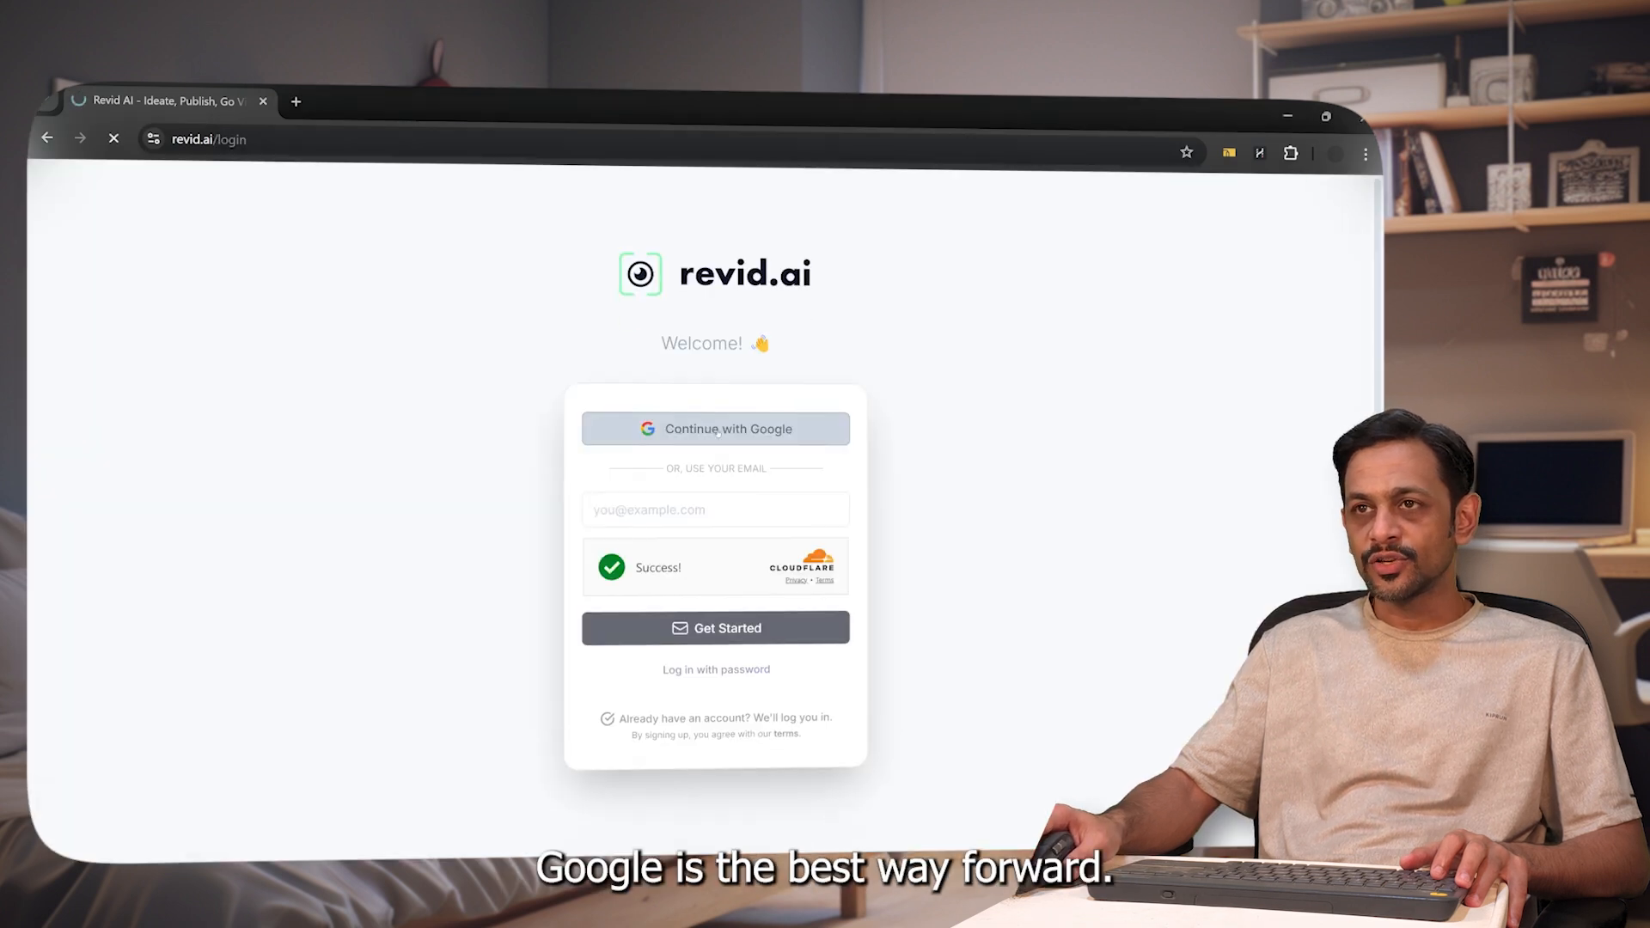
pyautogui.click(715, 428)
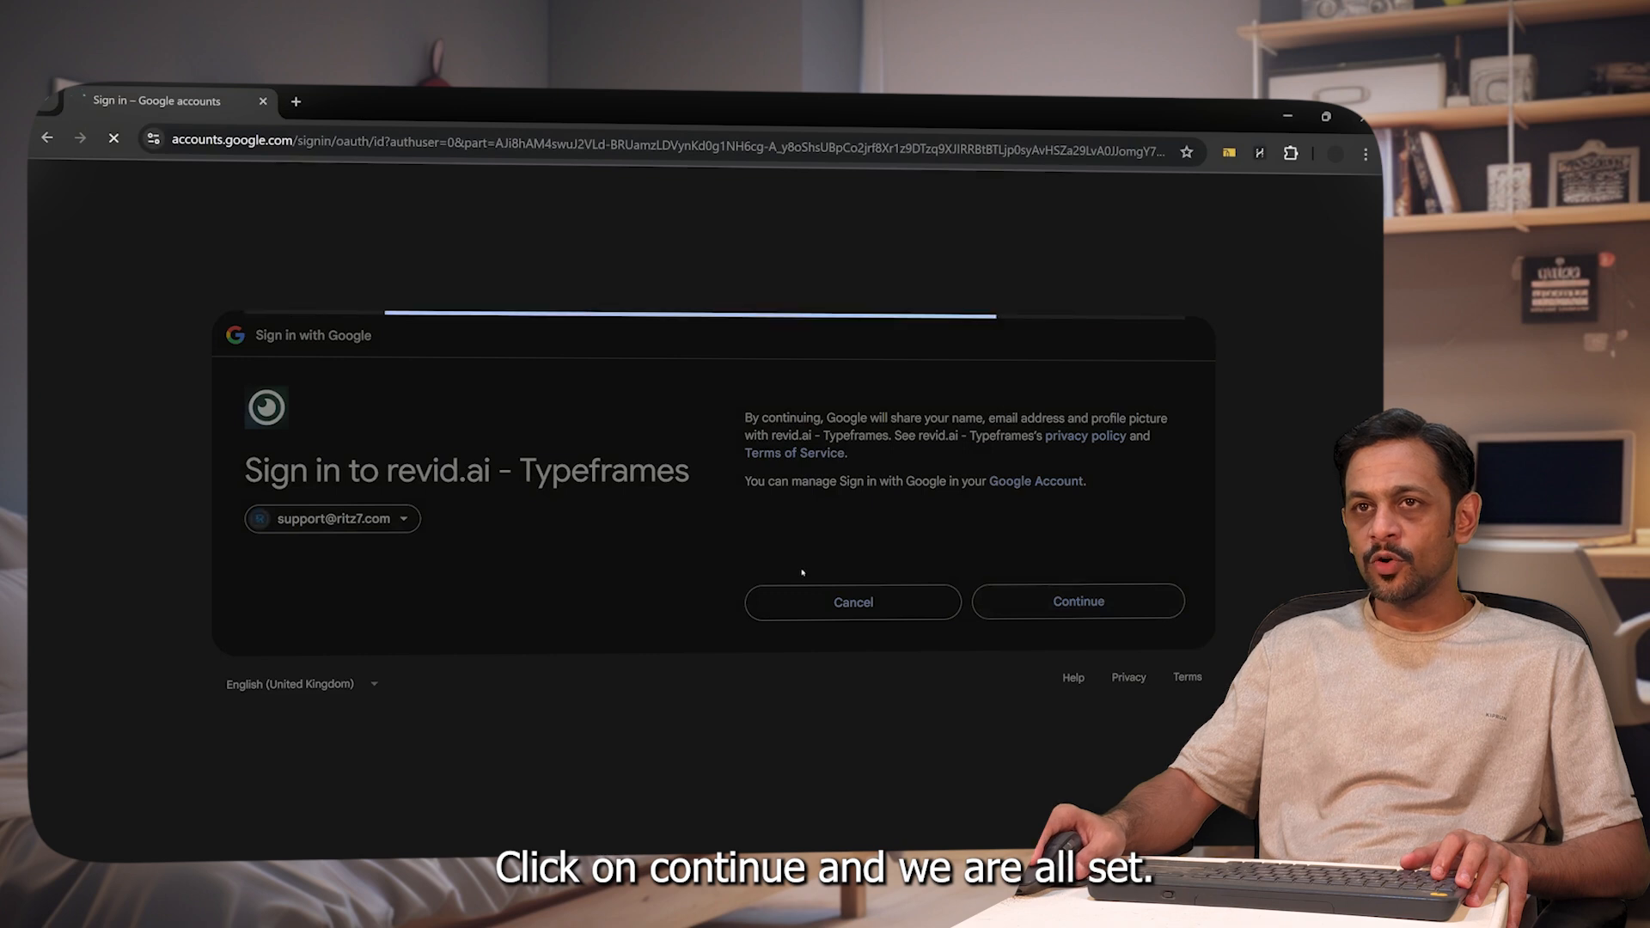
pyautogui.click(1077, 601)
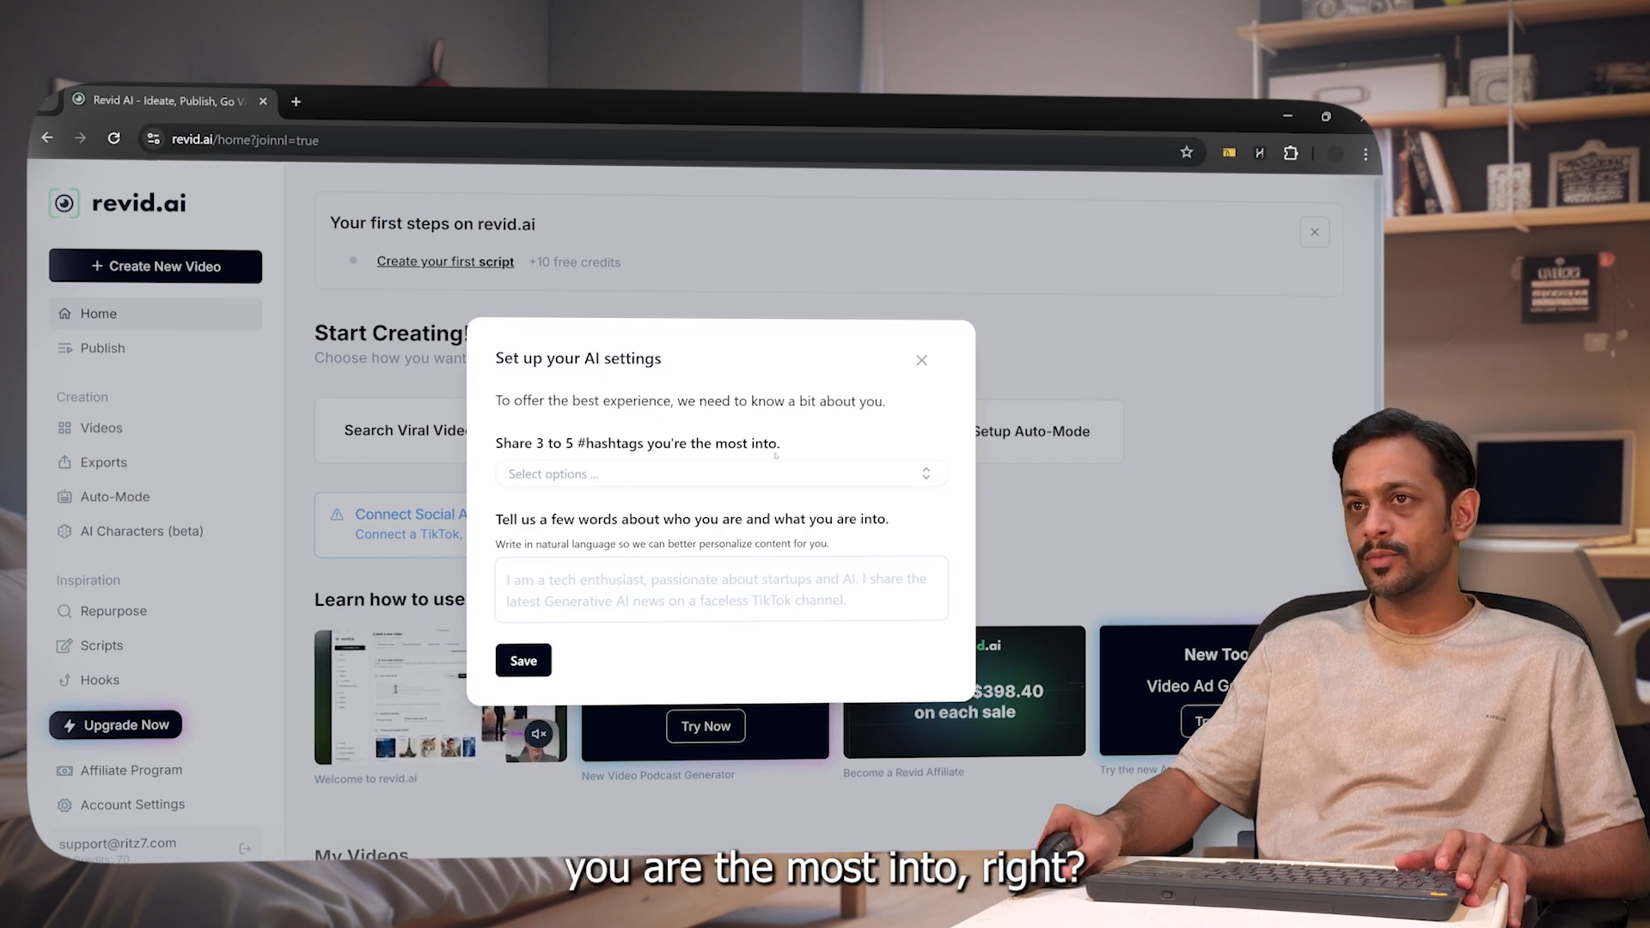
# Step: Save ai, startup and tech hashtags with a YouTuber-educating-on-NoCode-and-AI bio
pyautogui.click(721, 474)
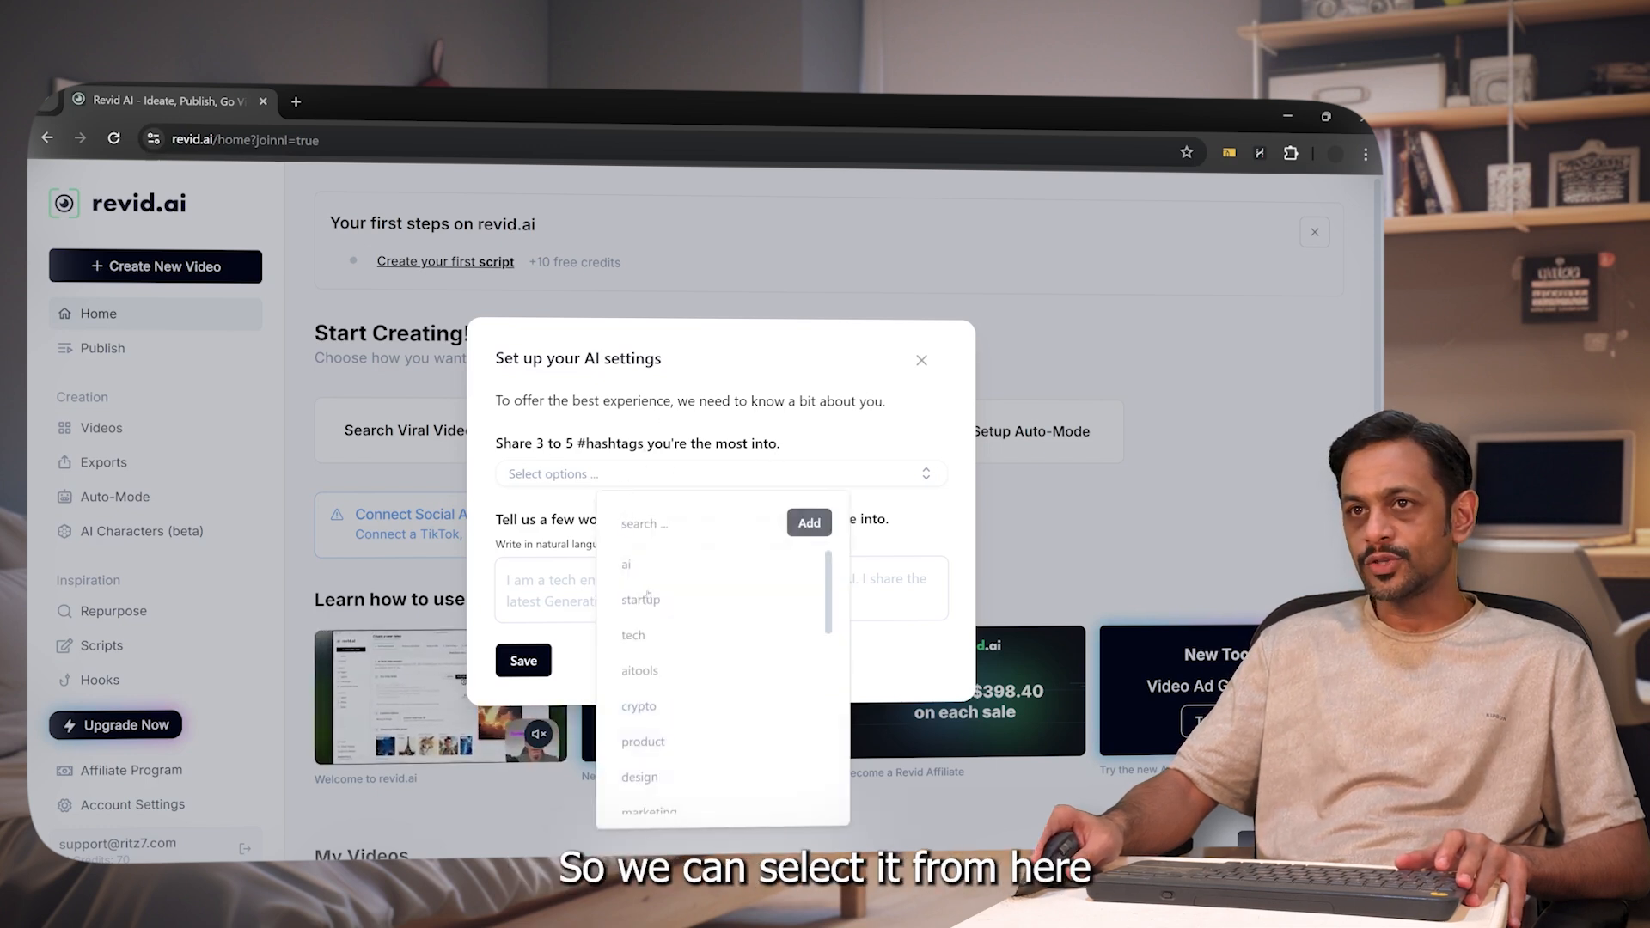
pyautogui.click(627, 564)
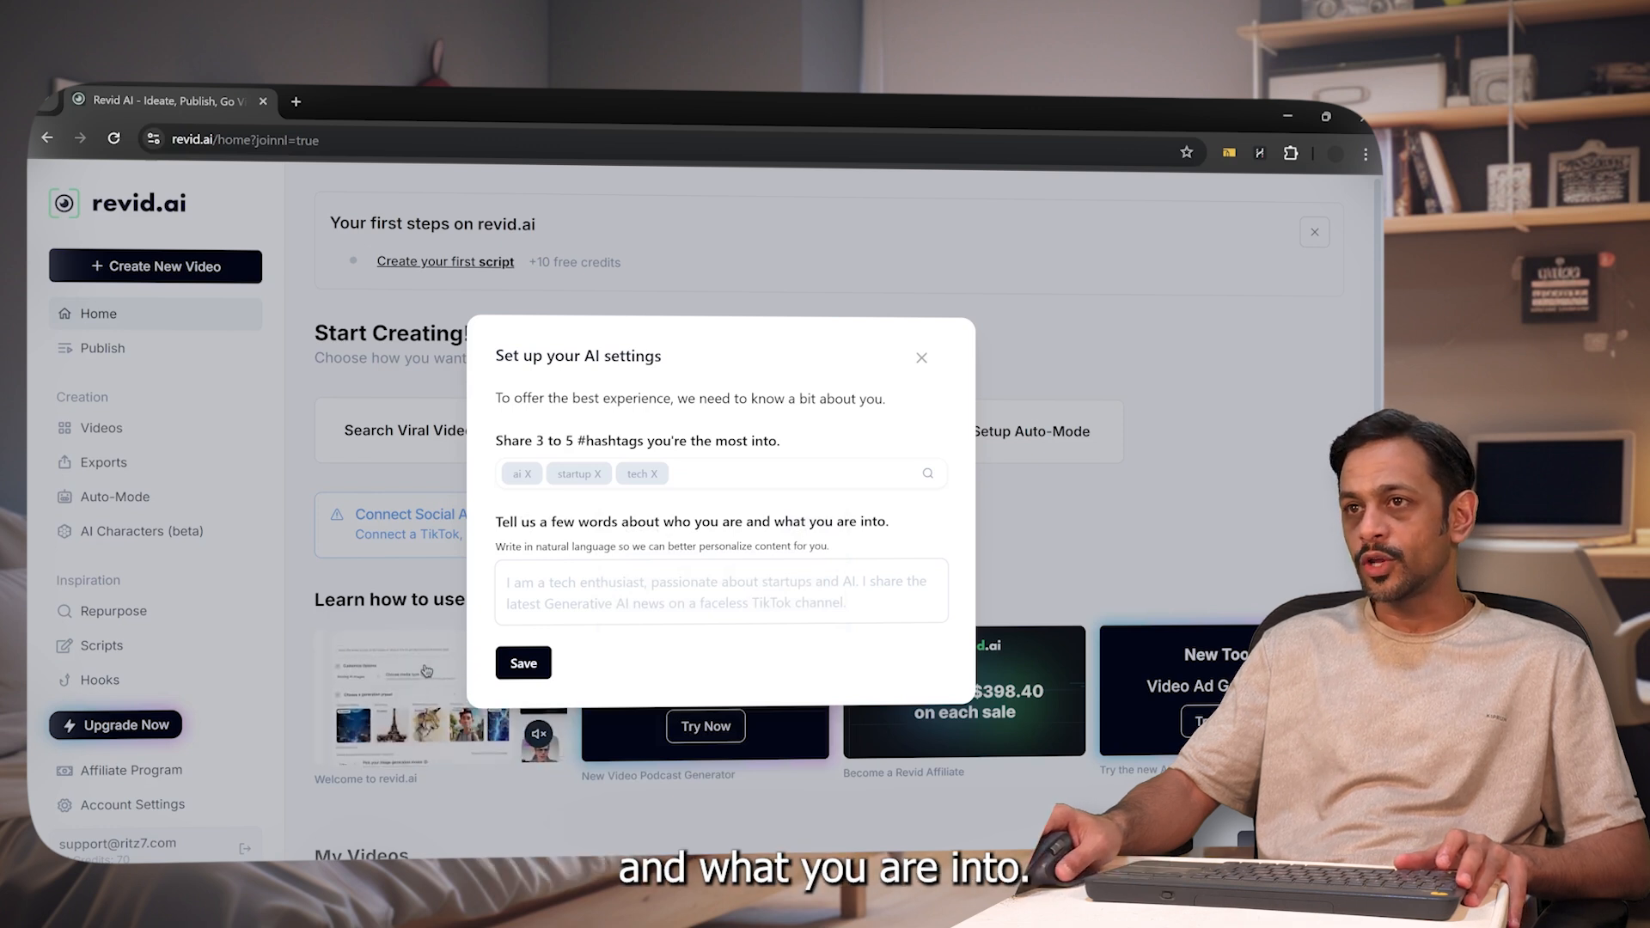
pyautogui.click(721, 590)
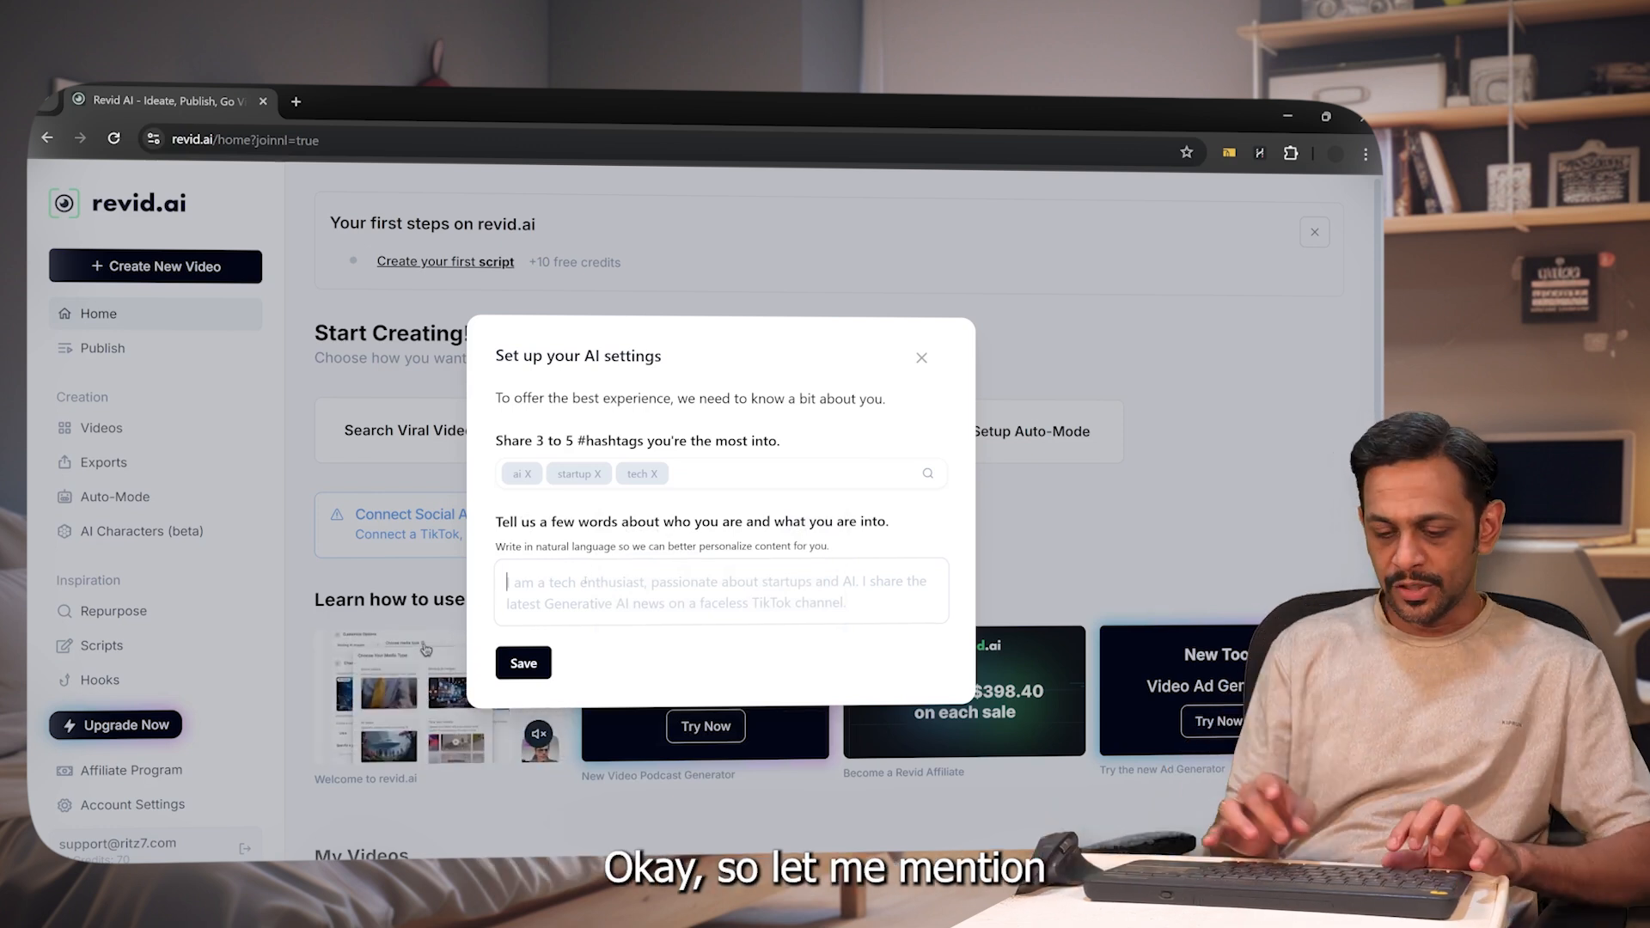
pyautogui.write('I am a YouTuber')
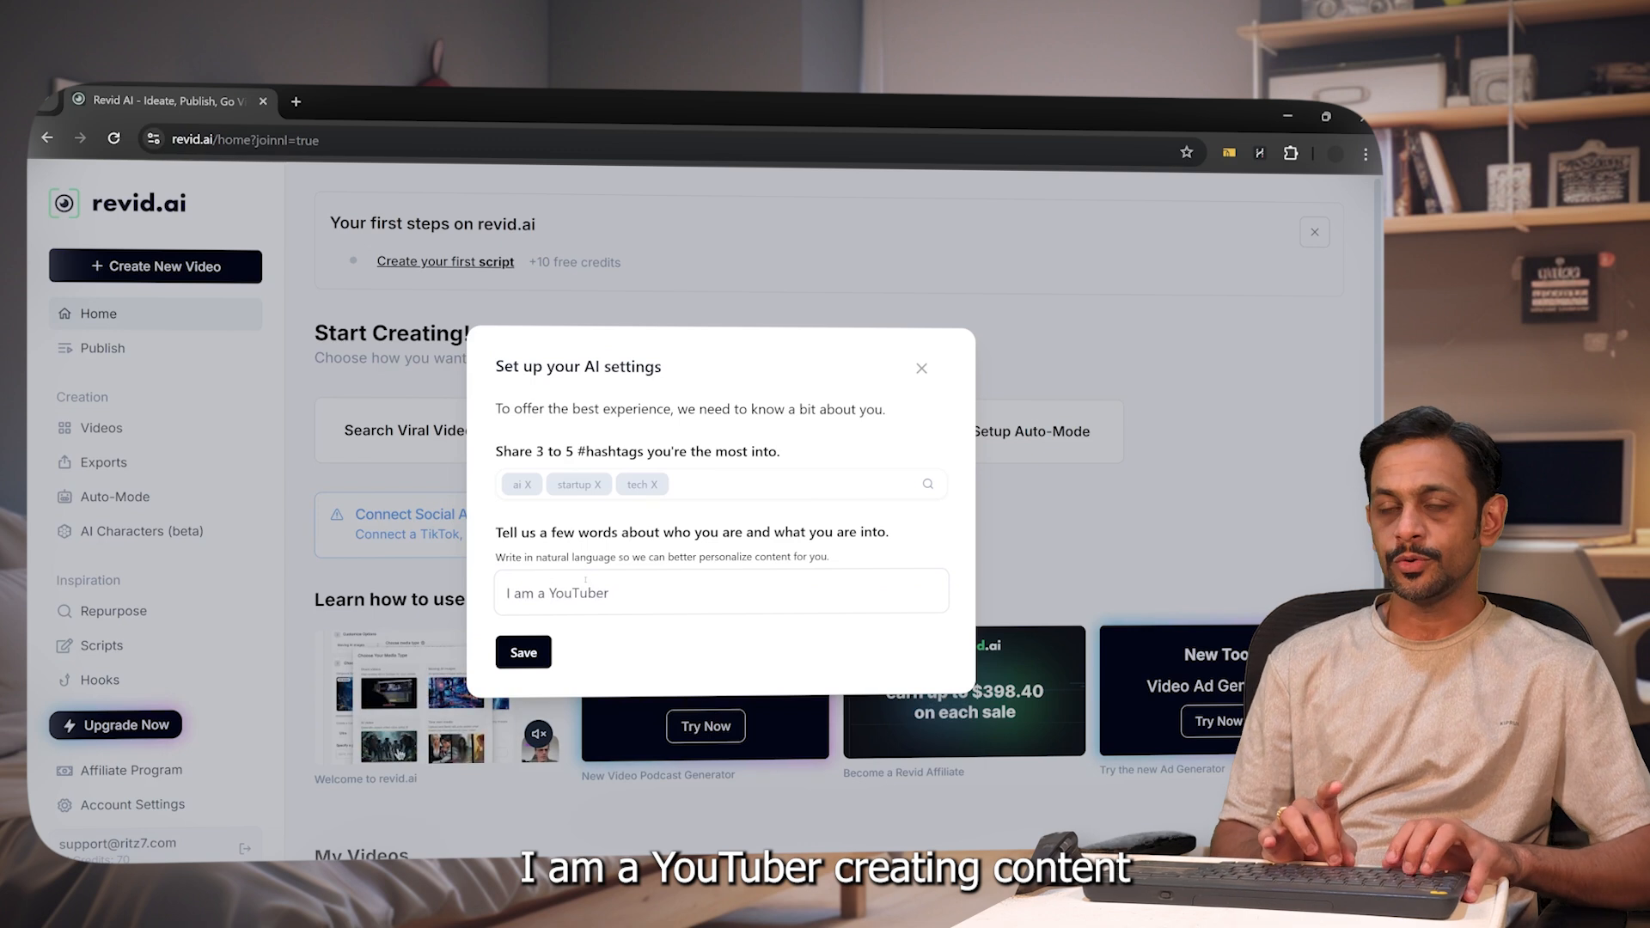
pyautogui.write('creating content to')
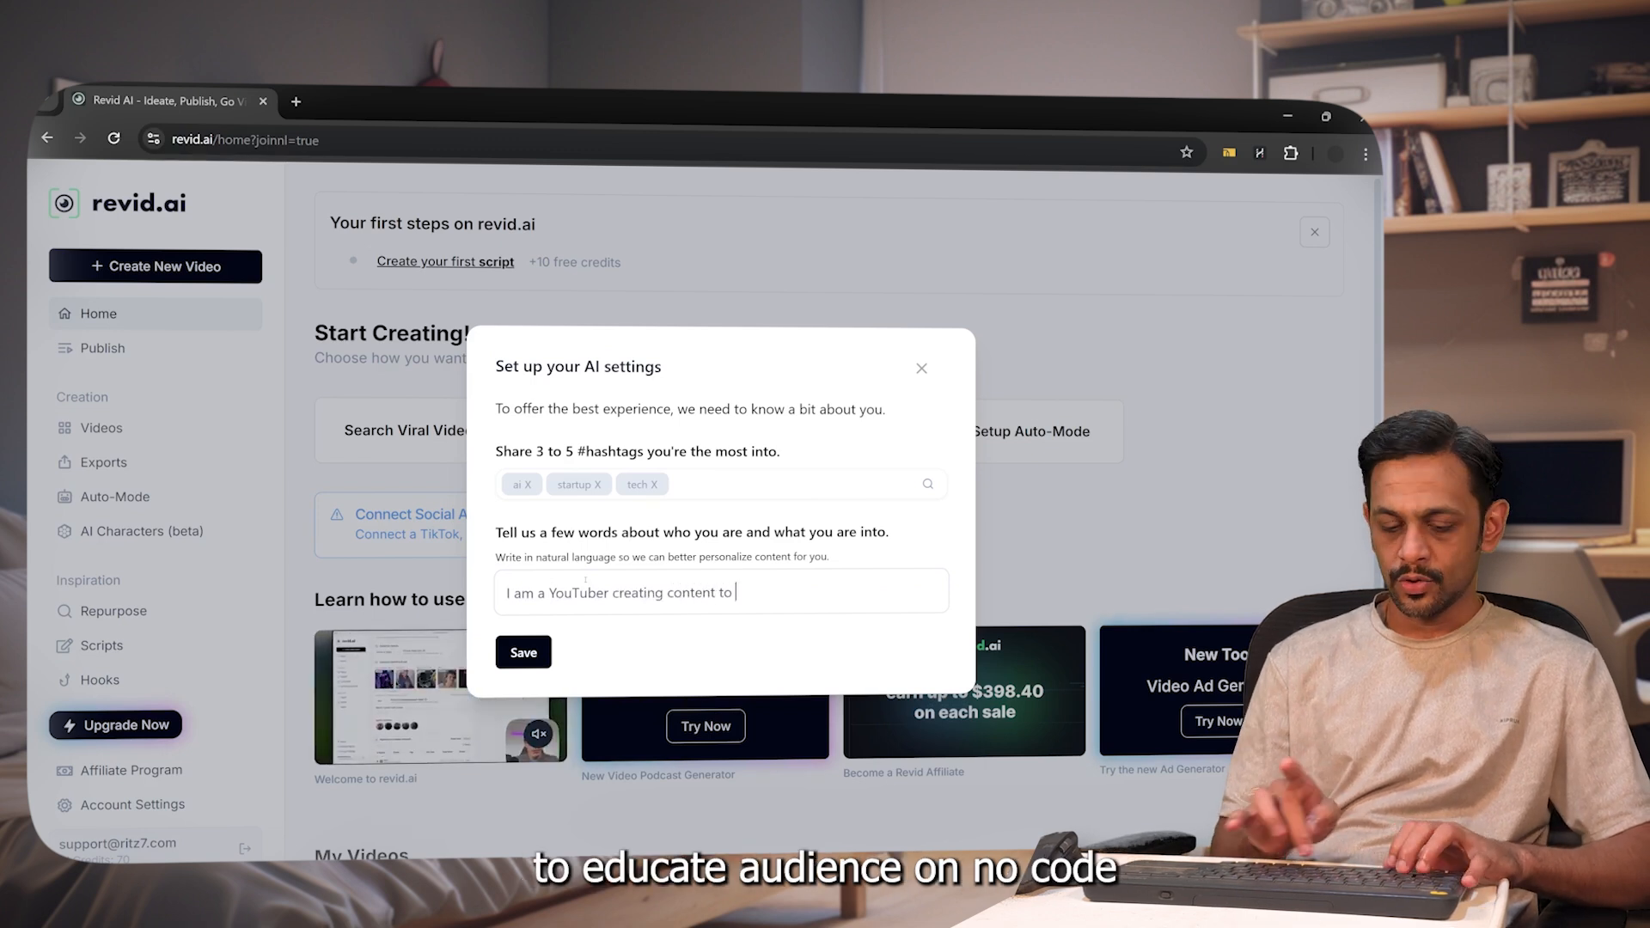
pyautogui.write('educate audience')
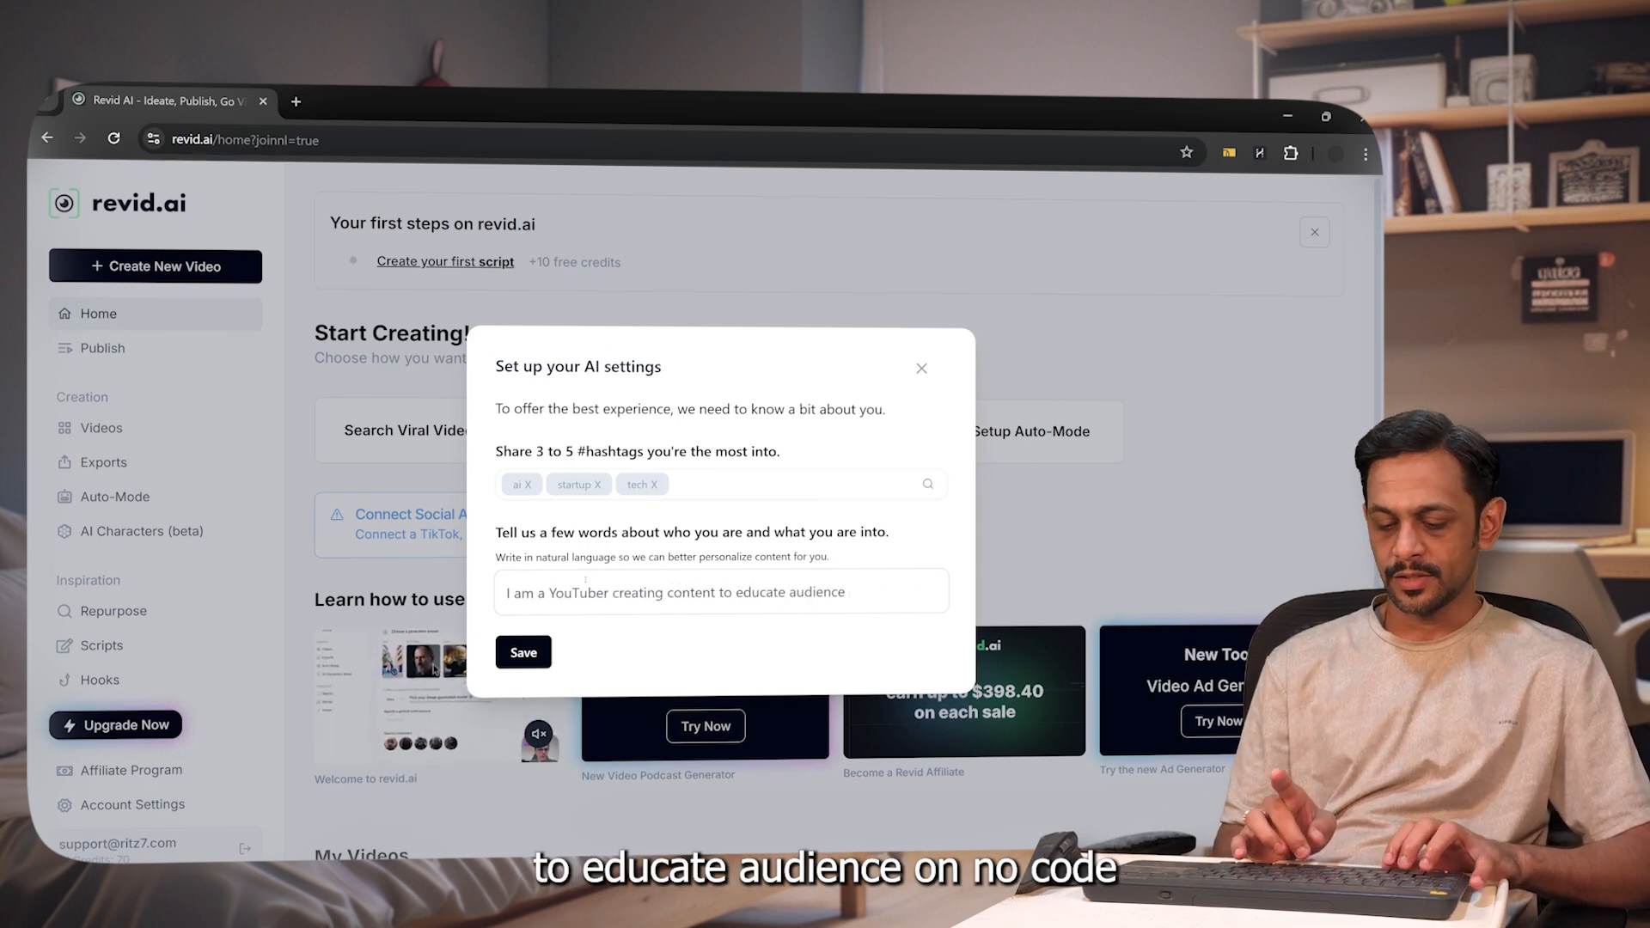
pyautogui.write('on NoCode and AI tools.')
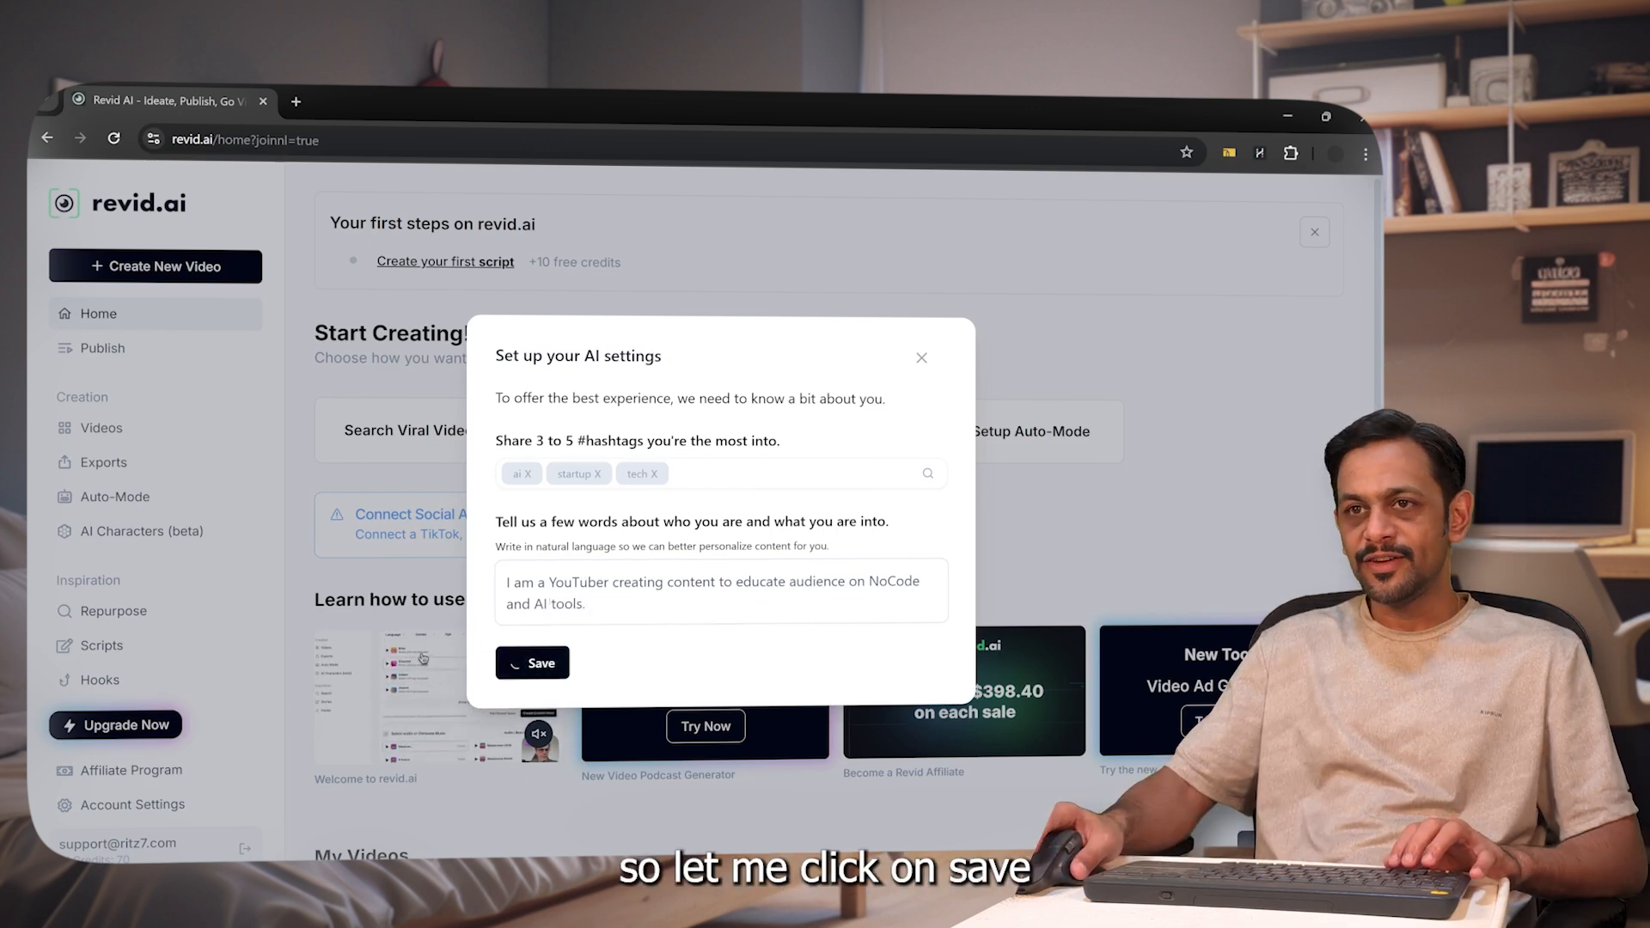
pyautogui.click(533, 663)
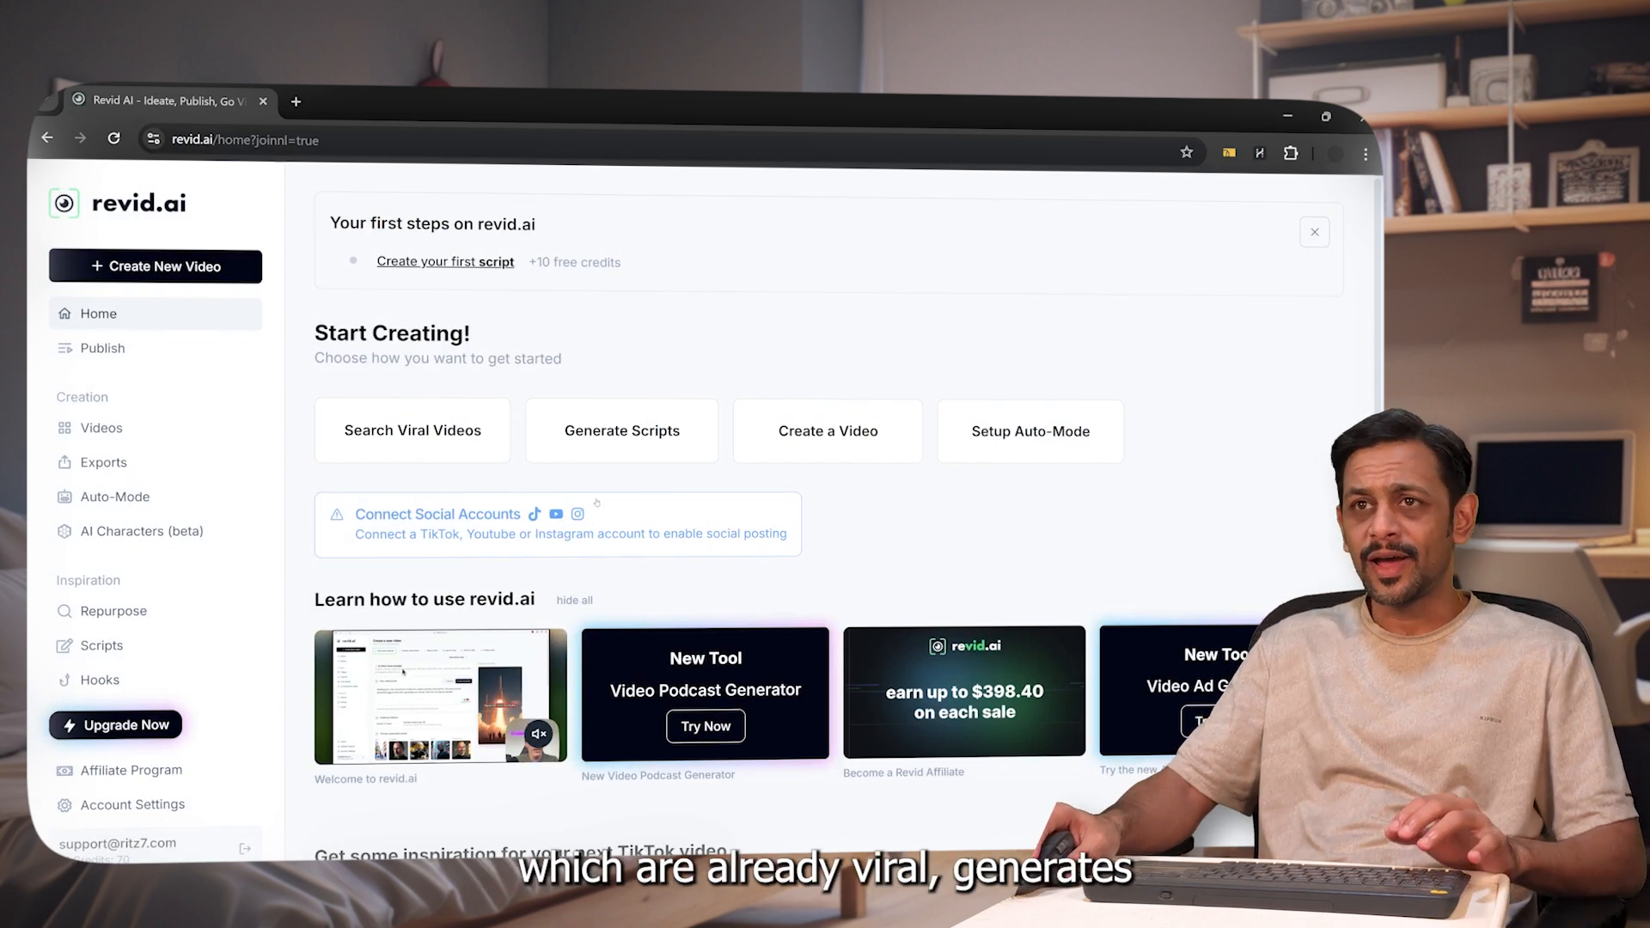
pyautogui.moveTo(1030, 431)
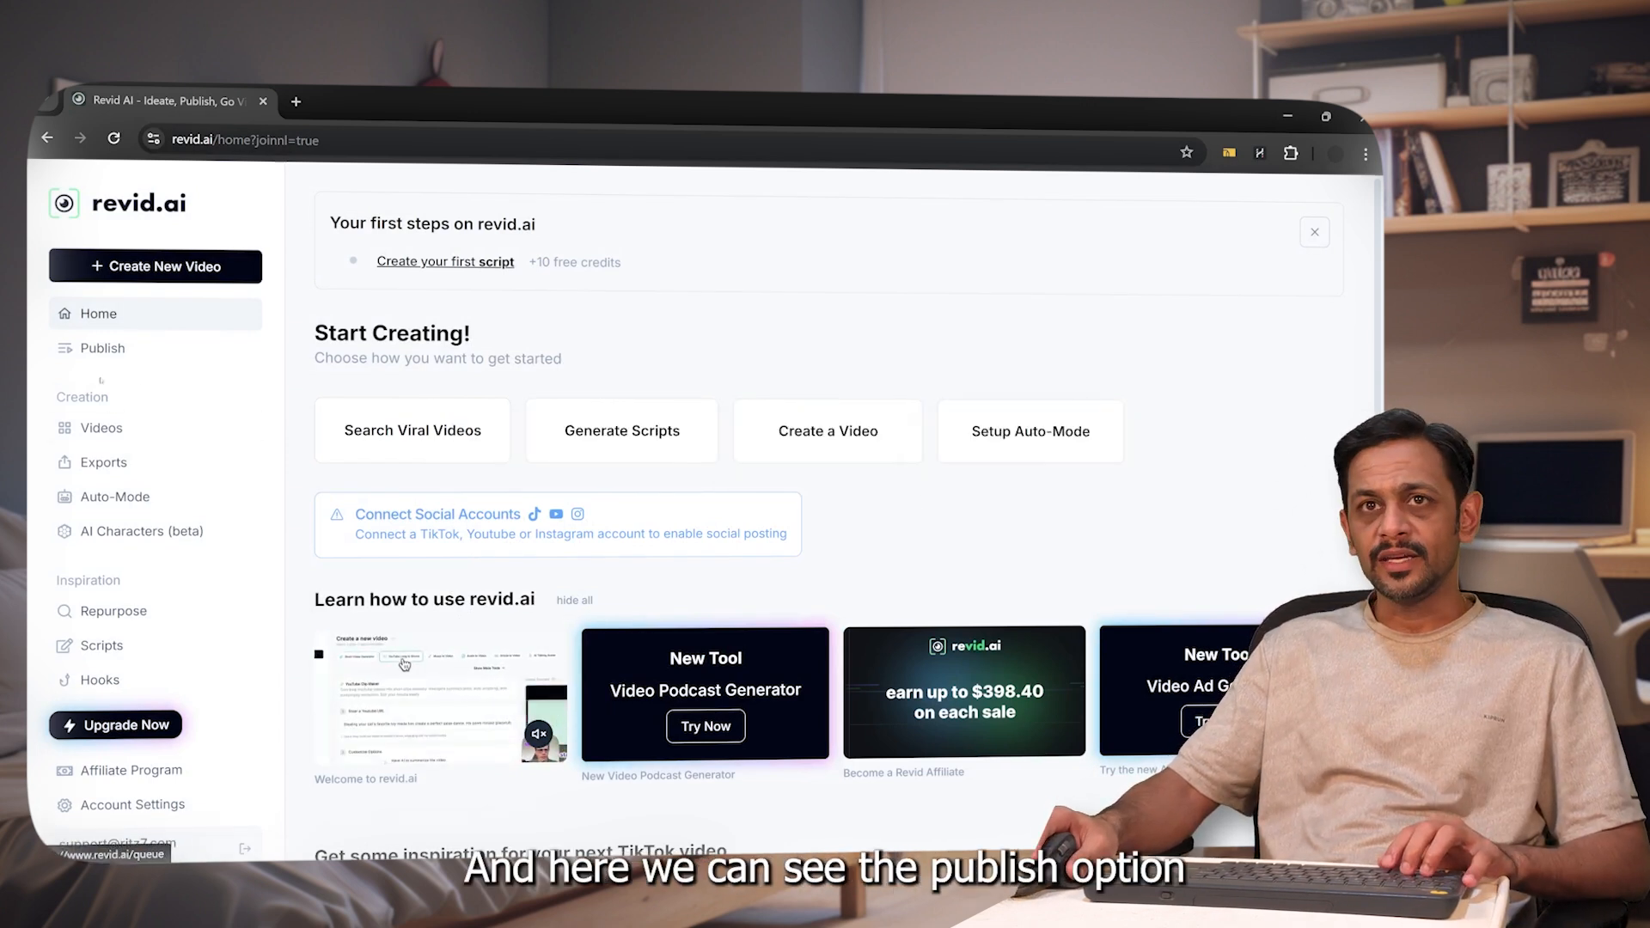
# Step: View the Publish posting queue, then the empty Videos page
pyautogui.click(102, 347)
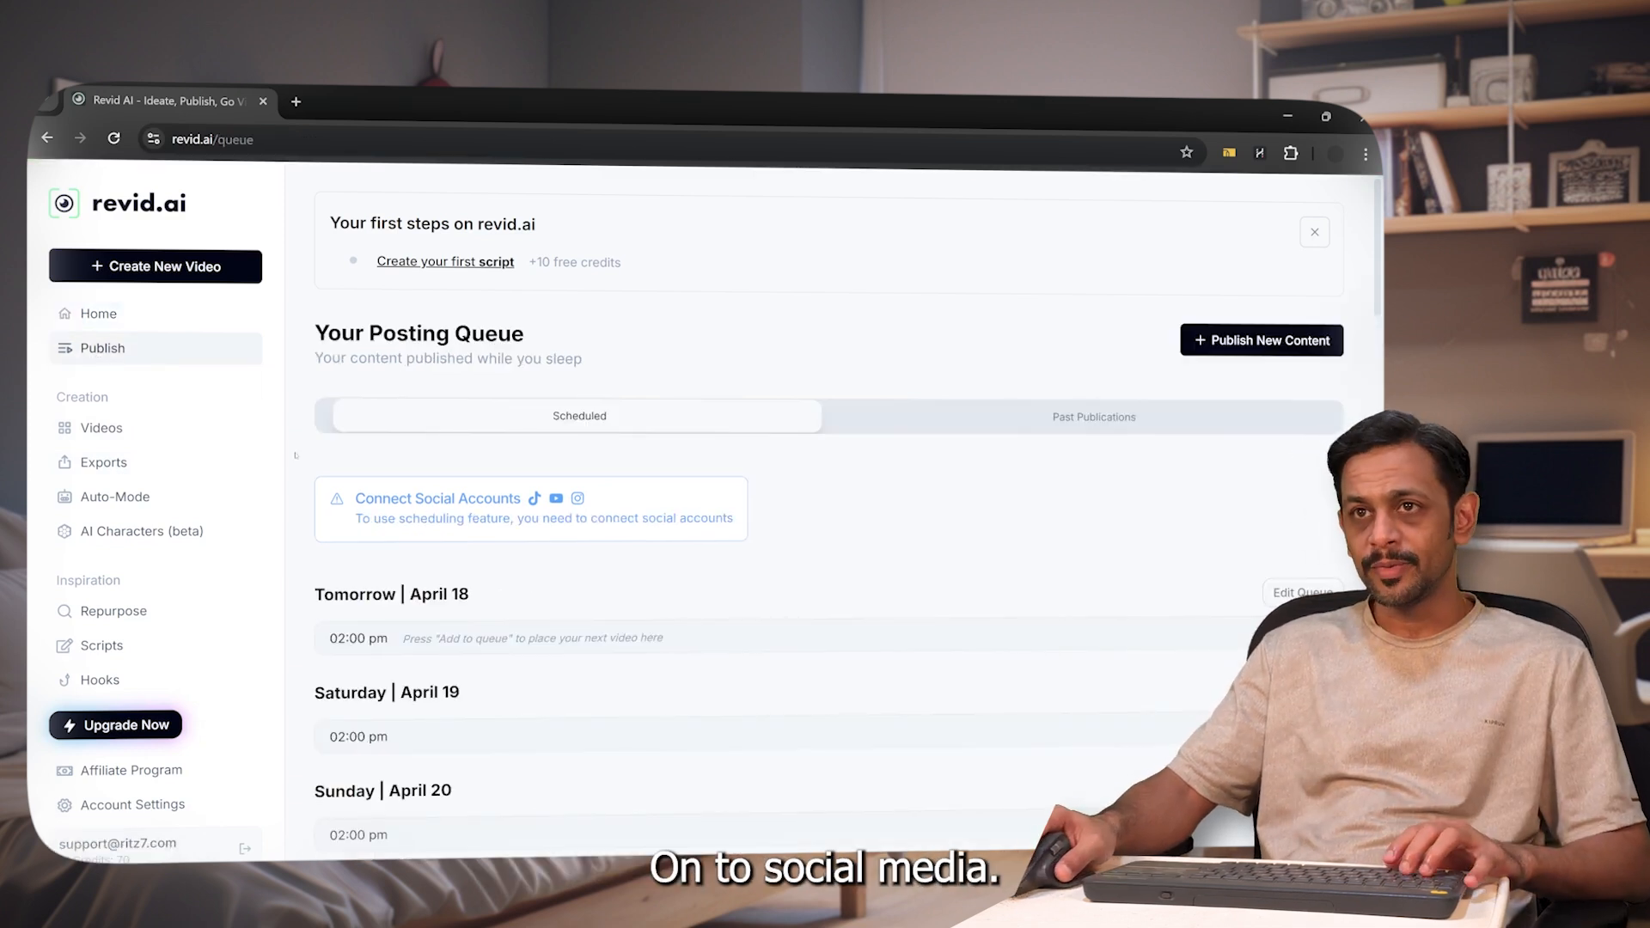
pyautogui.click(103, 427)
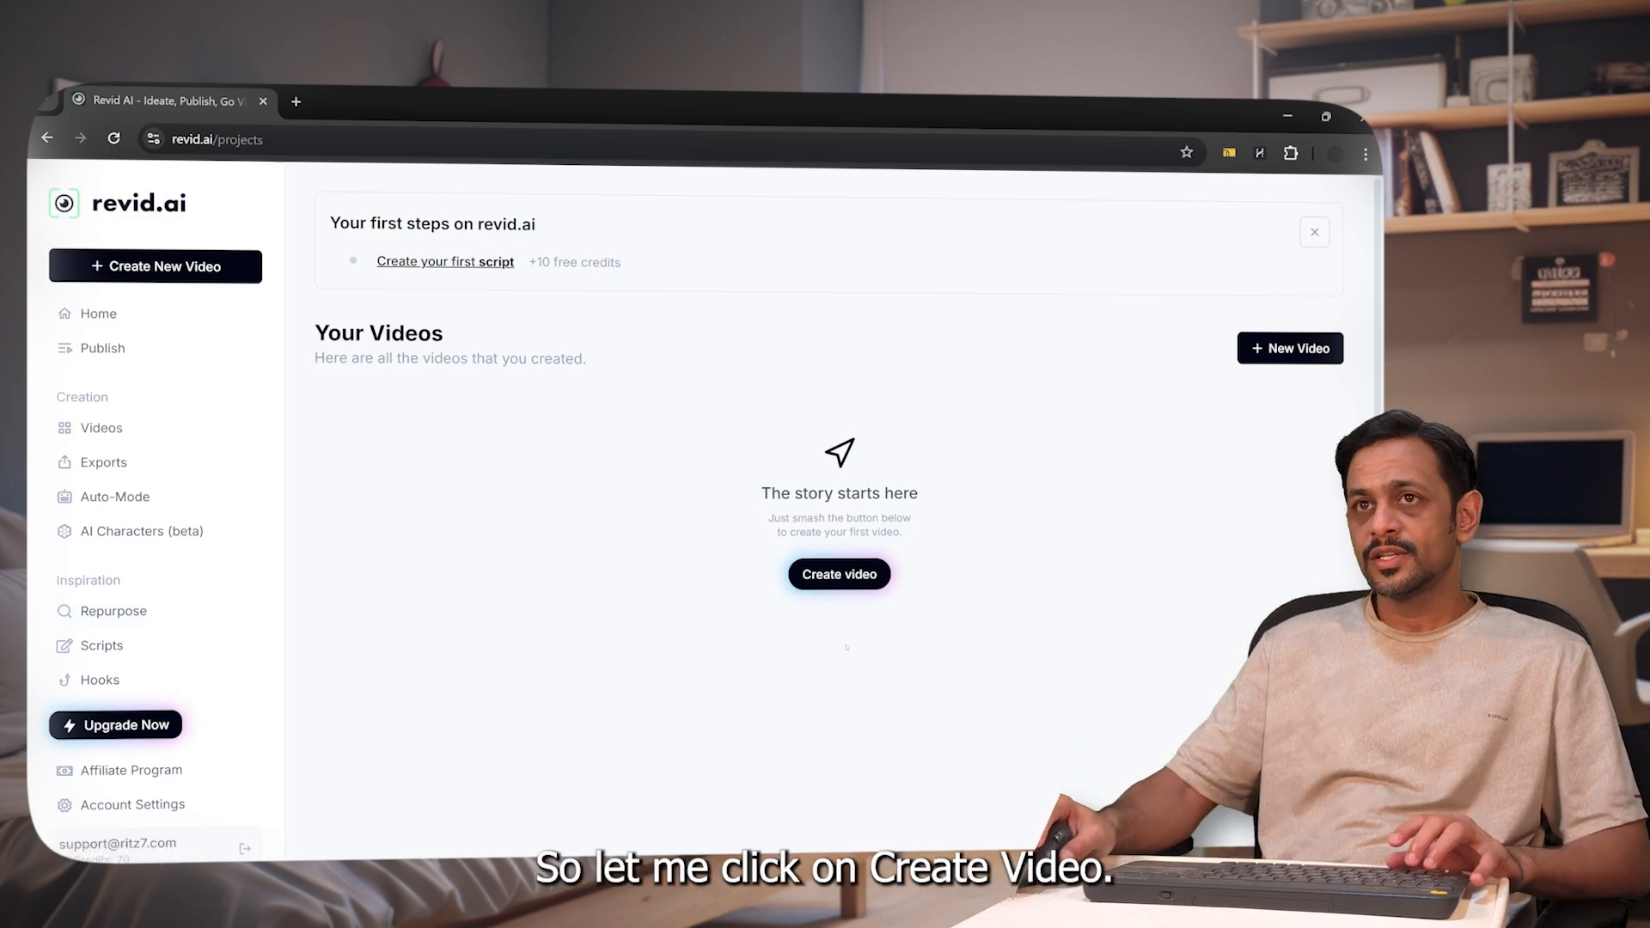
# Step: Create a new Short Generator video and scroll down to the empty script section
pyautogui.click(839, 575)
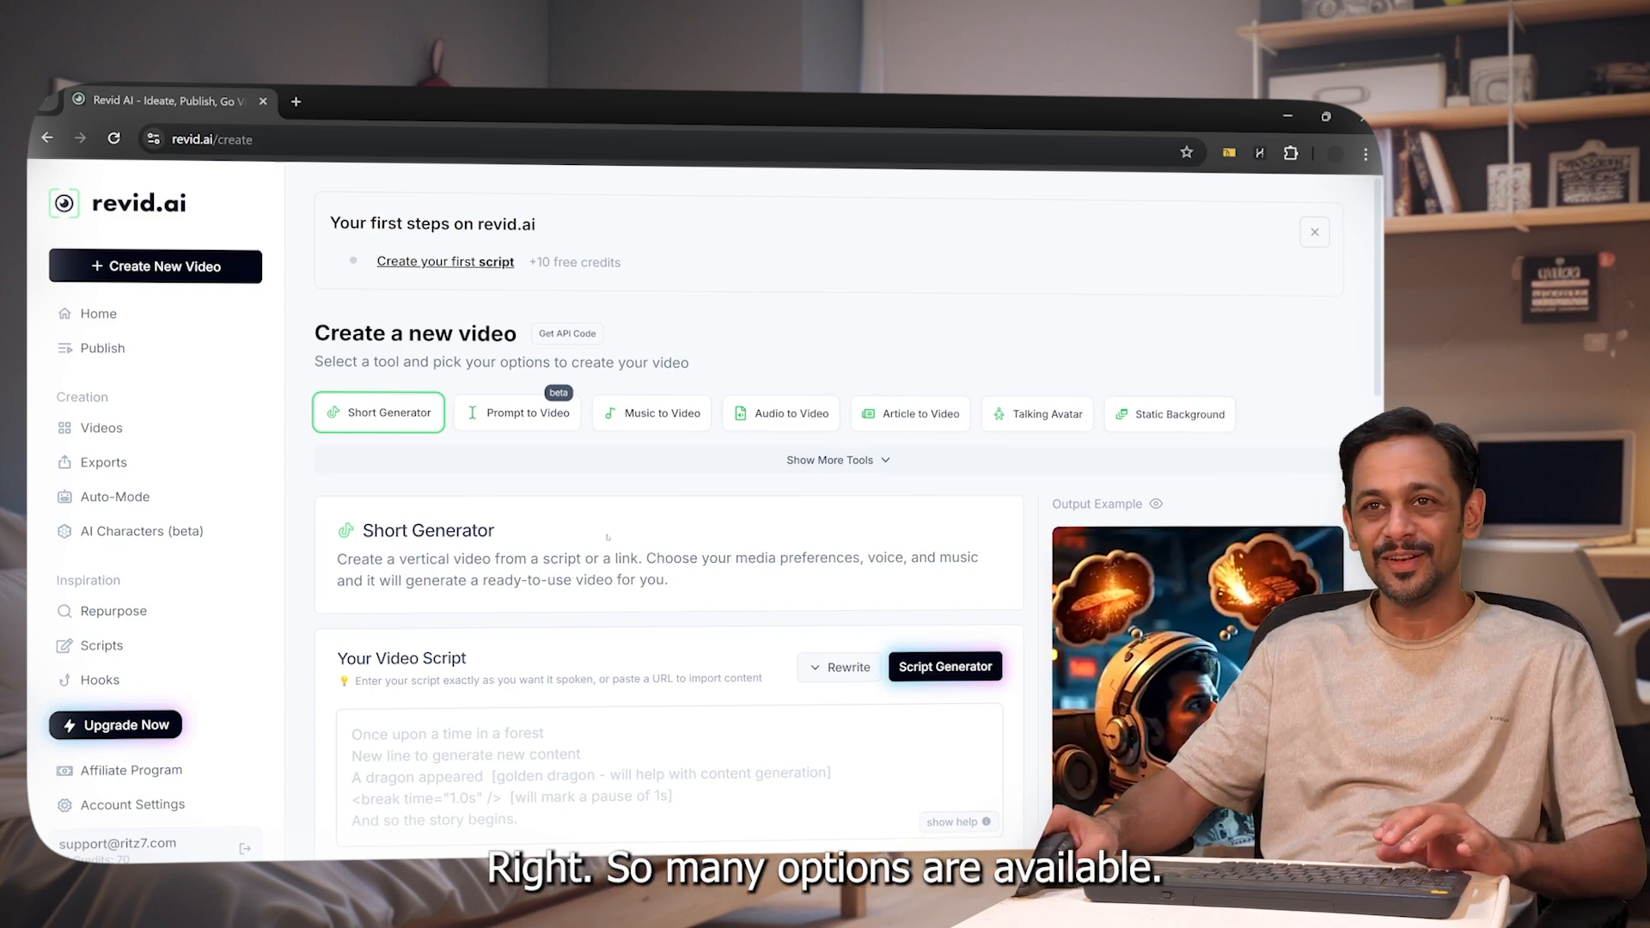
pyautogui.scroll(-3)
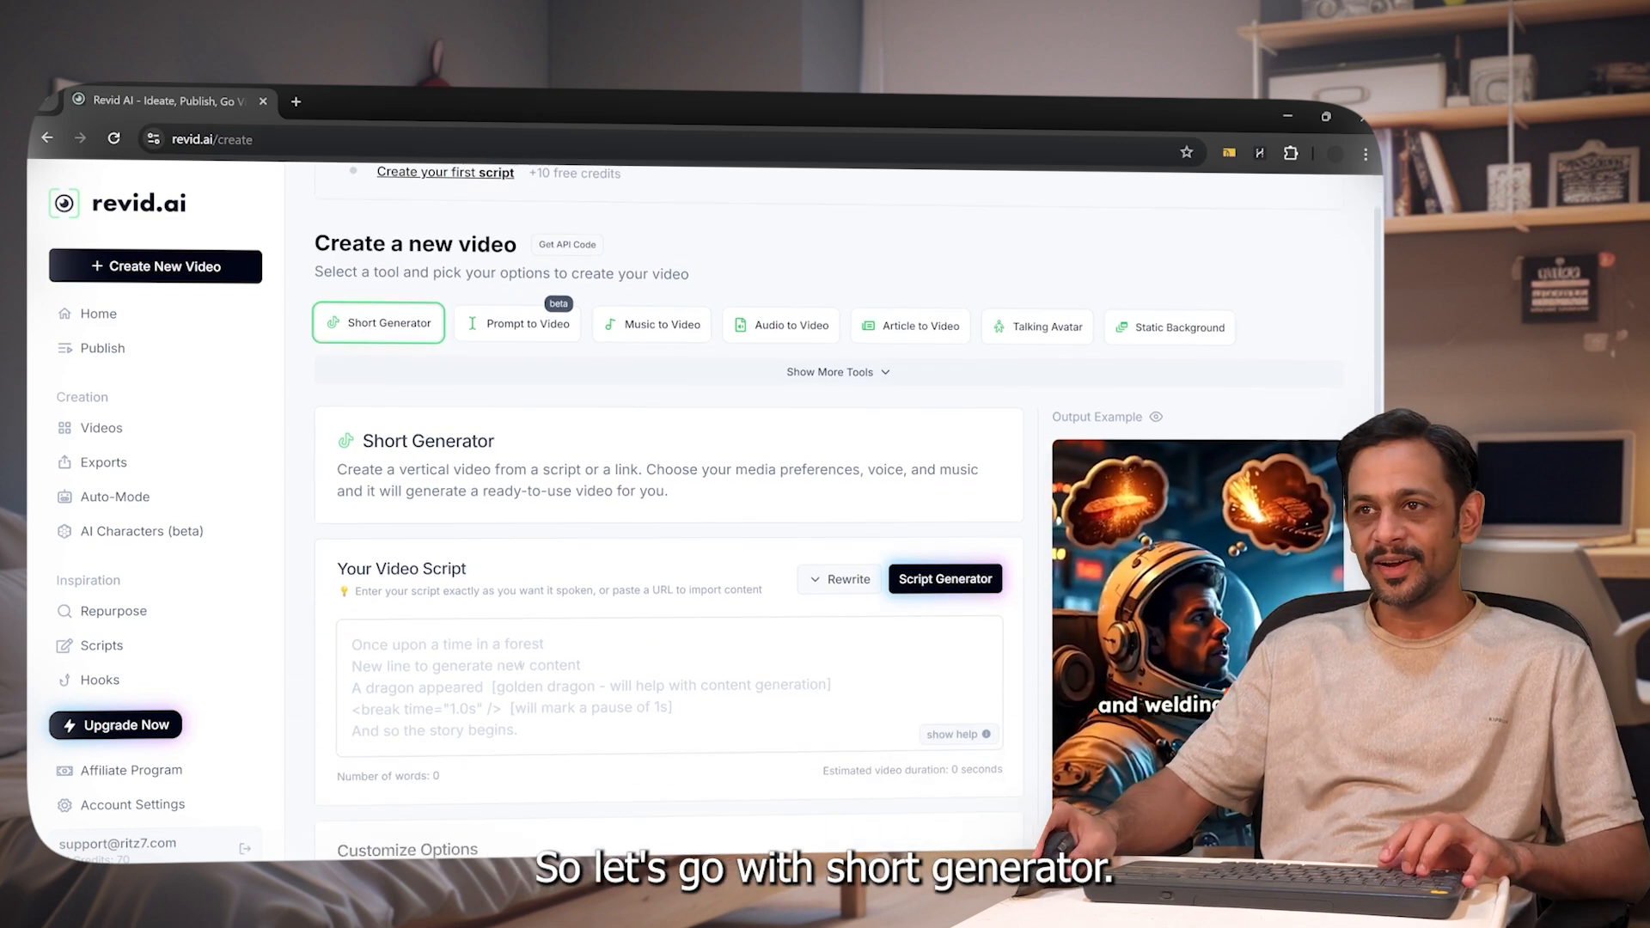
pyautogui.scroll(-3)
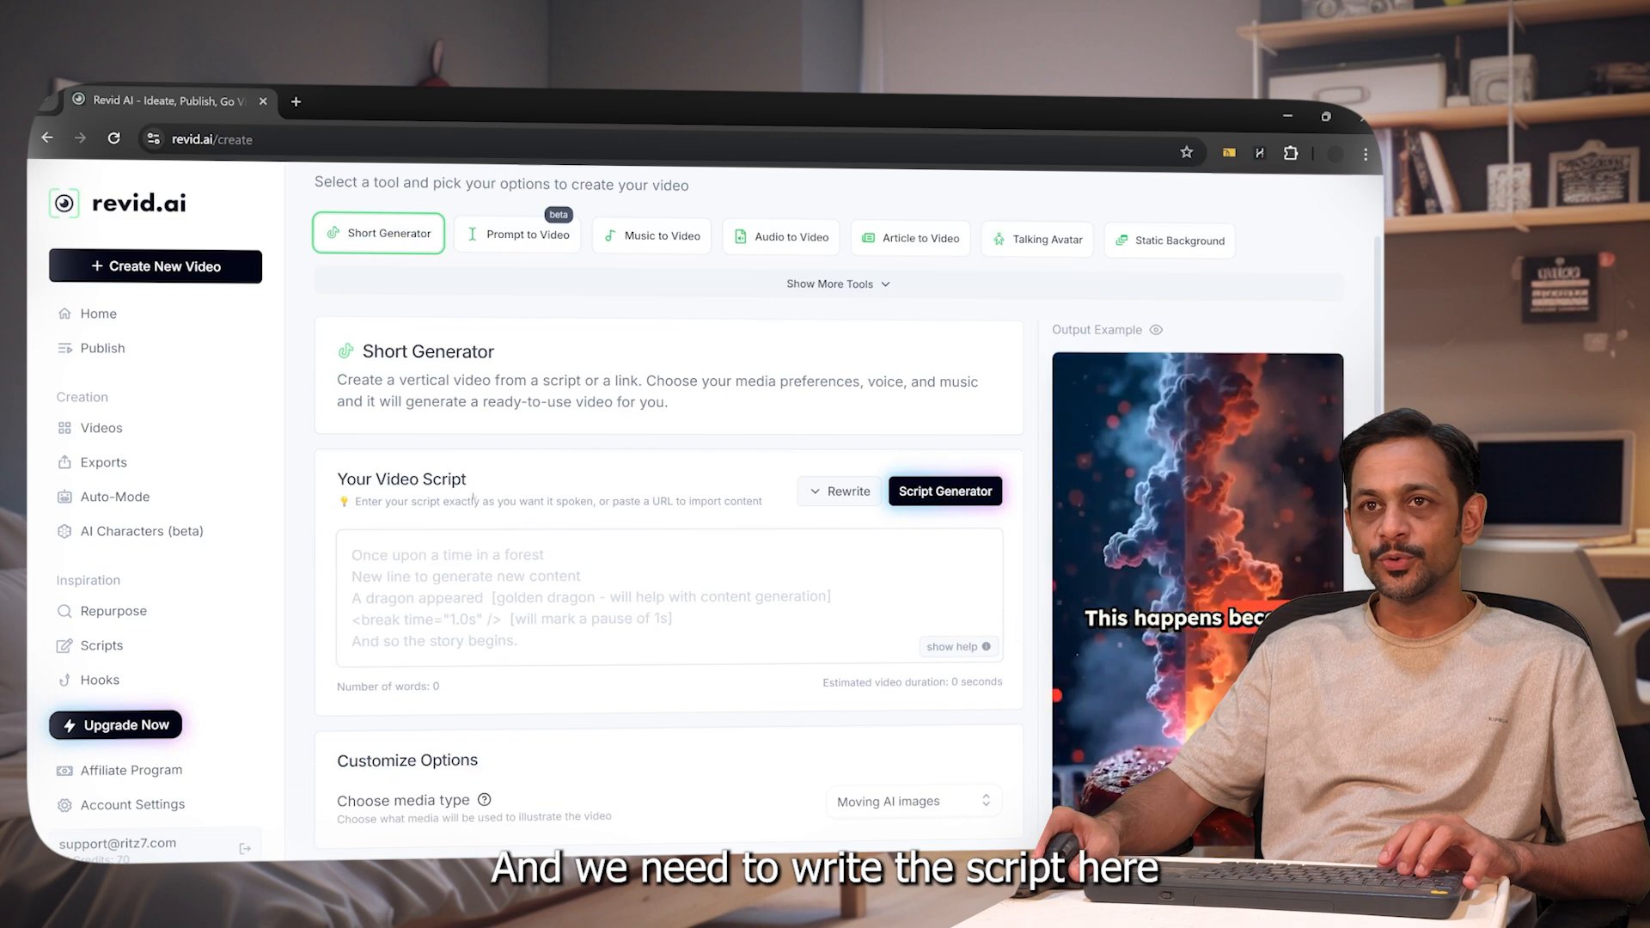
pyautogui.scroll(-3)
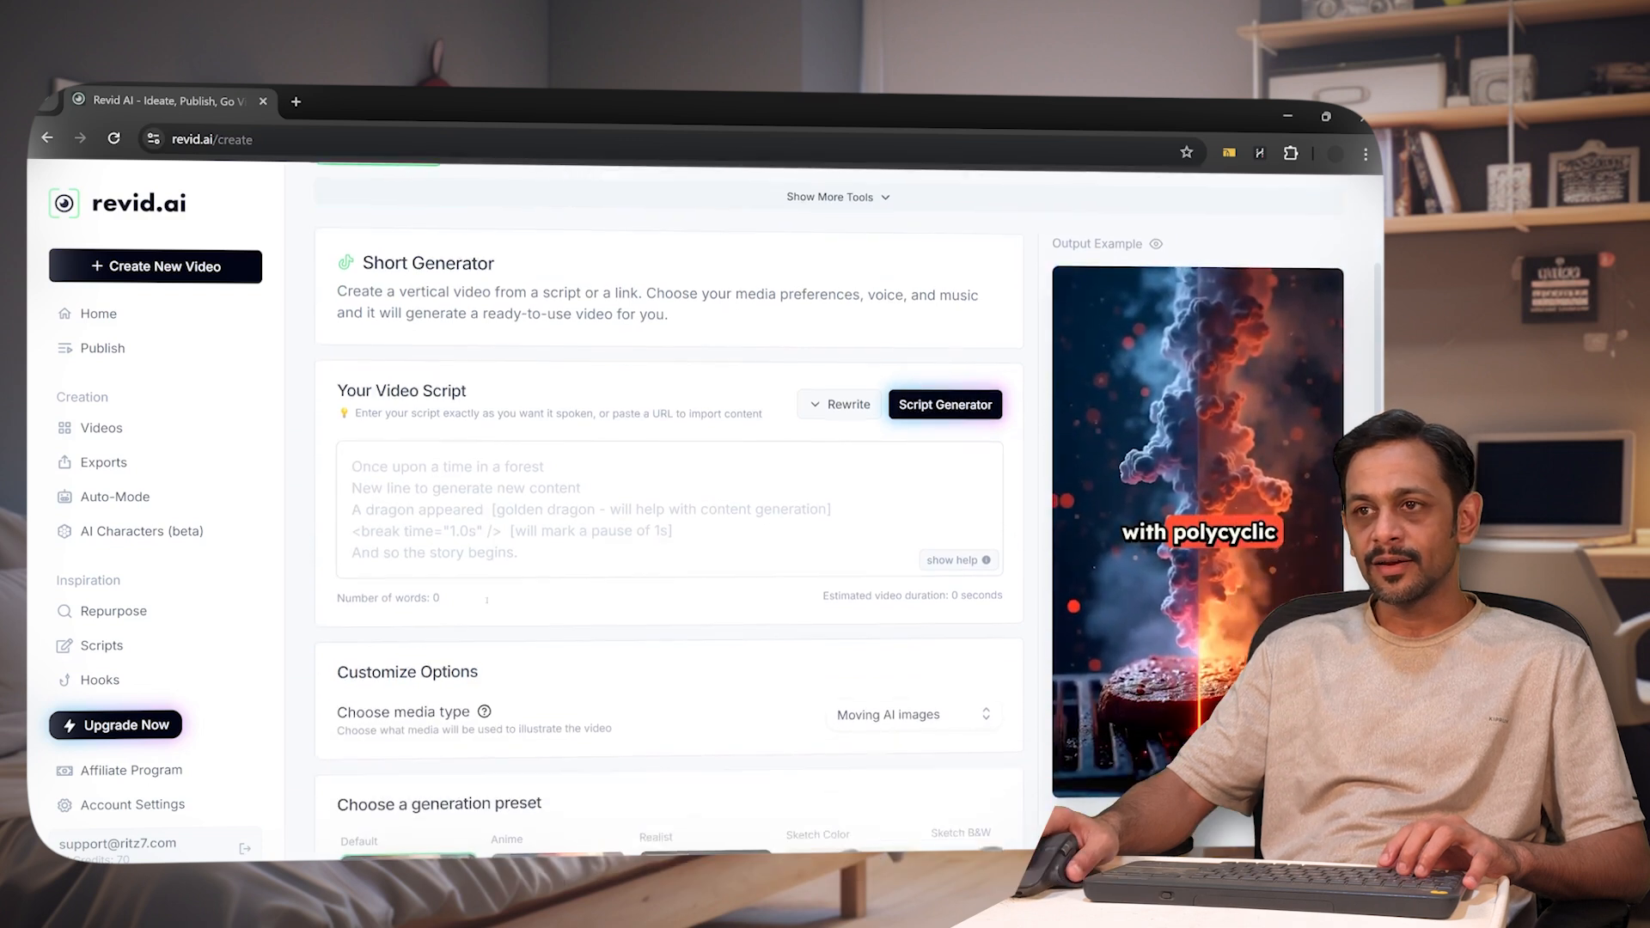
pyautogui.scroll(-3)
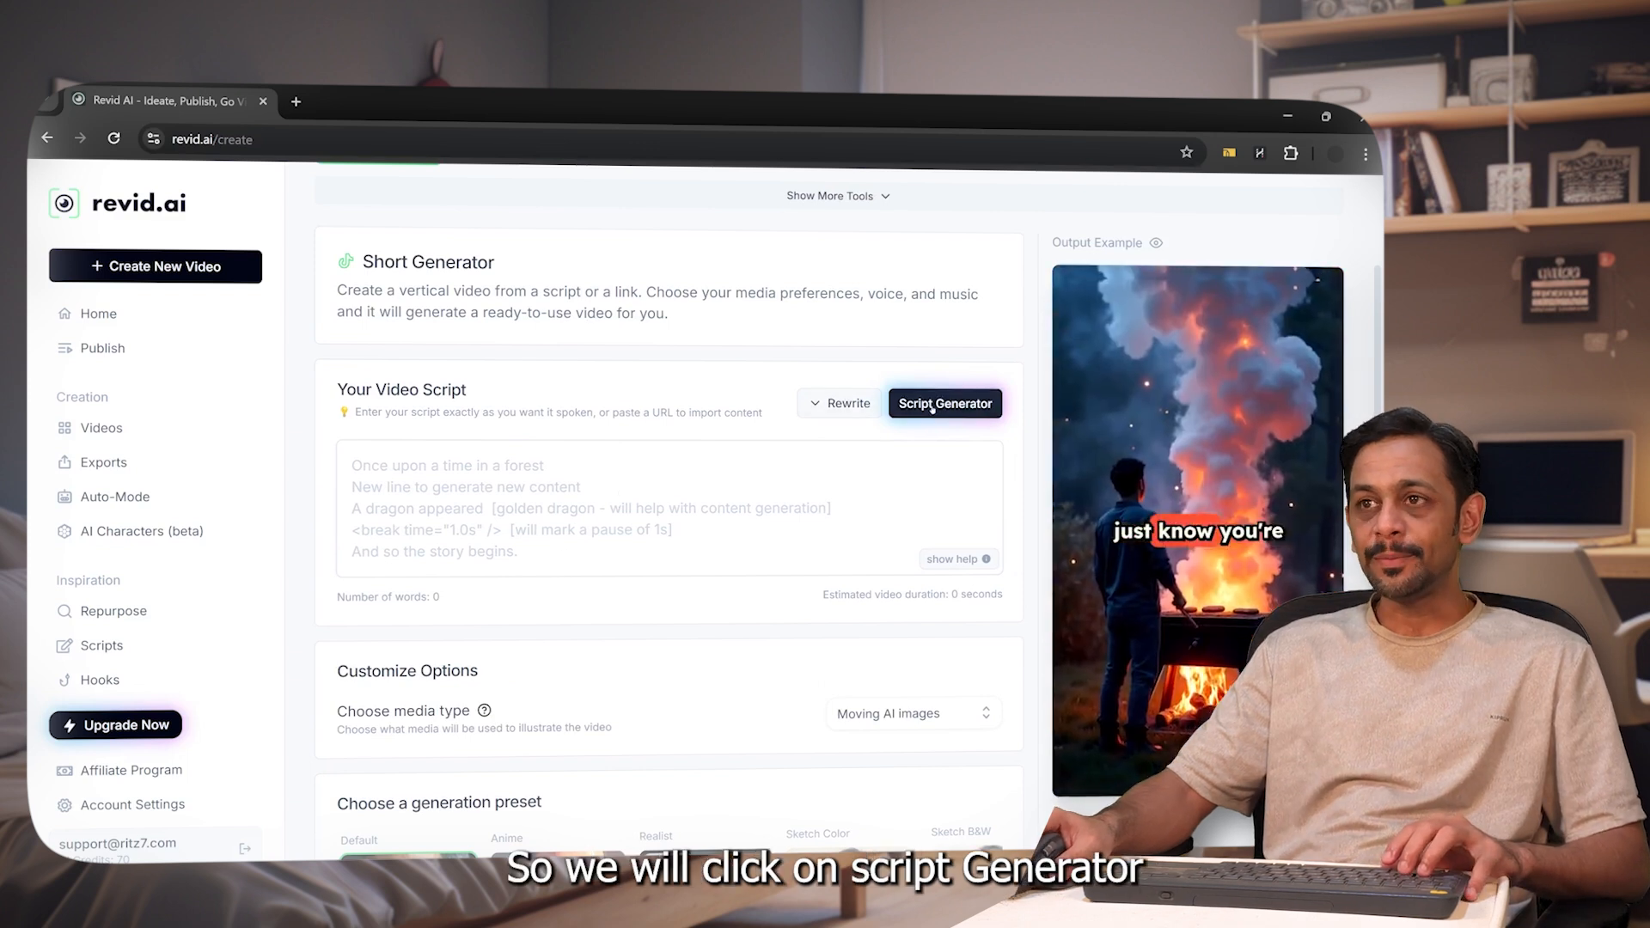
# Step: Generate Fun Facts scripts from a prompt about NoCode and AI easing development
pyautogui.click(944, 403)
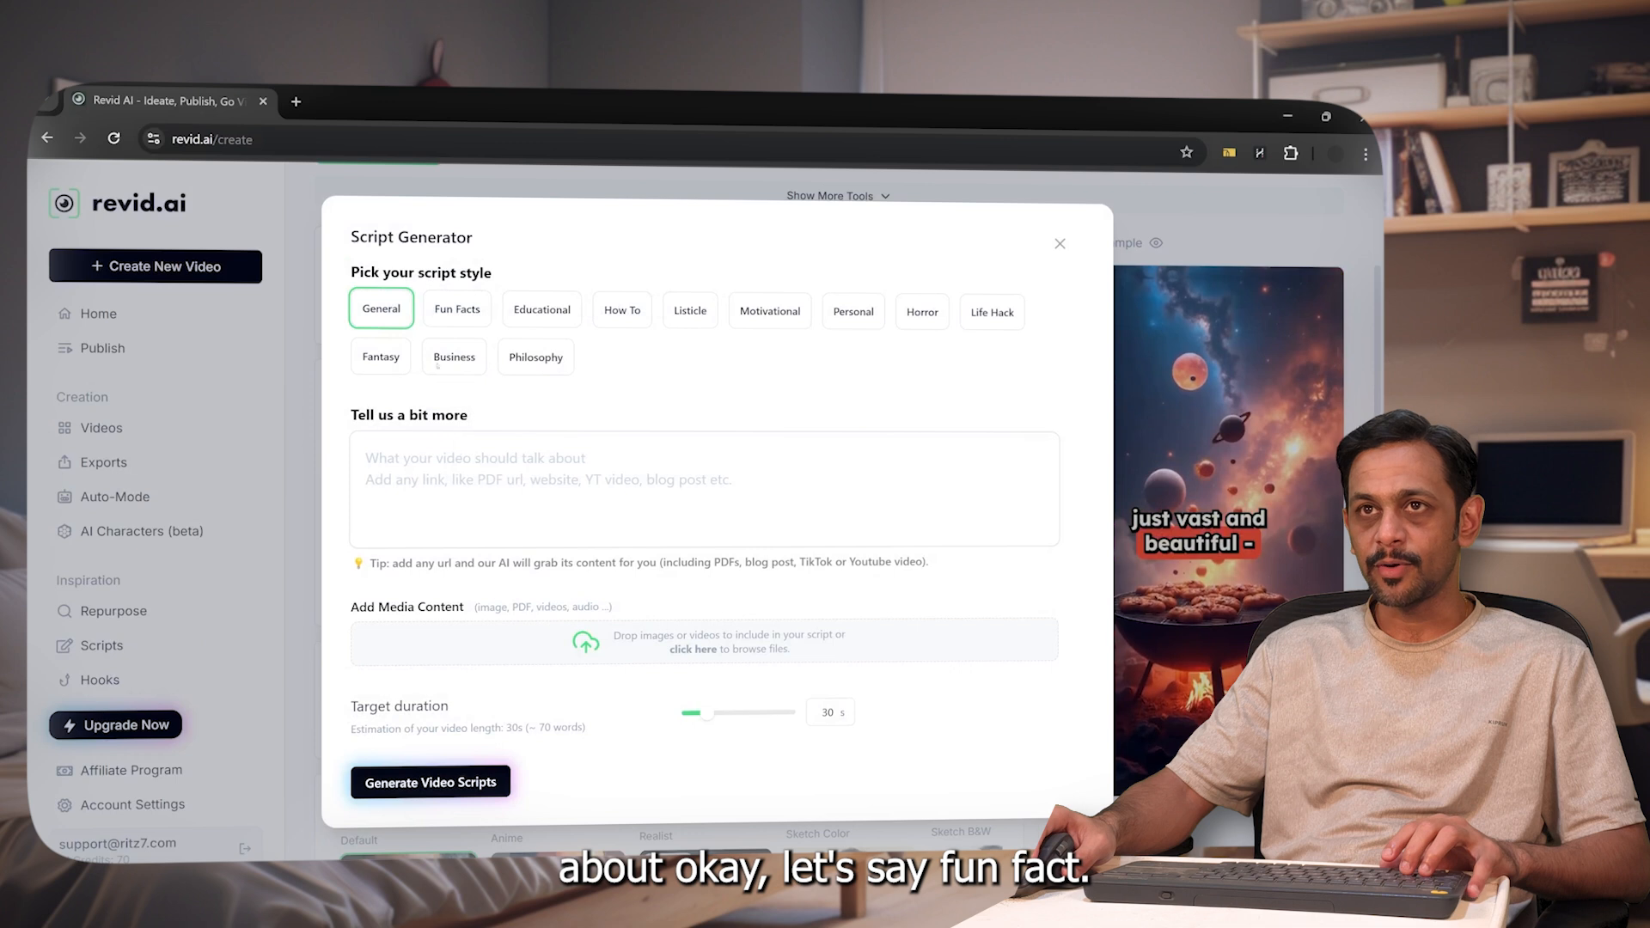
pyautogui.click(456, 309)
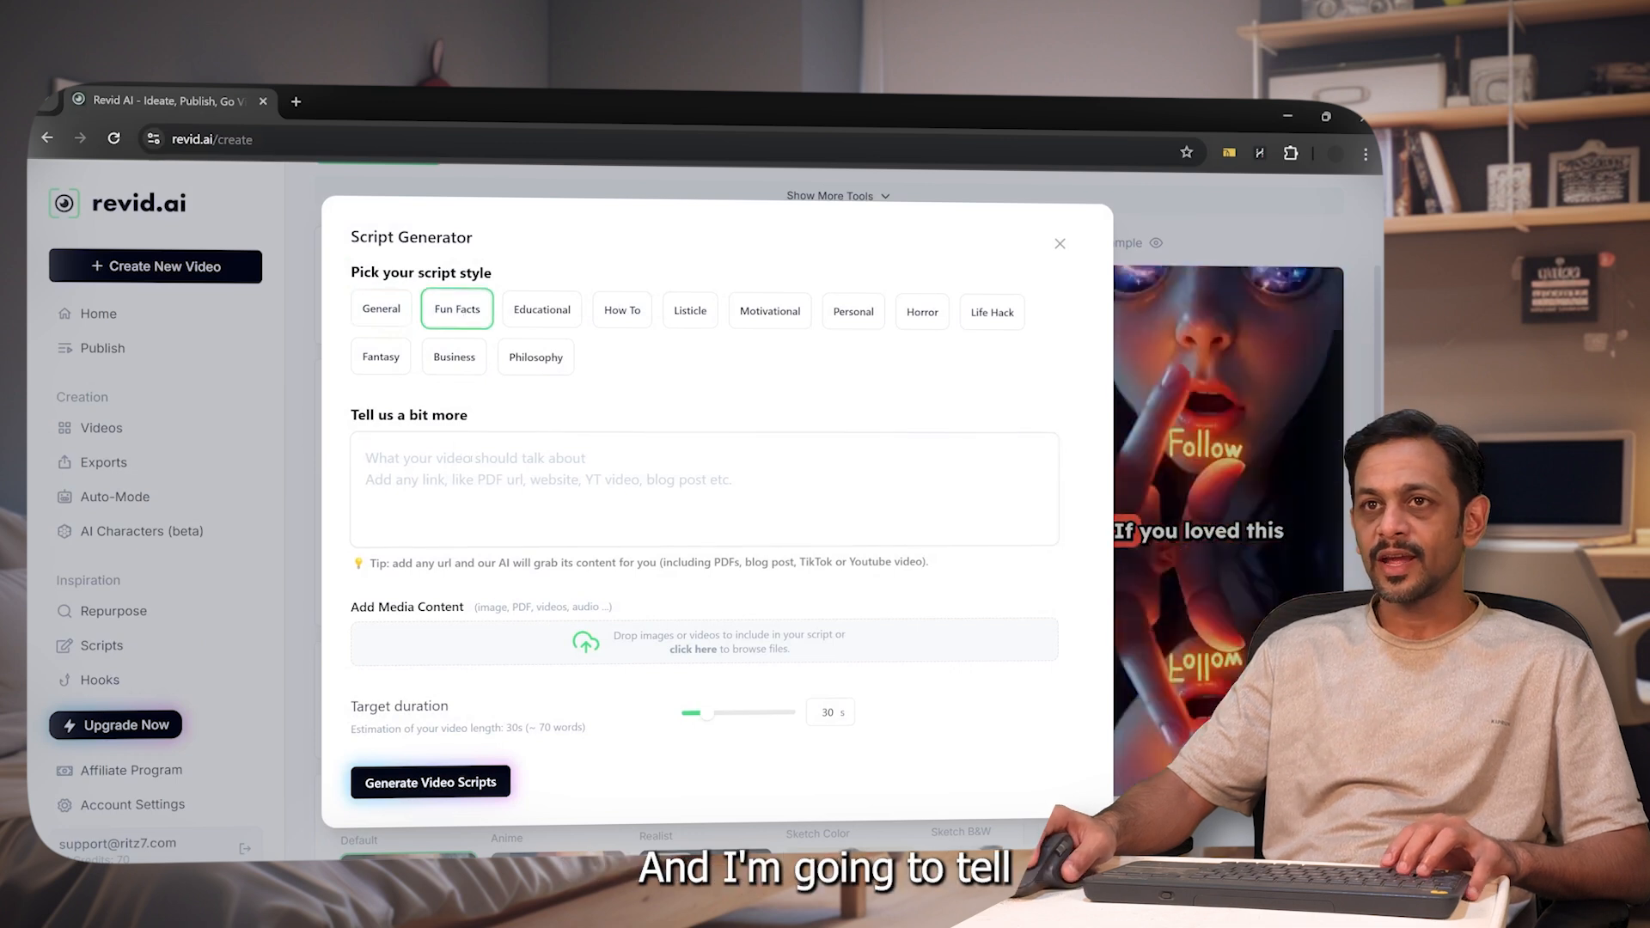
pyautogui.write('The')
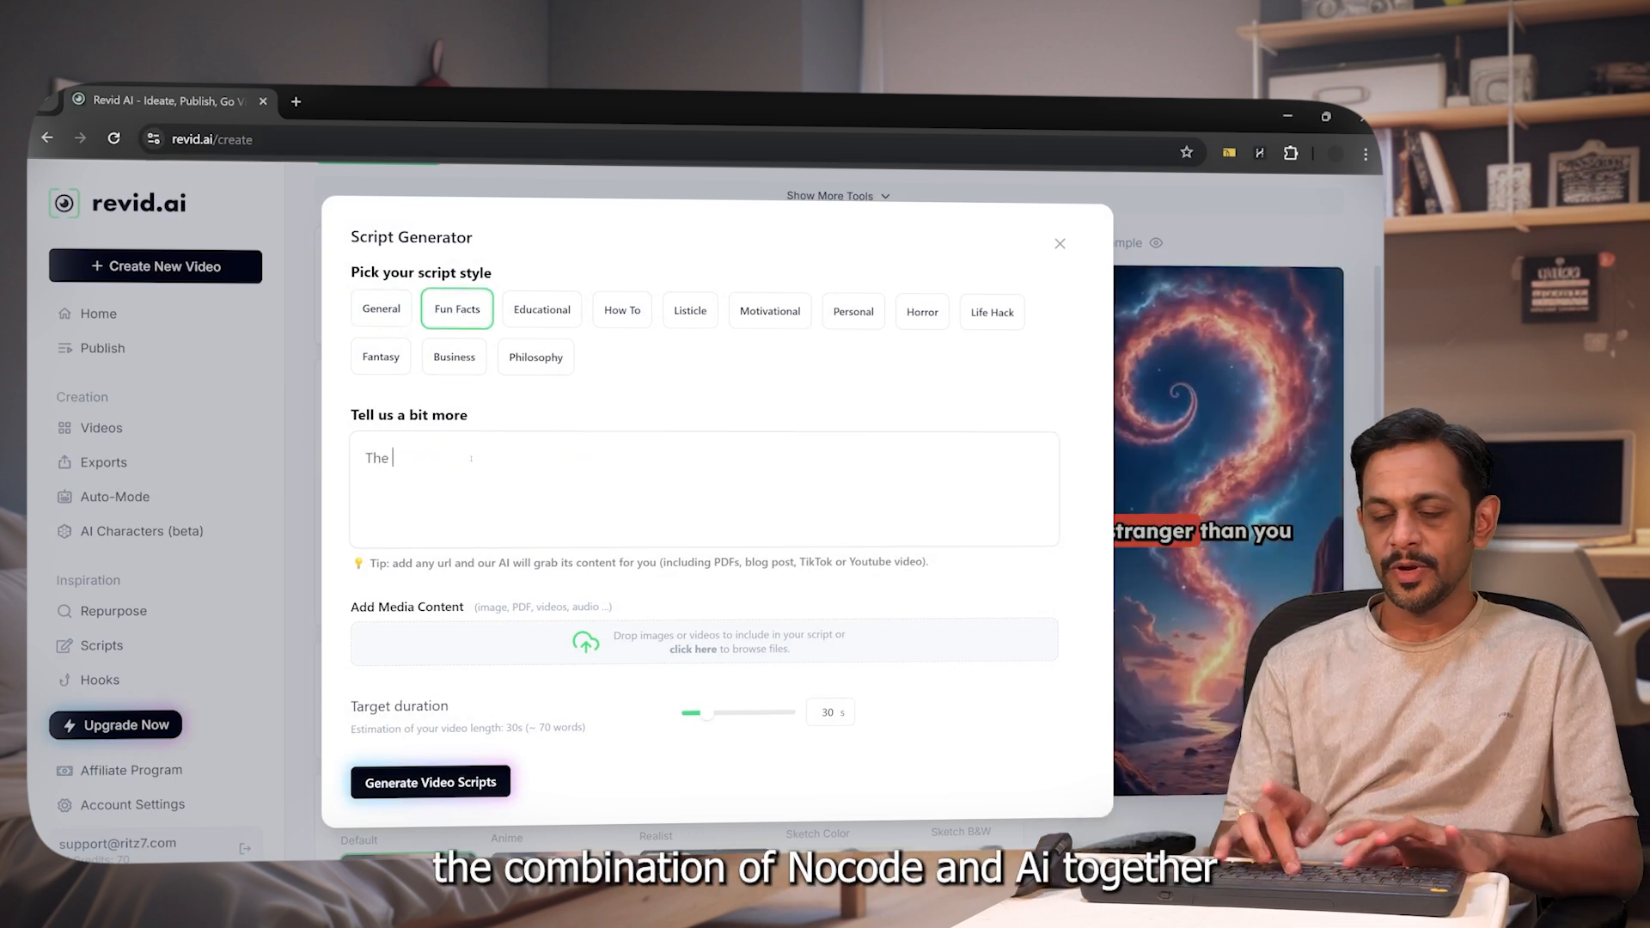
pyautogui.write('combination of NoC')
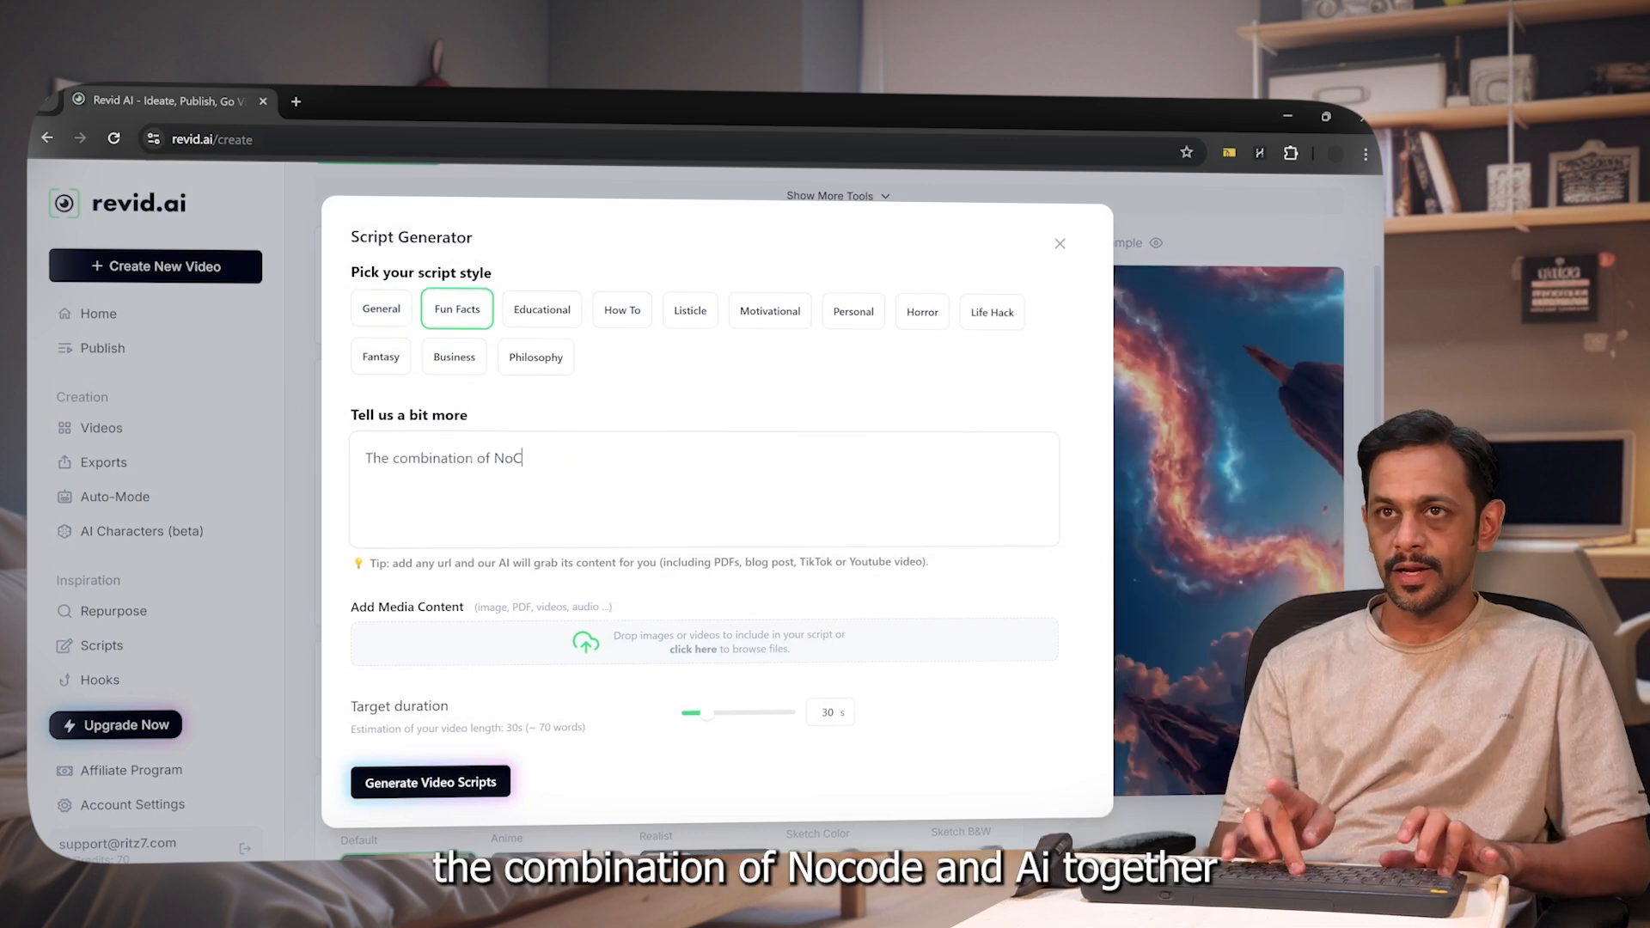
pyautogui.write('ode and AI together canmake Software Automa')
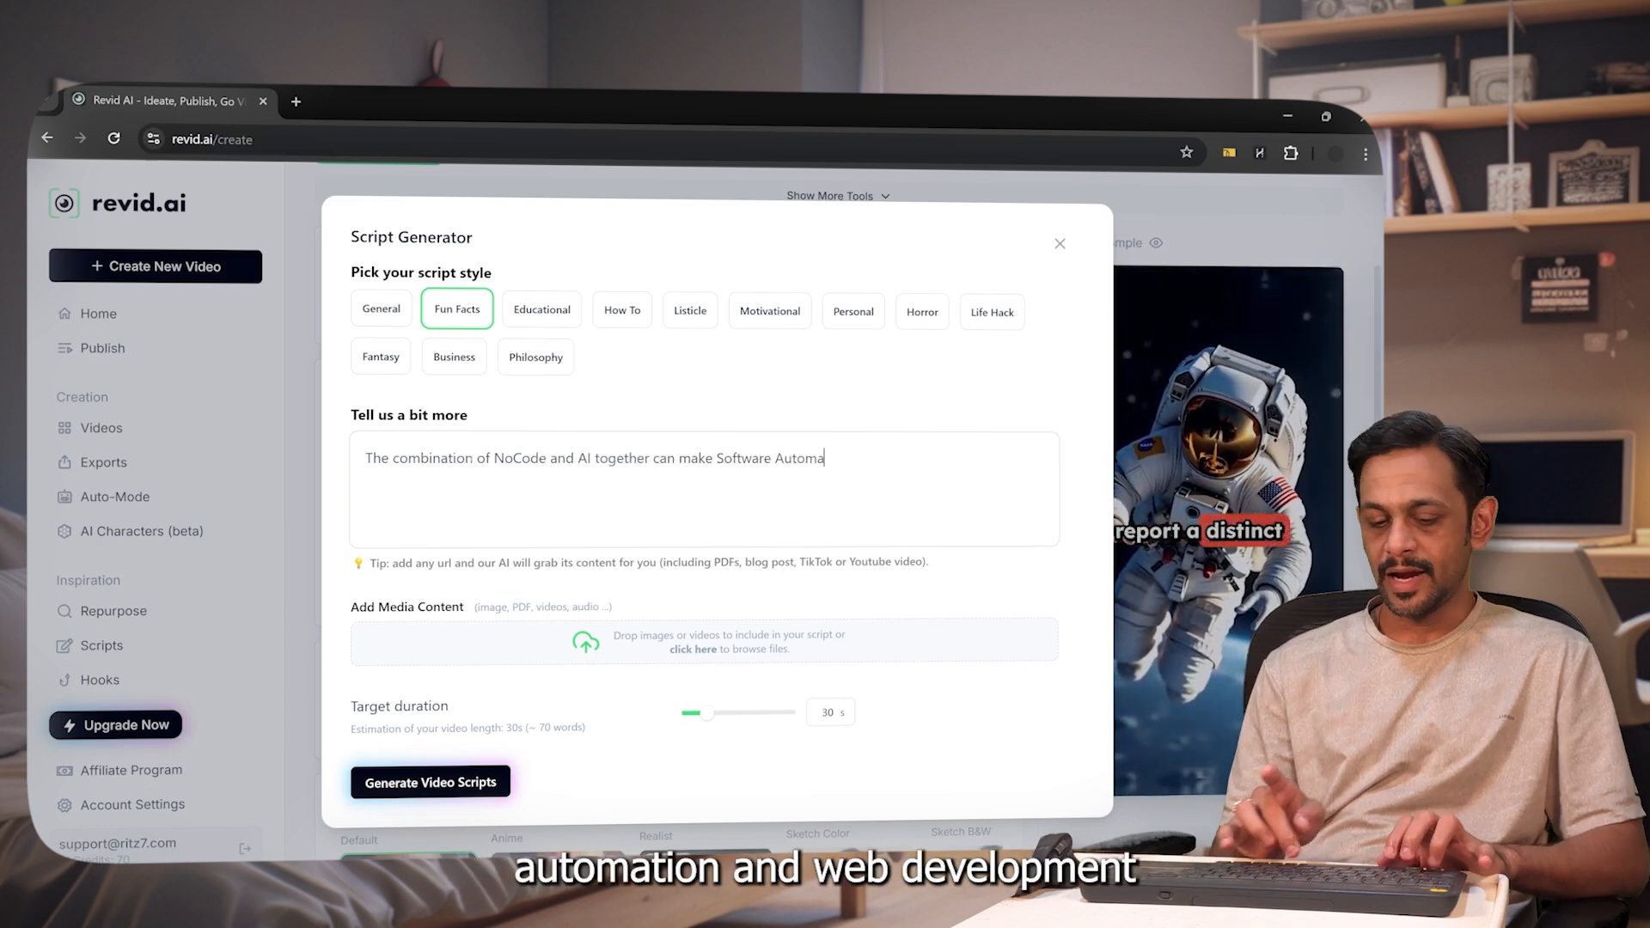
pyautogui.write('tion and Web Development s')
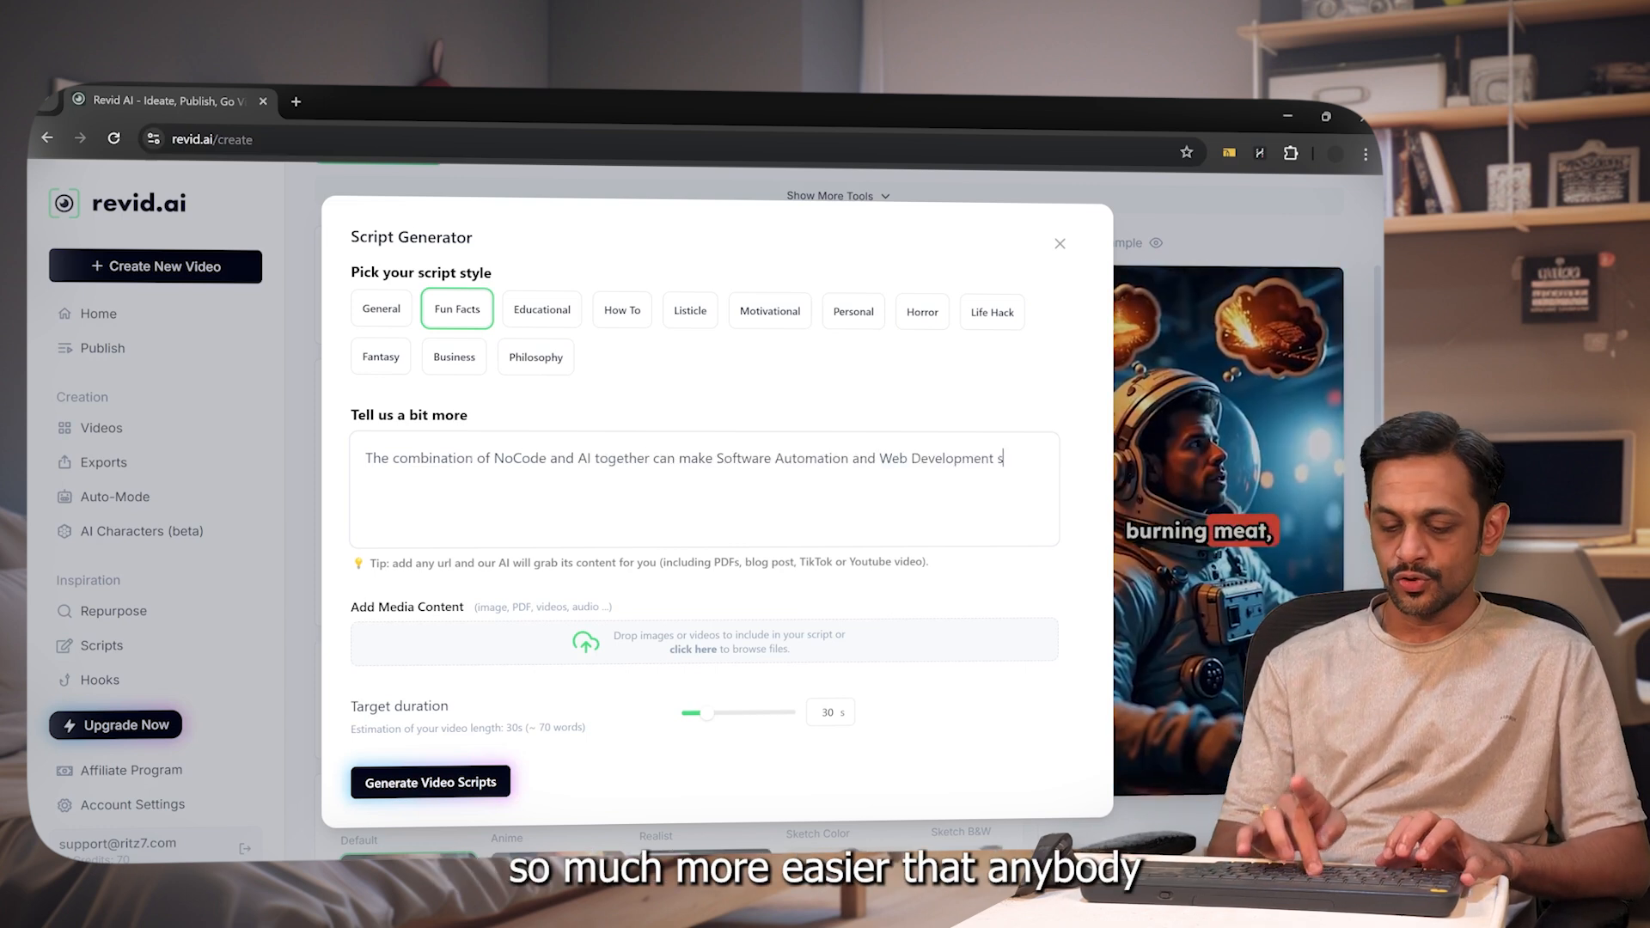
pyautogui.write('o much more easier')
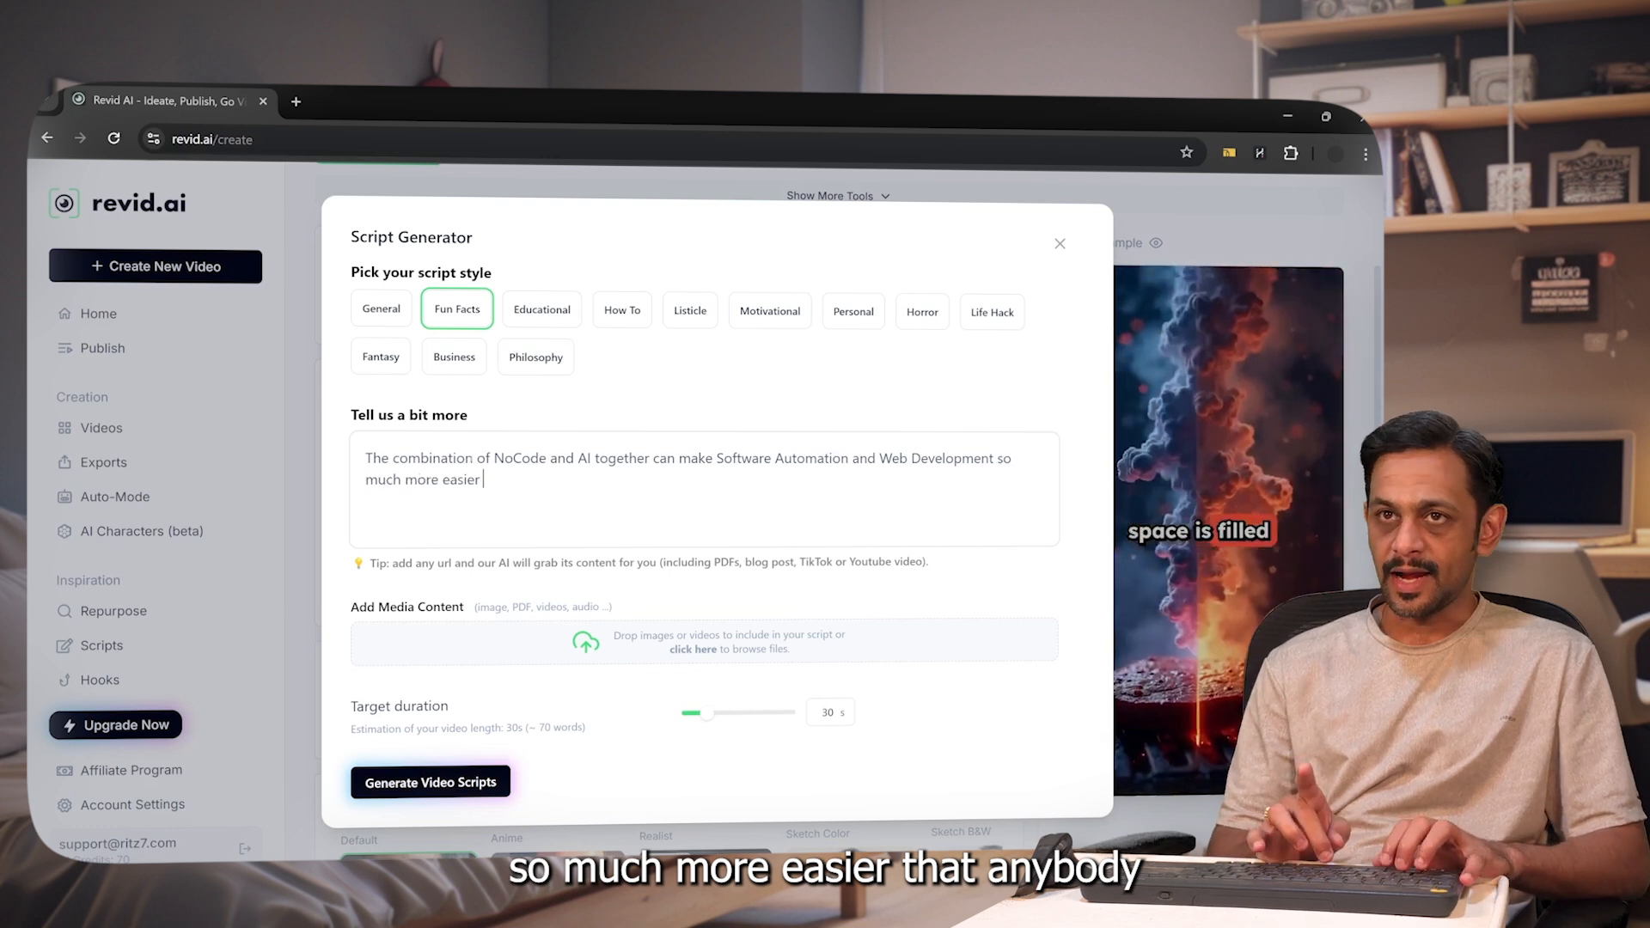
pyautogui.write('that any body can Design,')
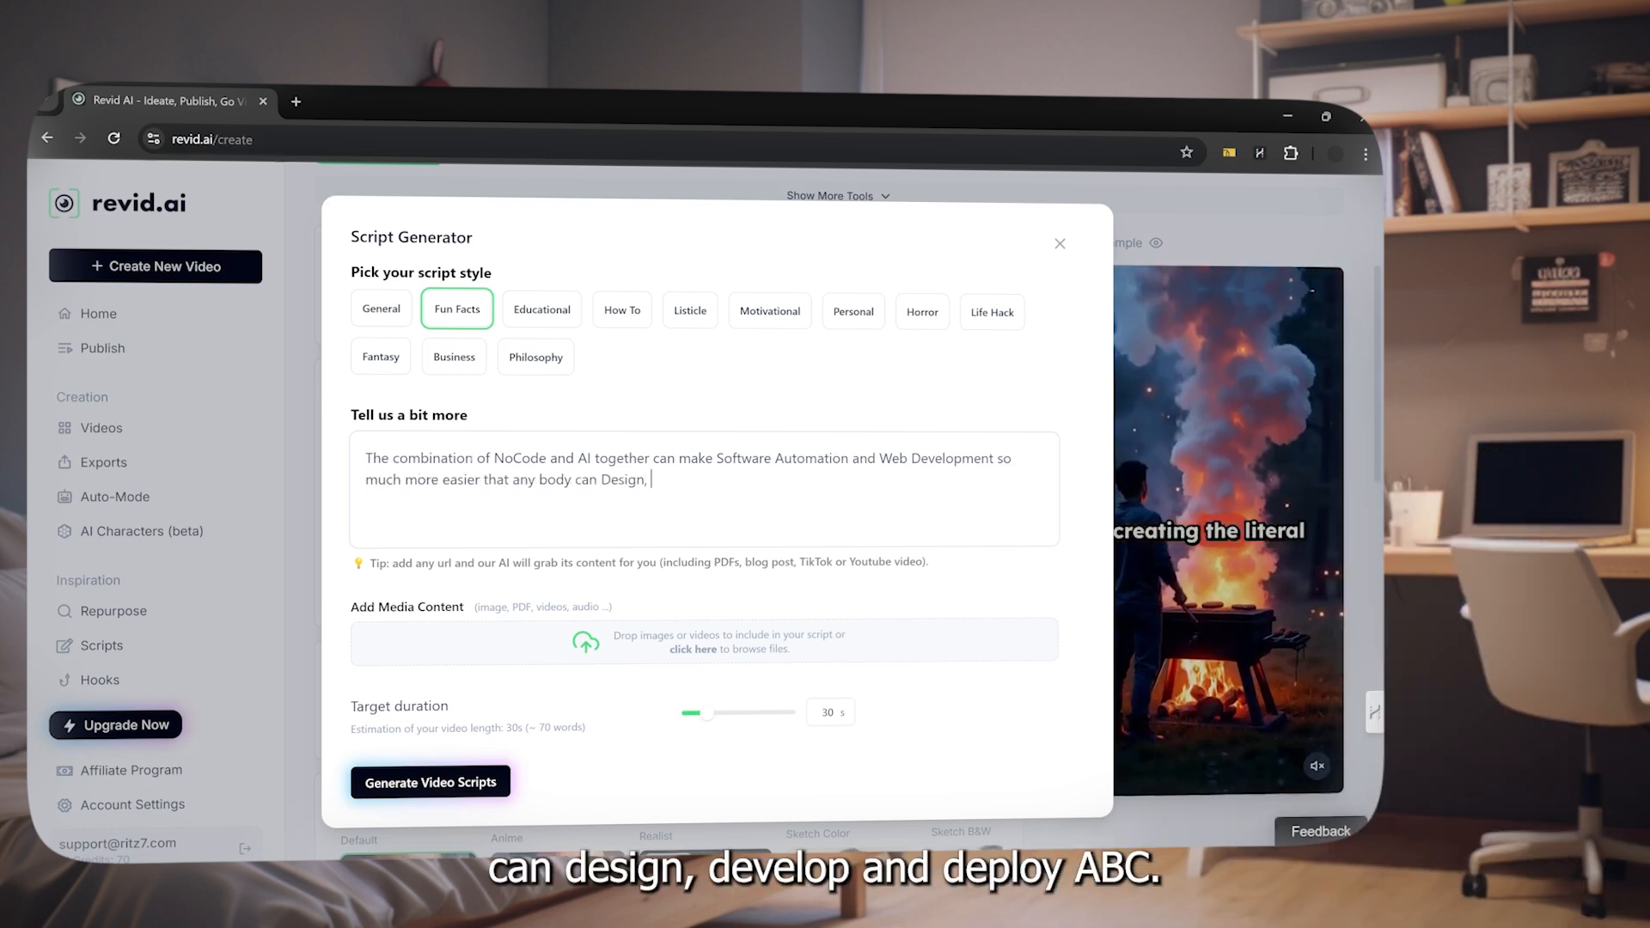
pyautogui.write('Develop and Deploy (ABCD)')
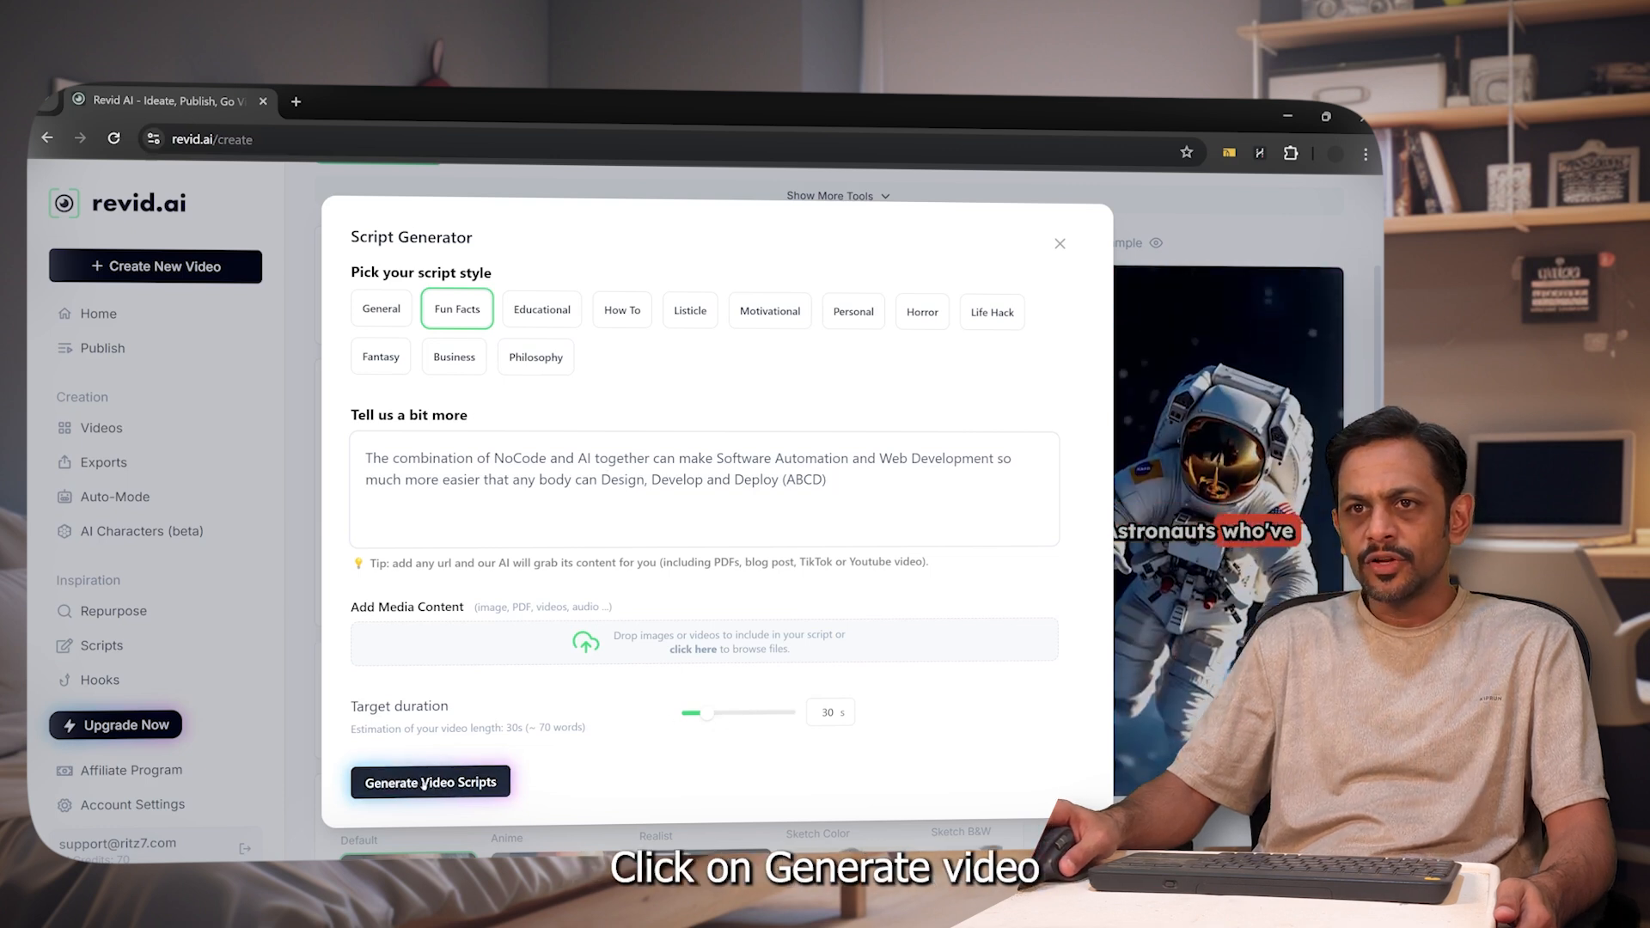
pyautogui.click(431, 782)
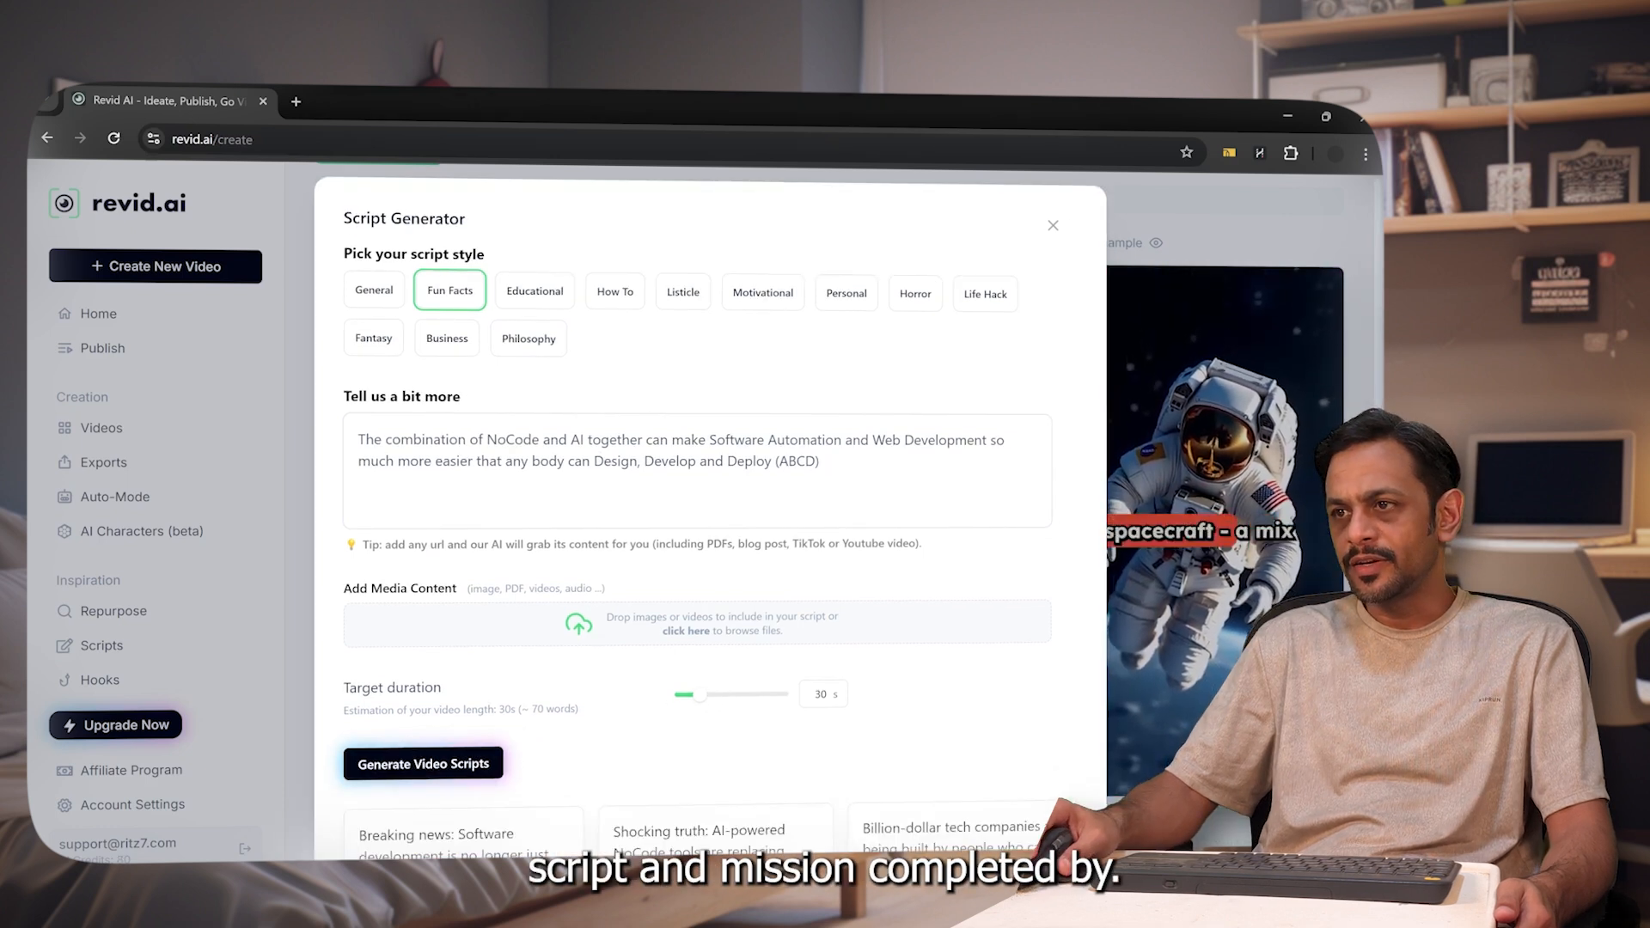
pyautogui.click(423, 764)
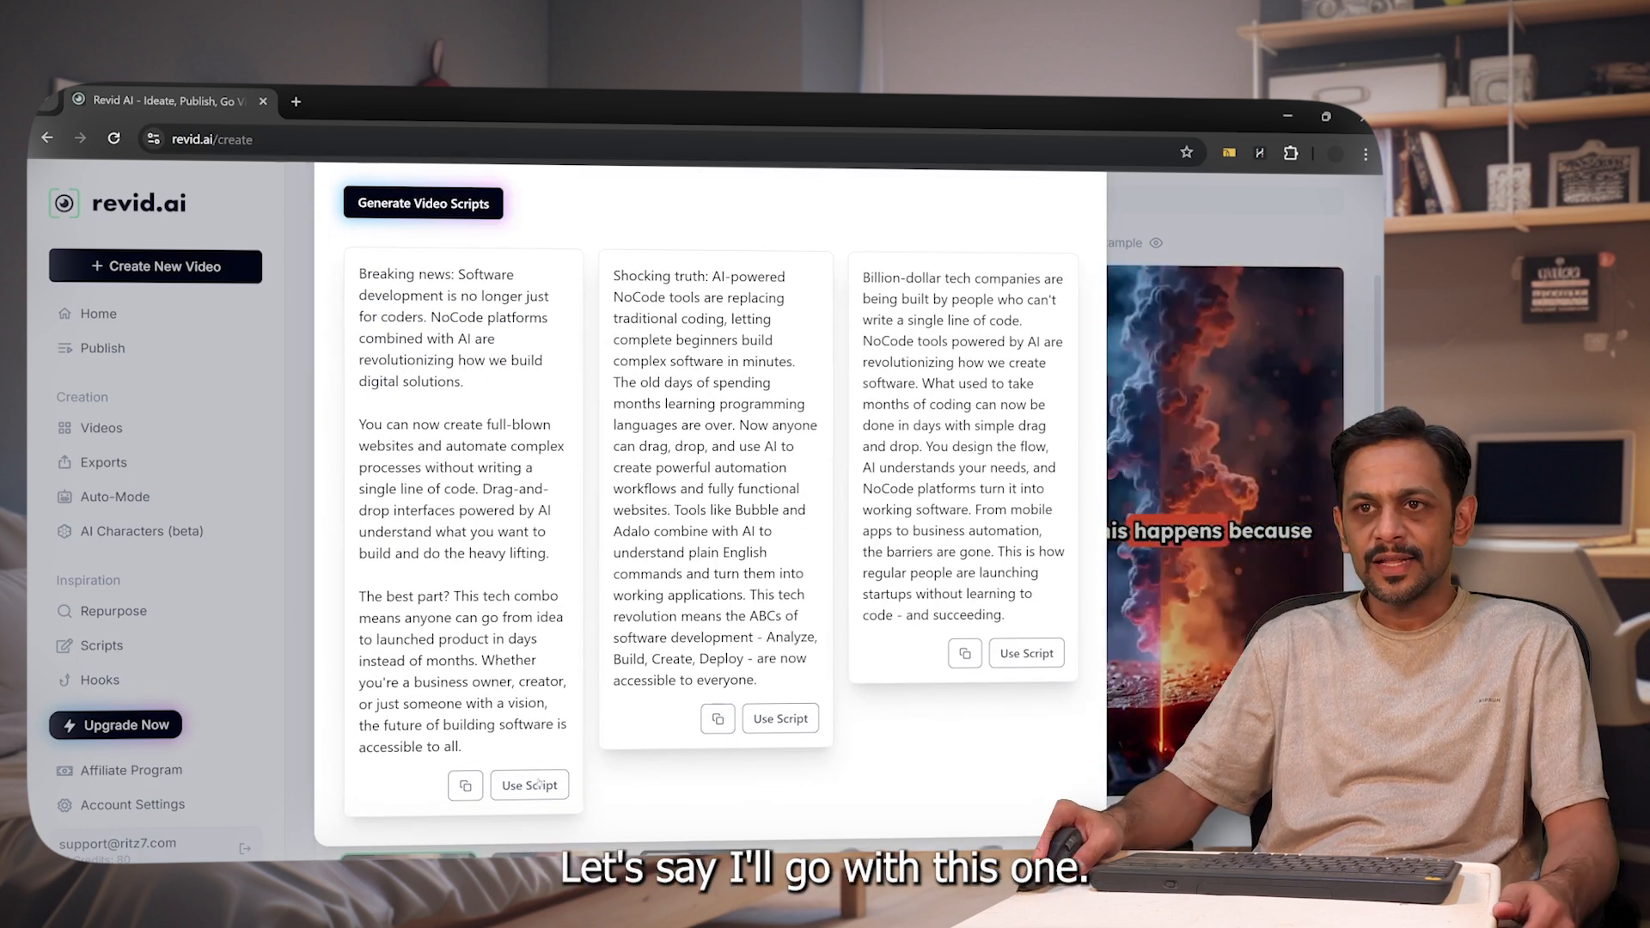
# Step: Use the first generated script and review the image model, voice and music options
pyautogui.click(529, 785)
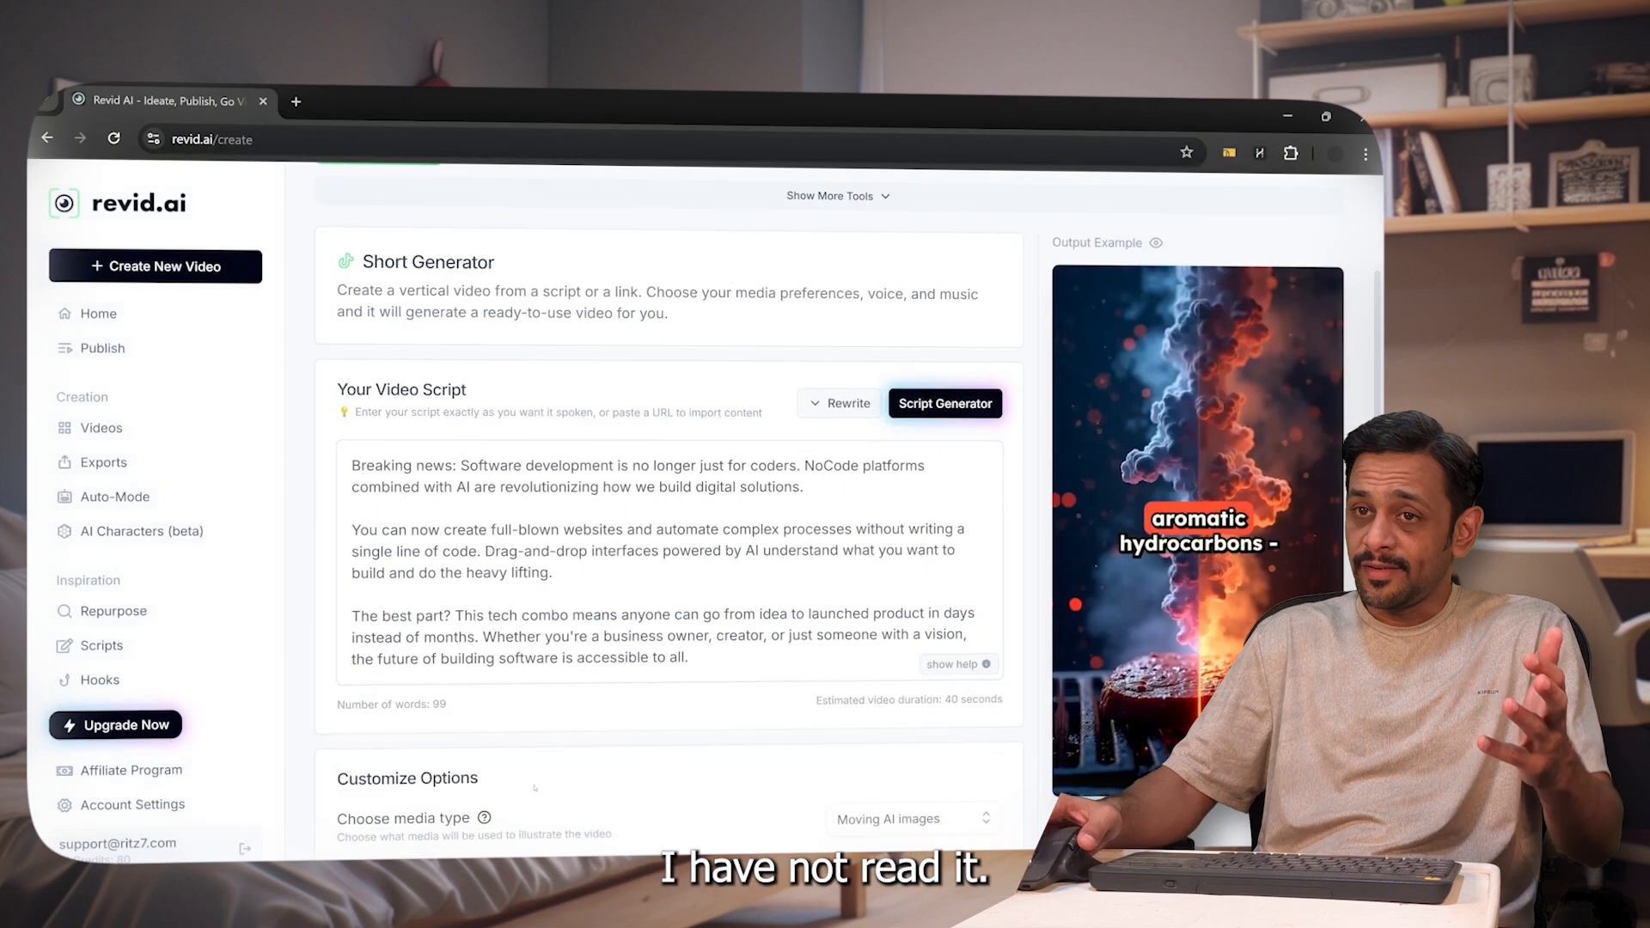
pyautogui.scroll(-3)
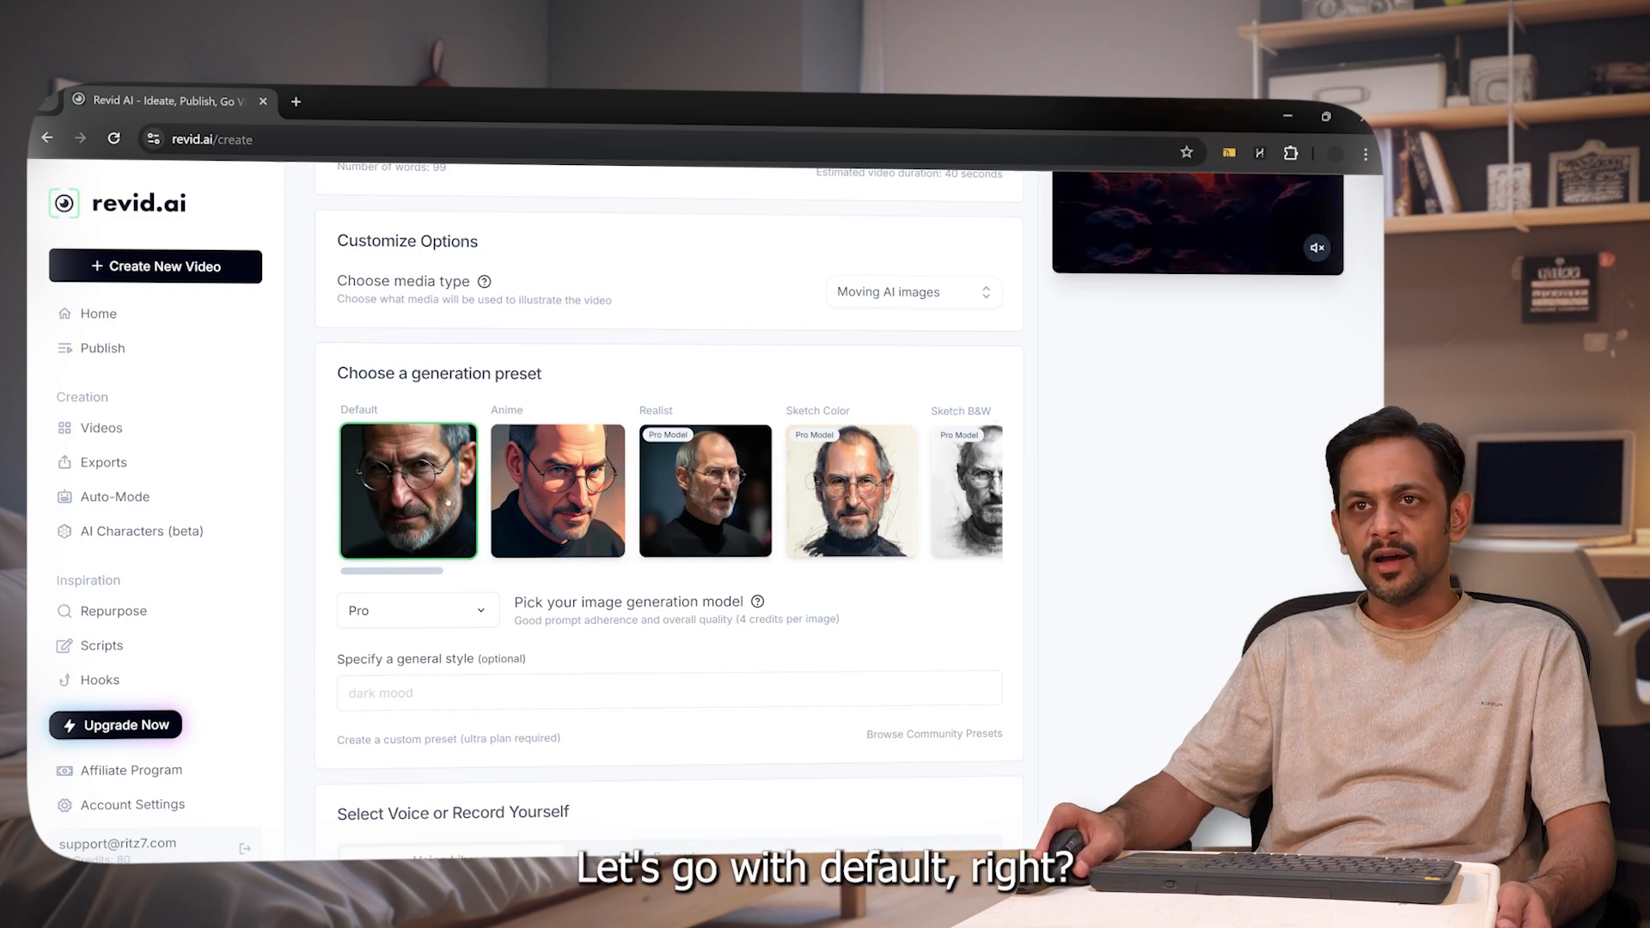
pyautogui.scroll(-3)
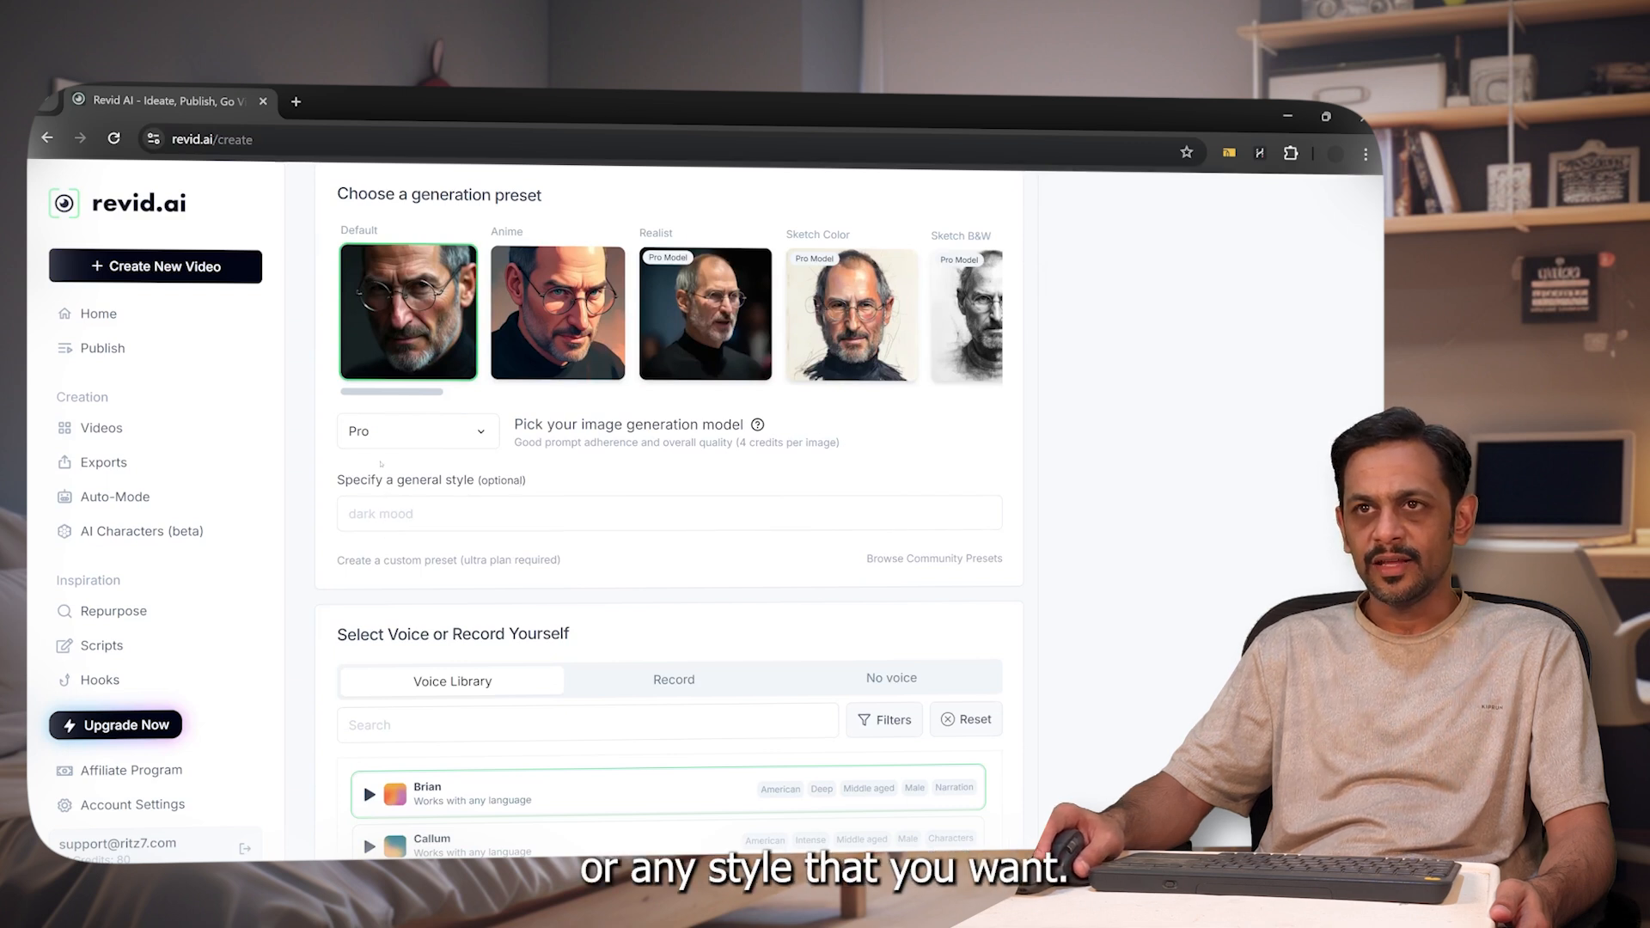
pyautogui.click(417, 431)
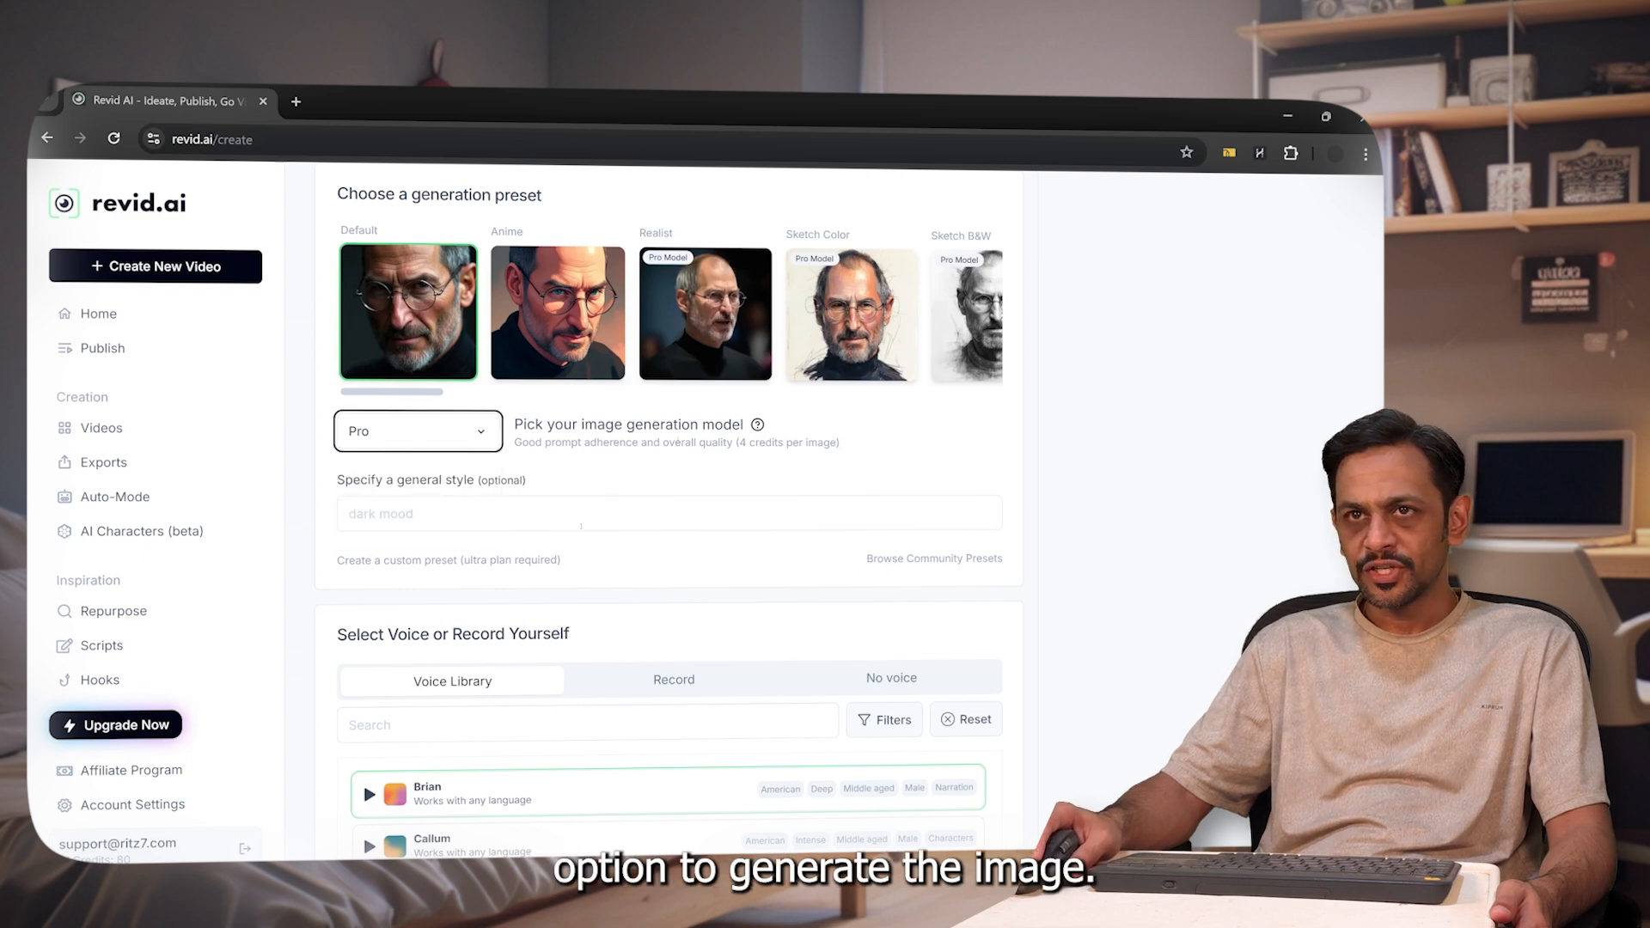
pyautogui.scroll(-3)
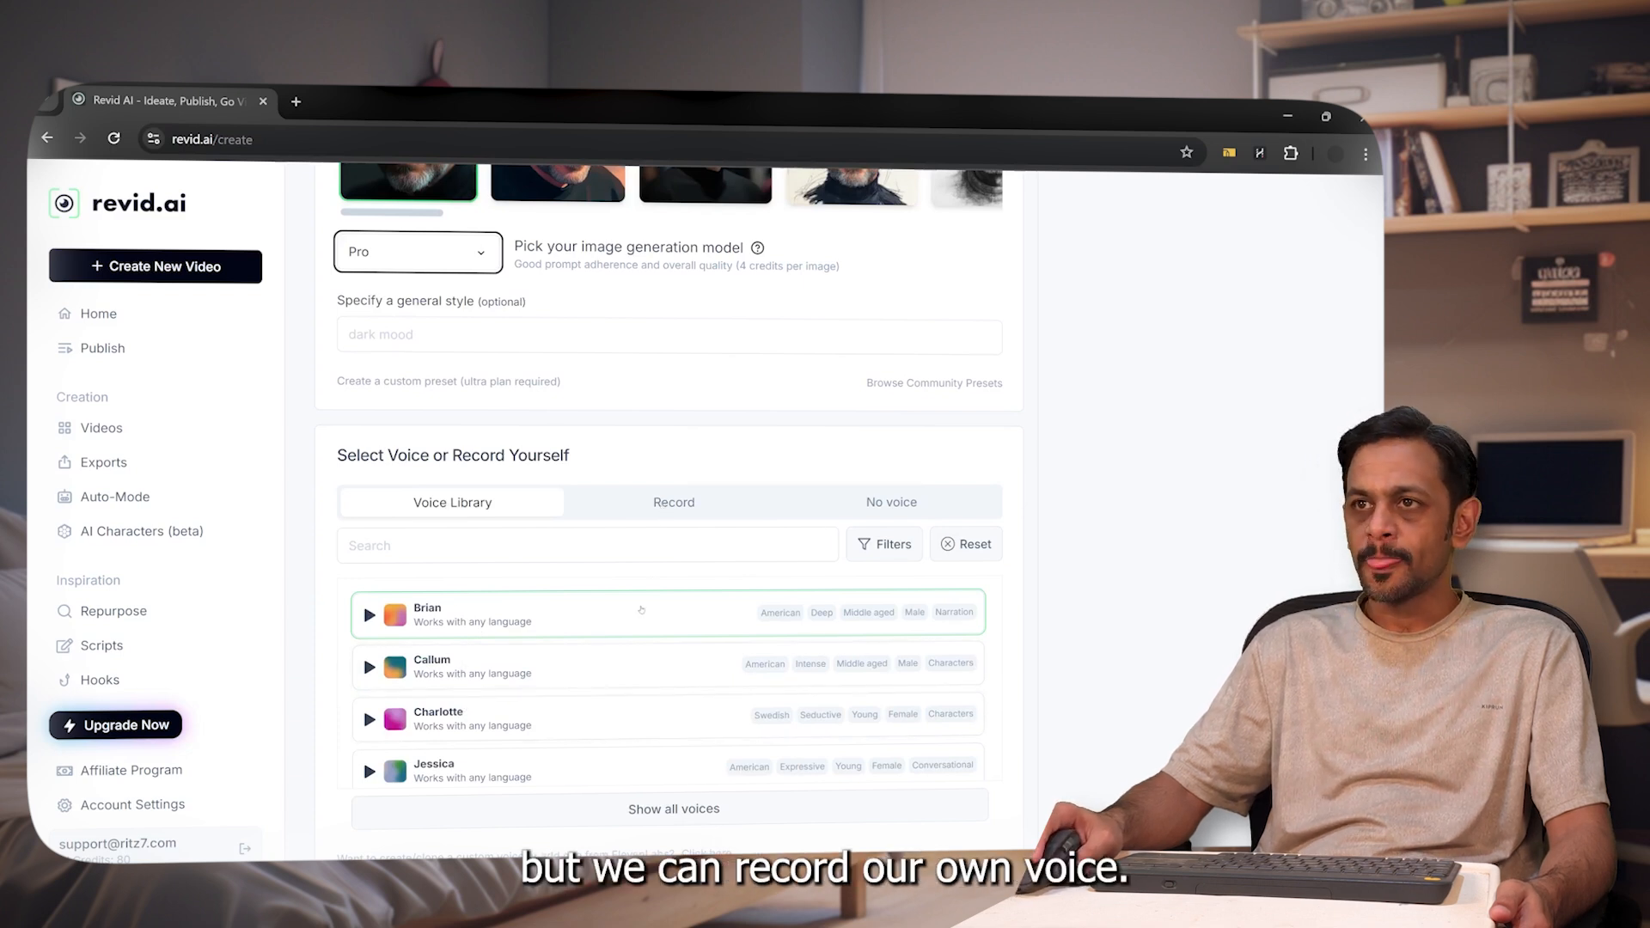
pyautogui.scroll(-3)
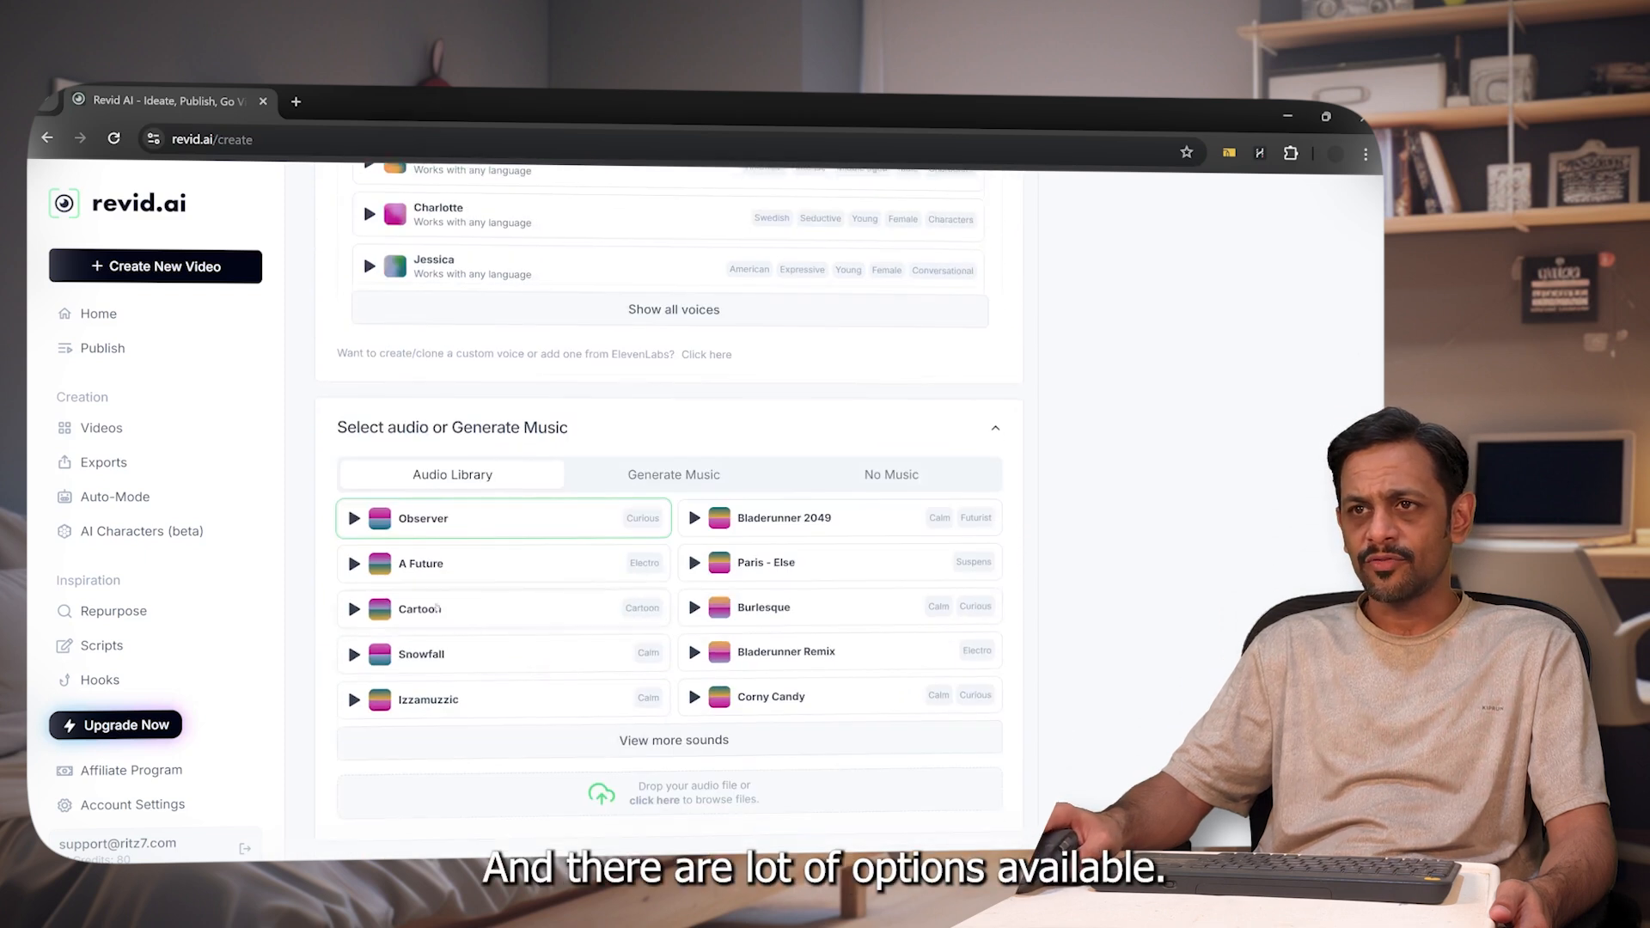
pyautogui.scroll(3)
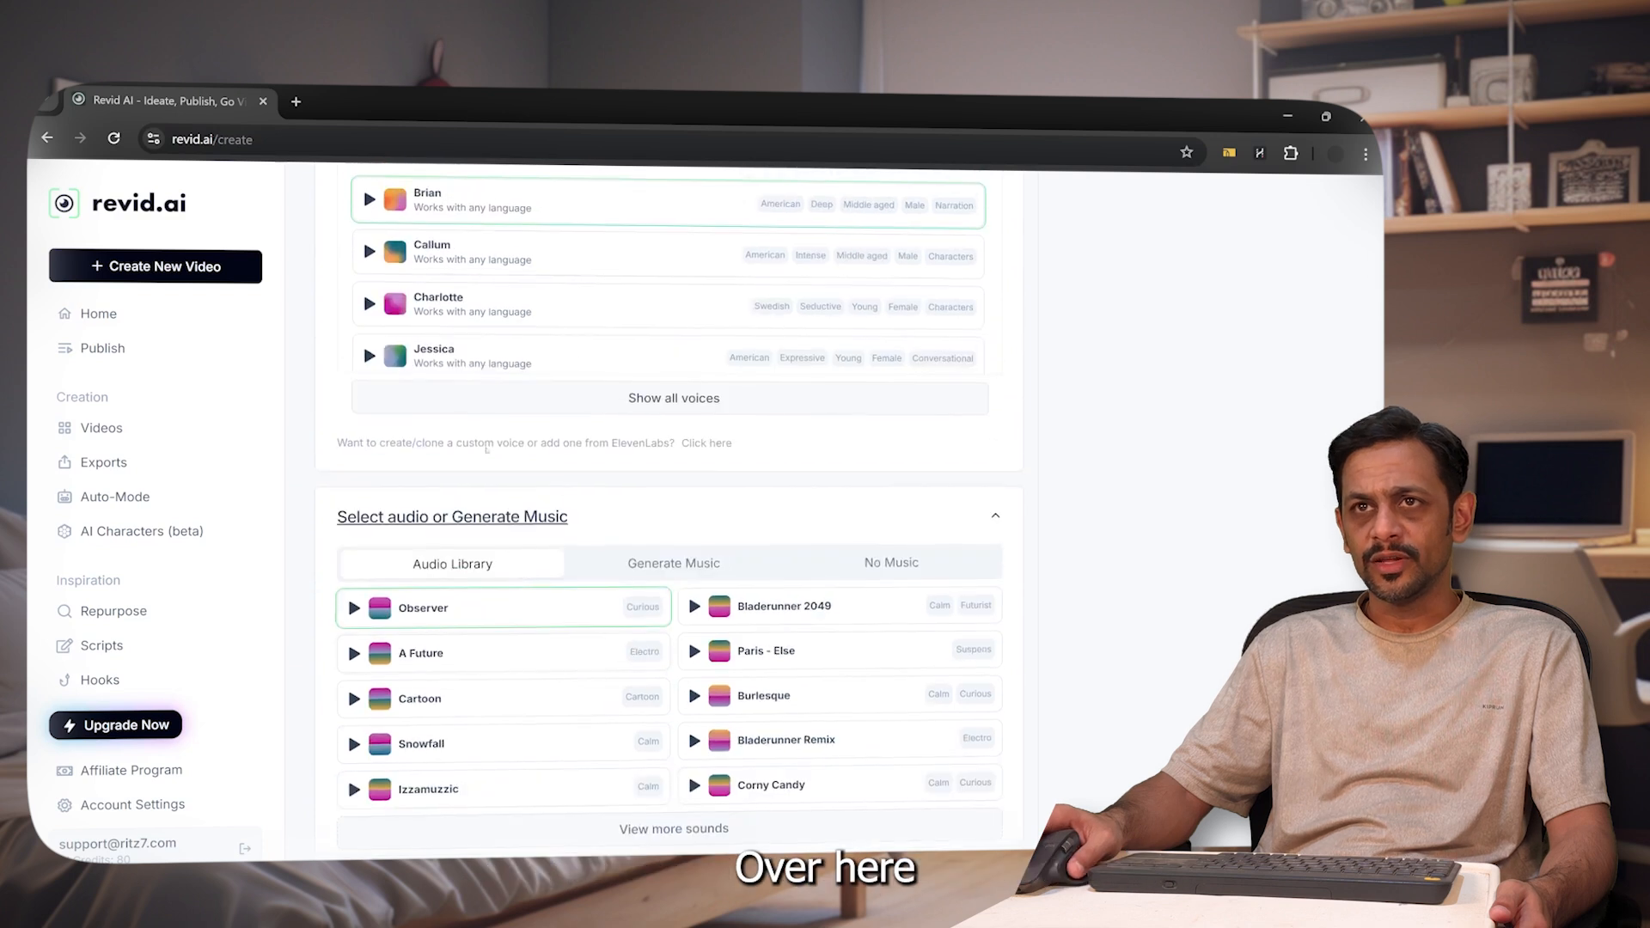
pyautogui.scroll(-3)
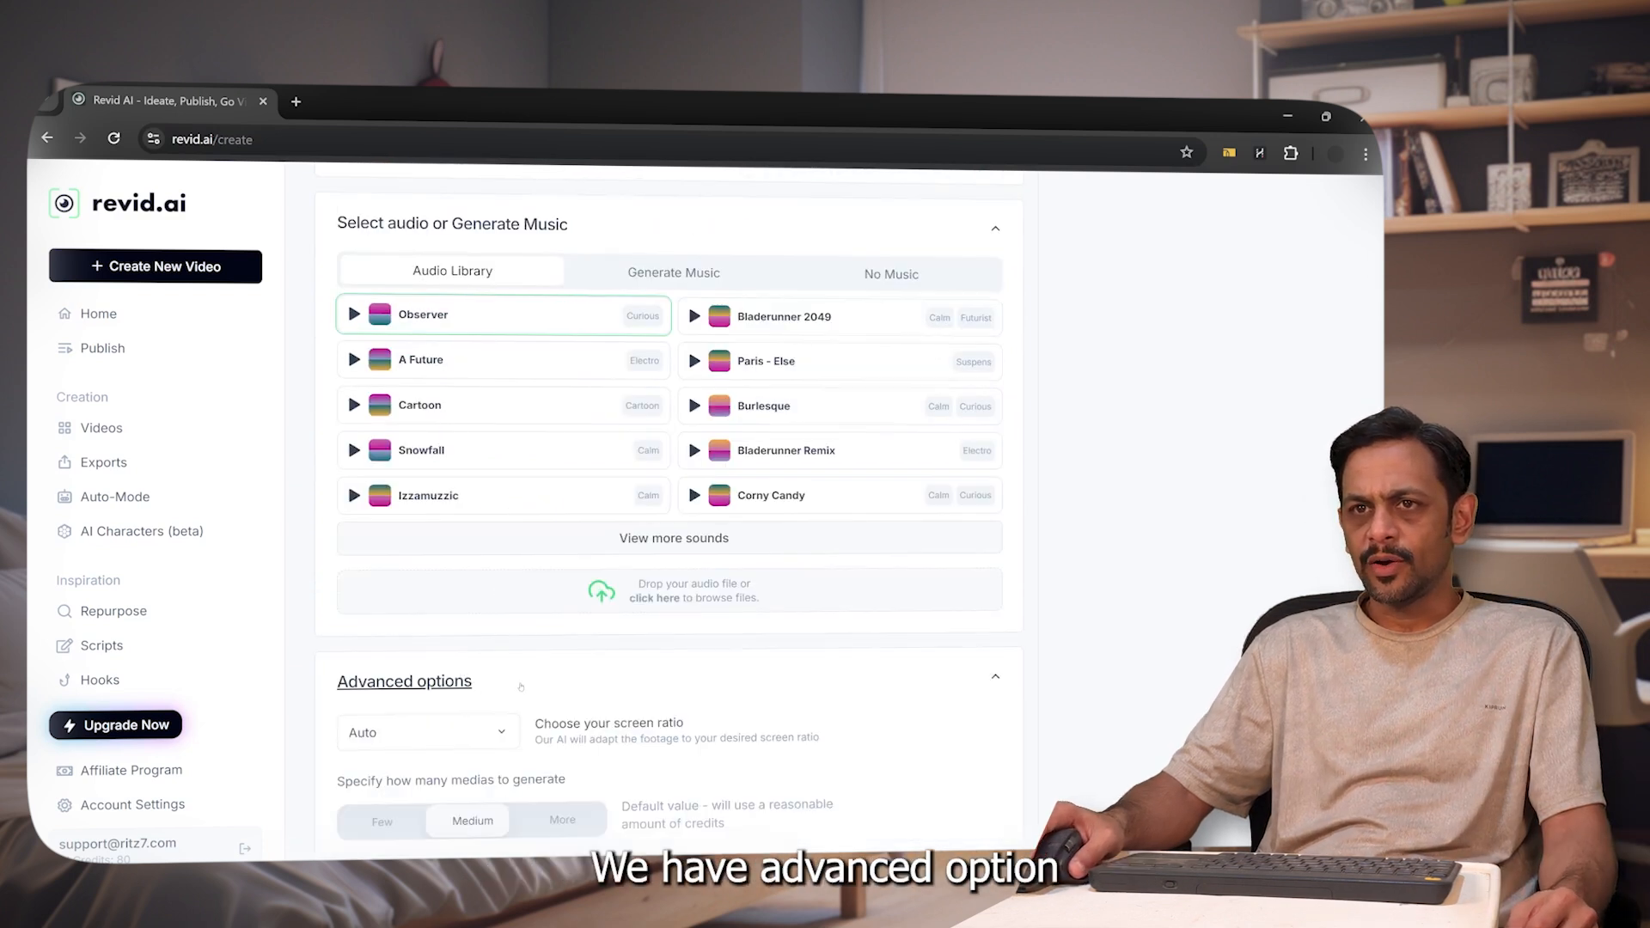
# Step: Review the screen ratio and image animation type options
pyautogui.scroll(-3)
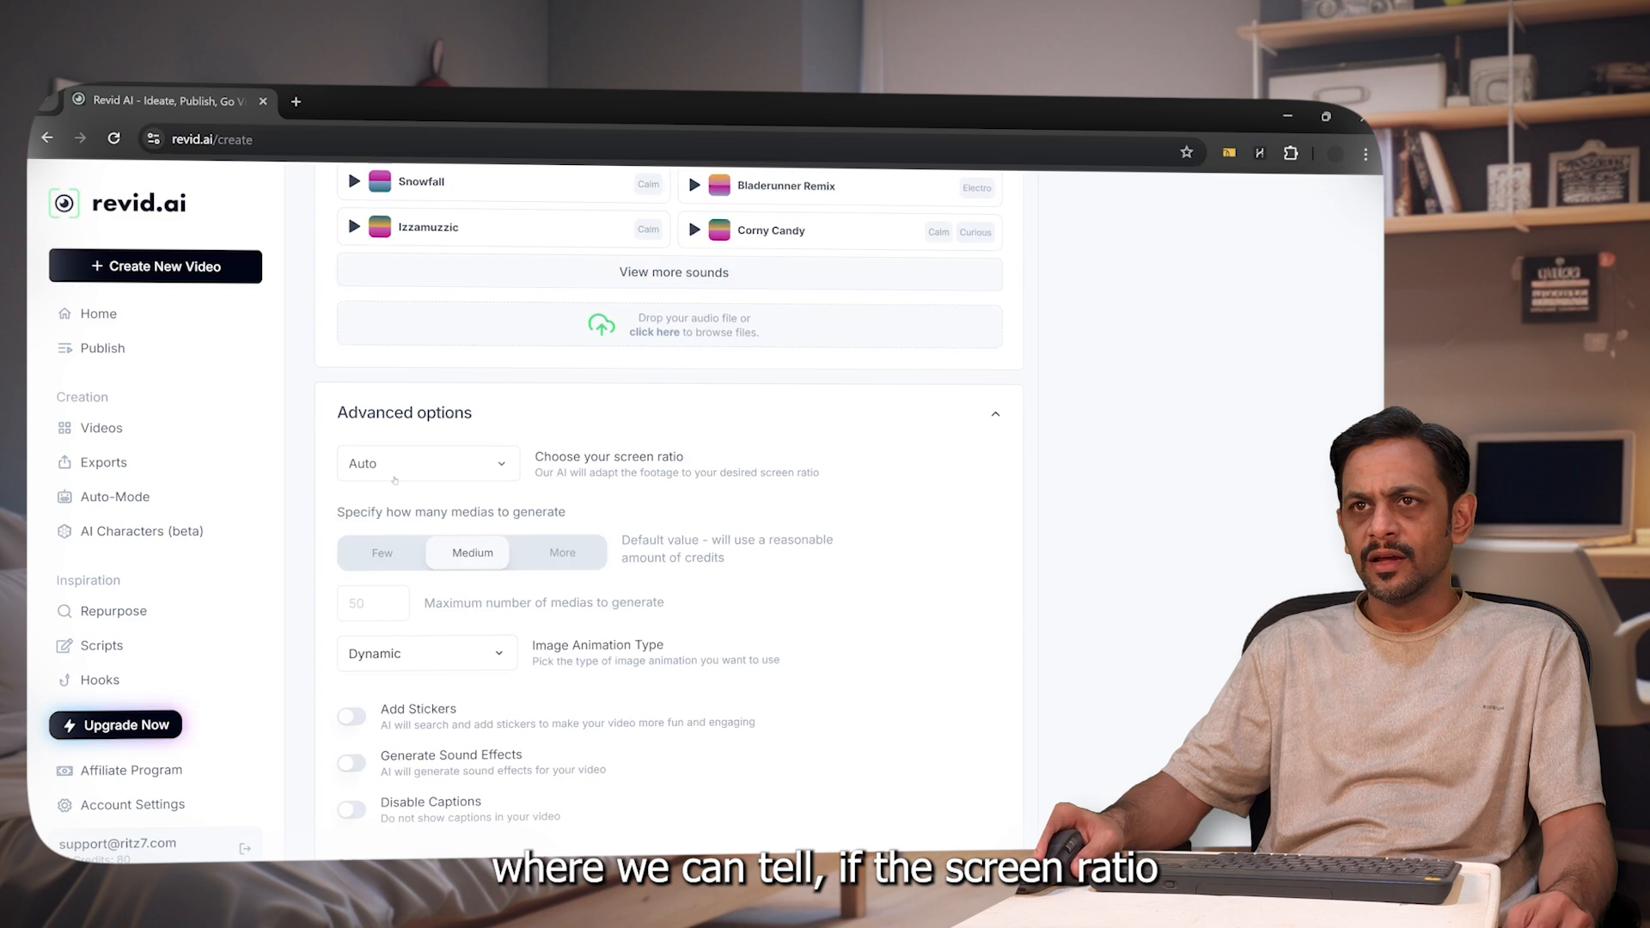
pyautogui.click(428, 463)
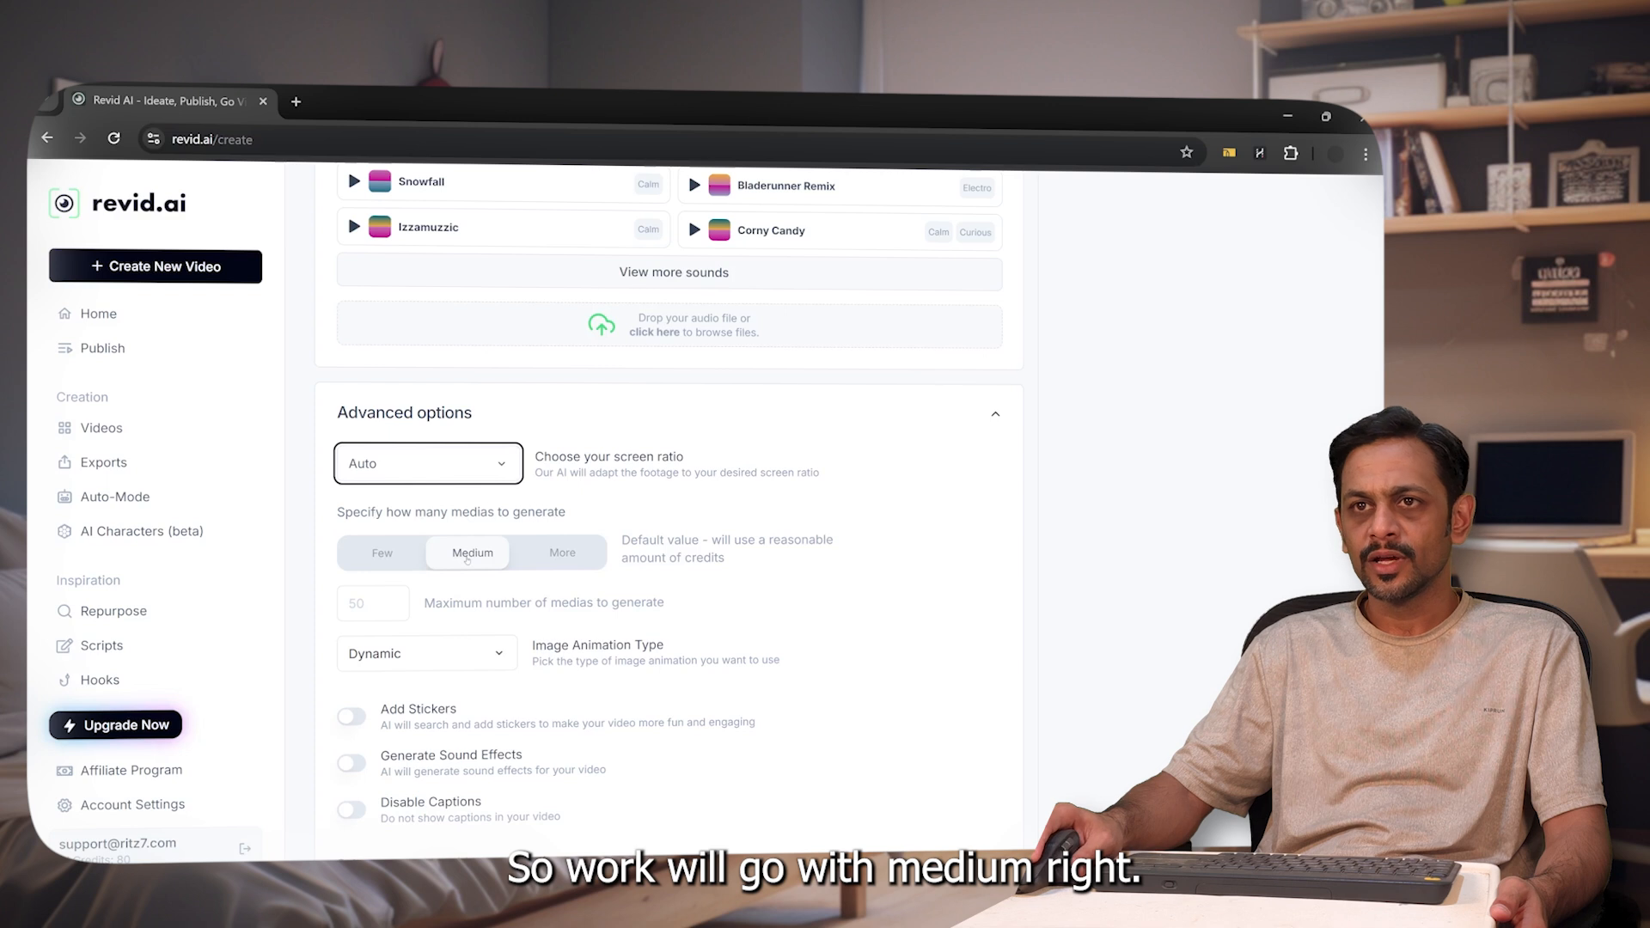
pyautogui.scroll(-3)
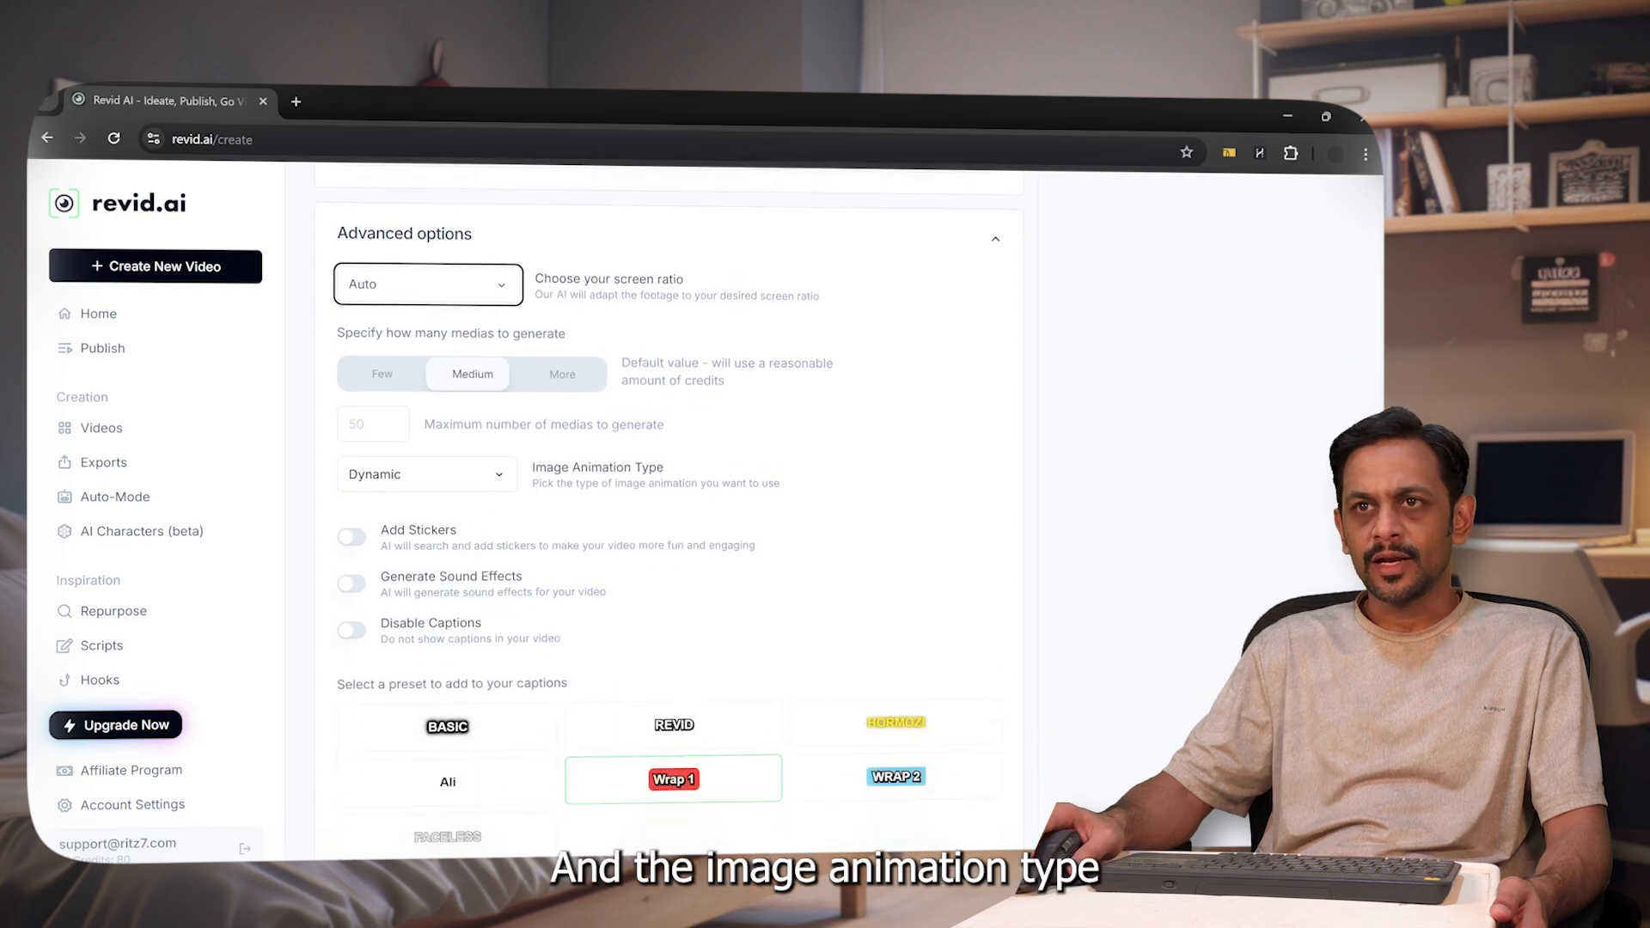
pyautogui.click(427, 474)
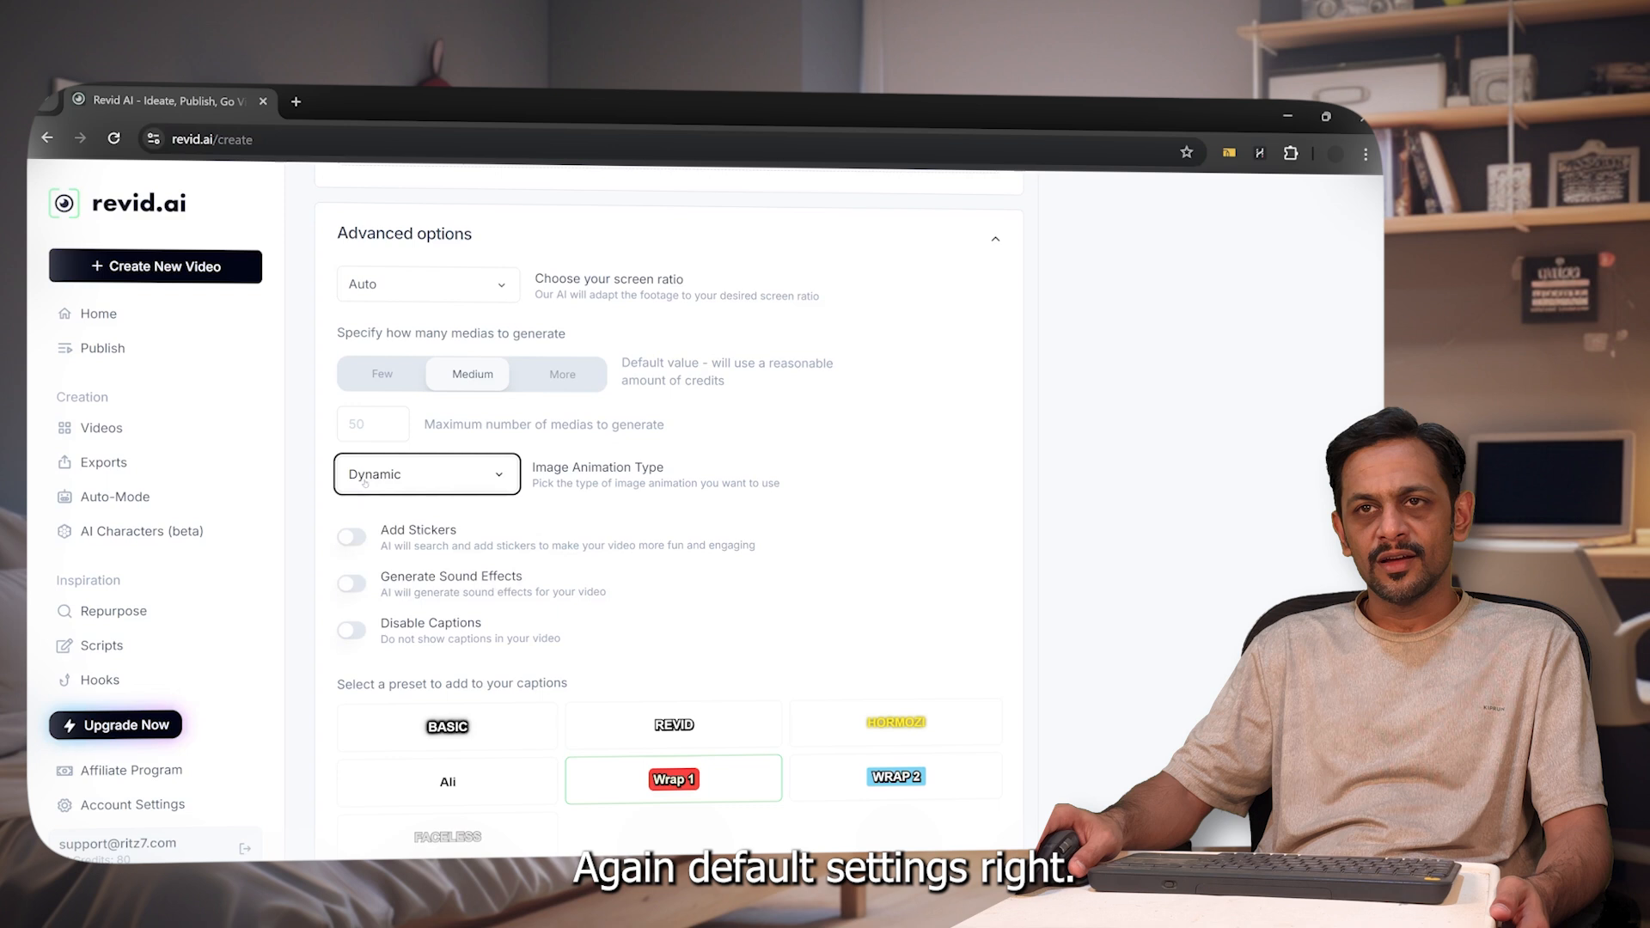
pyautogui.scroll(-3)
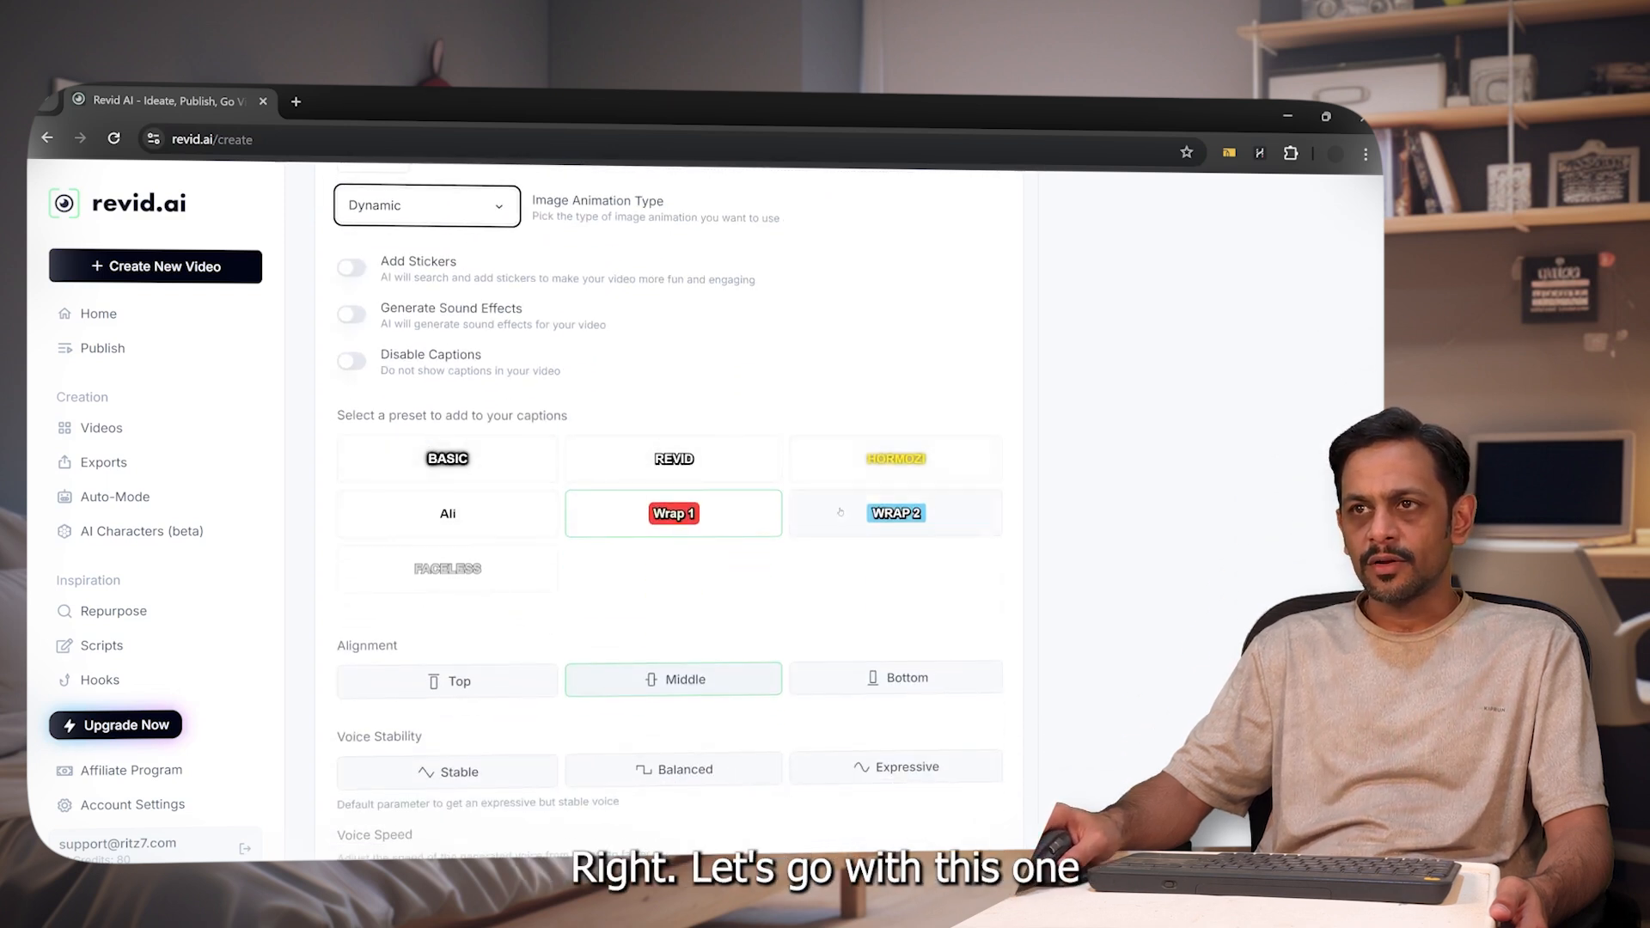
# Step: Set WRAP 2 captions, Bottom alignment and Stable voice stability
pyautogui.click(896, 514)
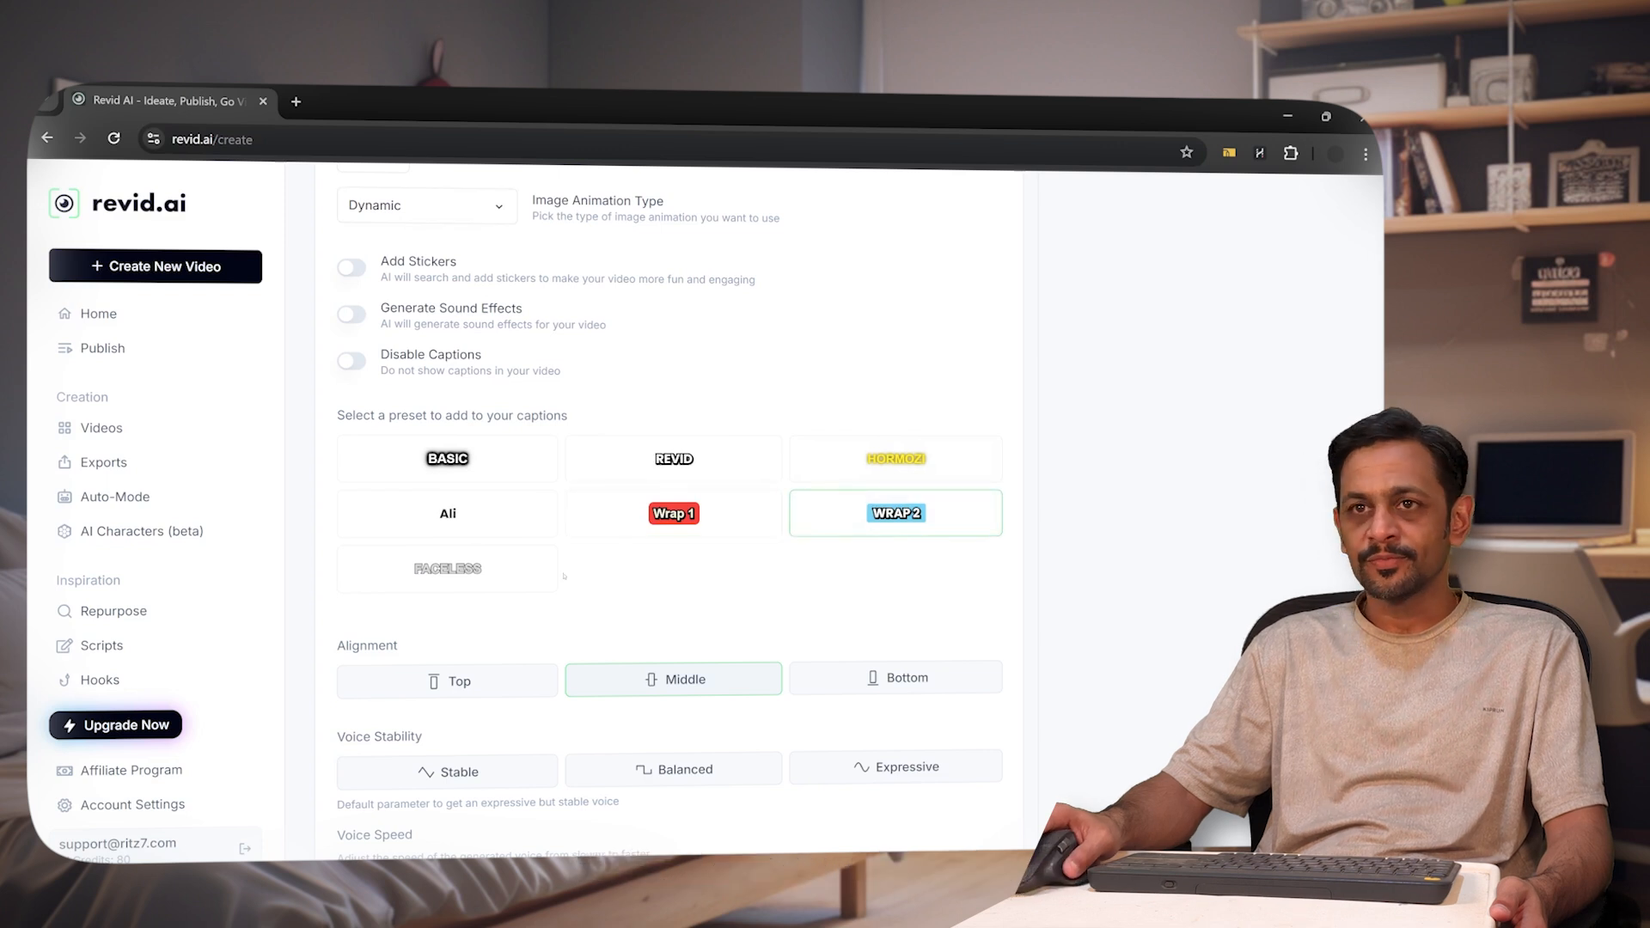
pyautogui.scroll(-3)
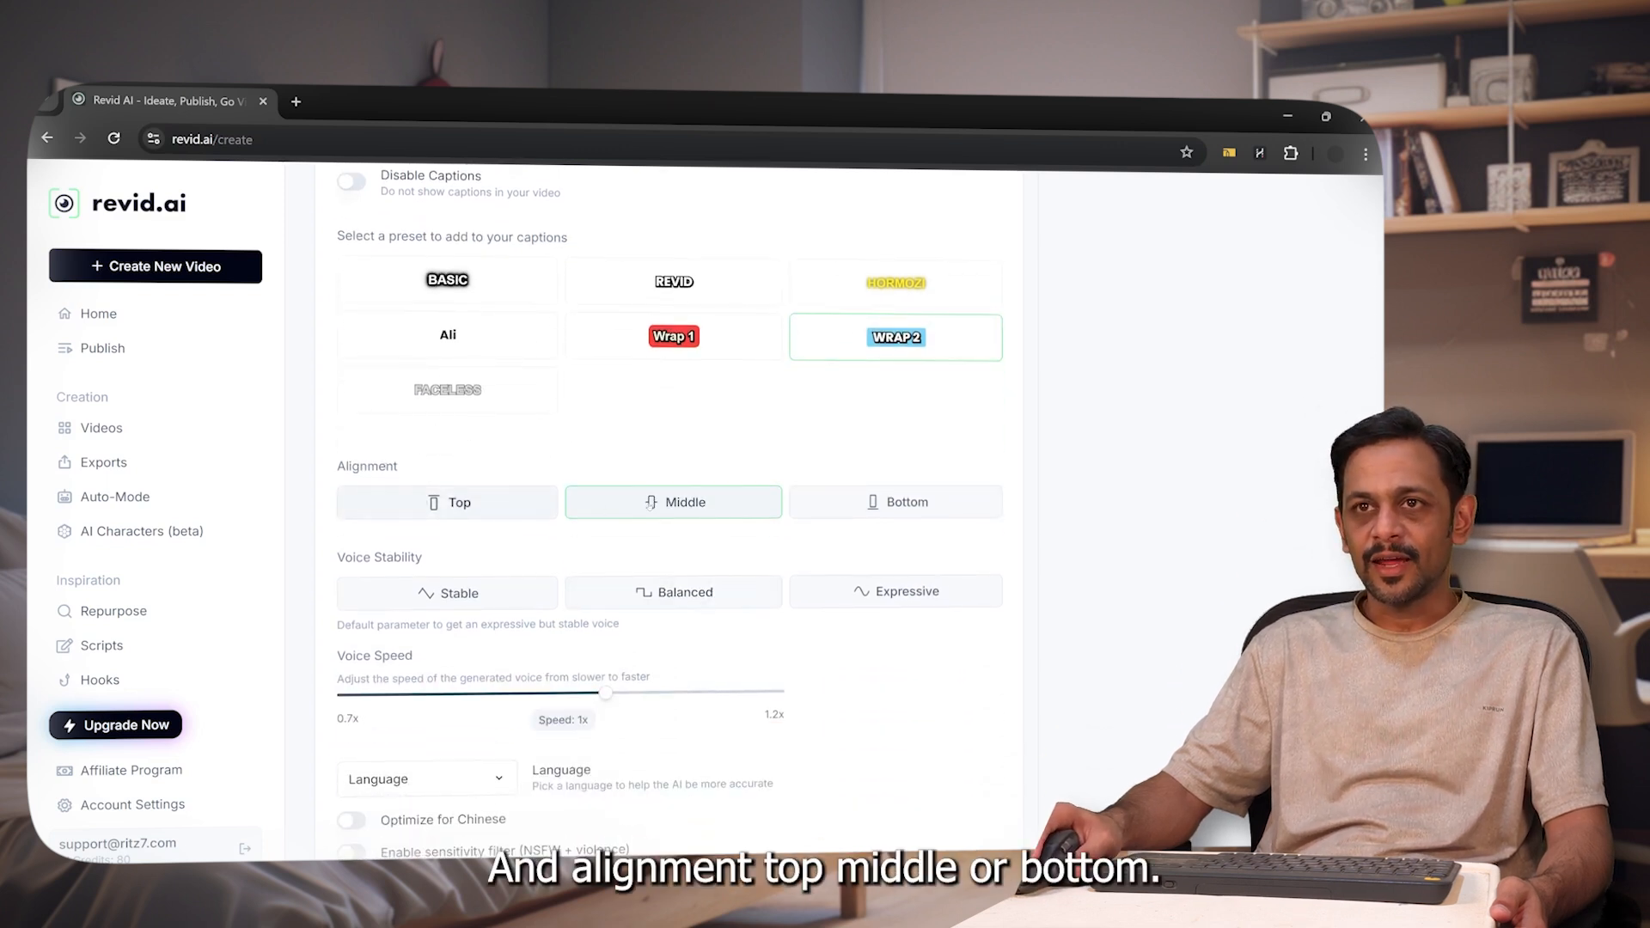
pyautogui.click(896, 502)
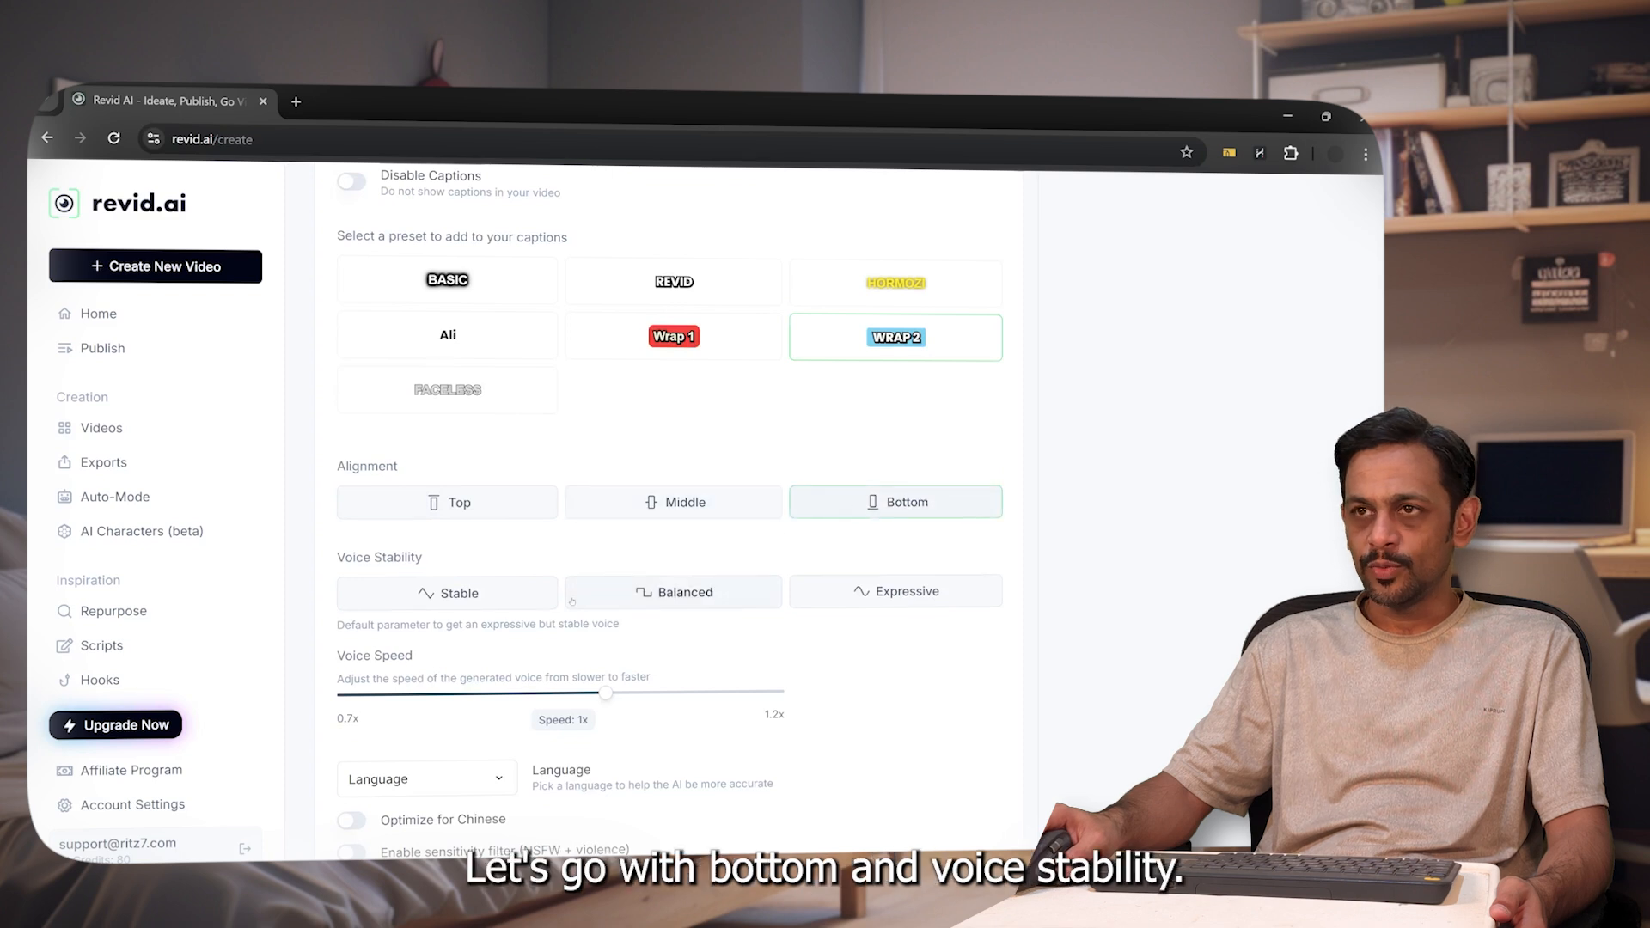
pyautogui.scroll(-3)
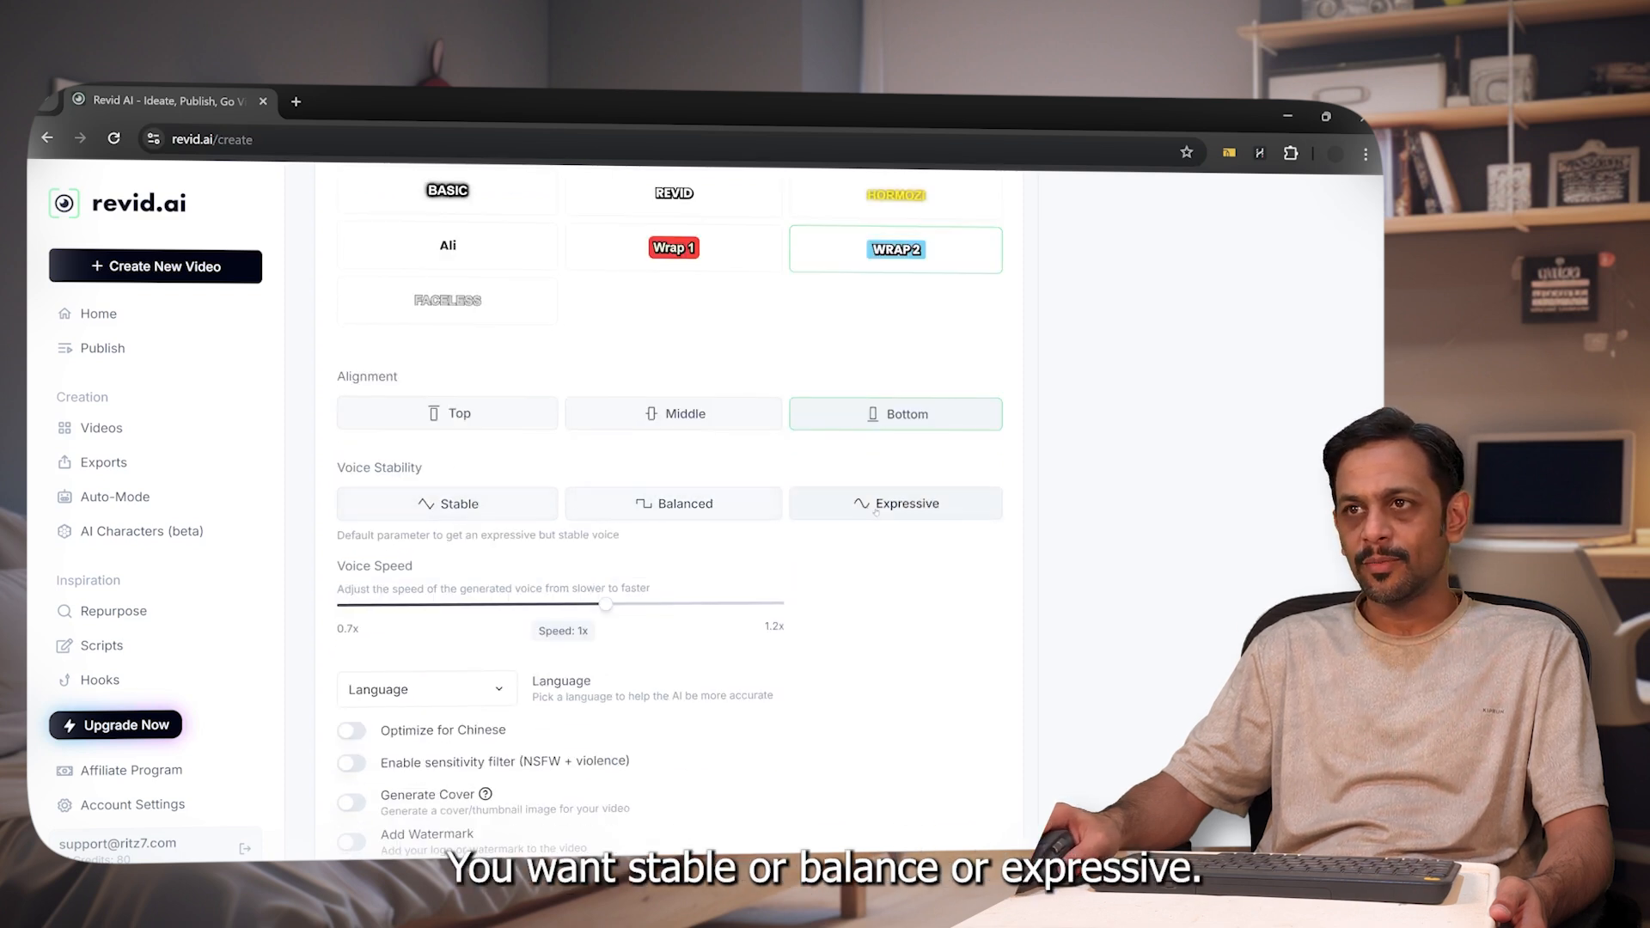
pyautogui.click(447, 503)
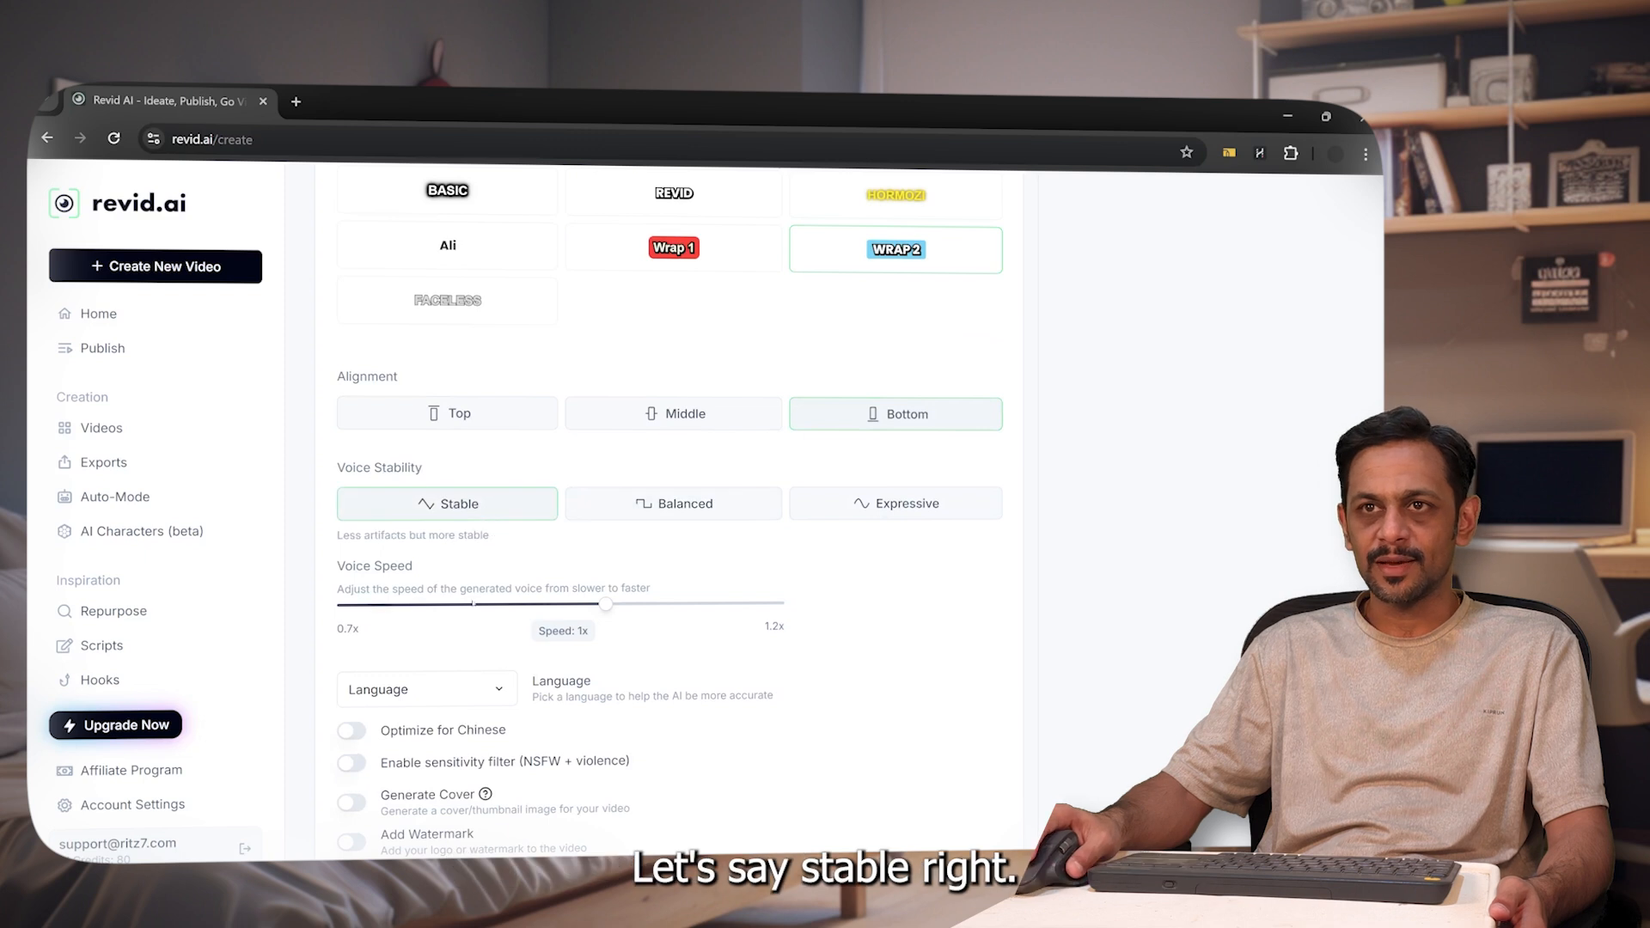
pyautogui.scroll(-3)
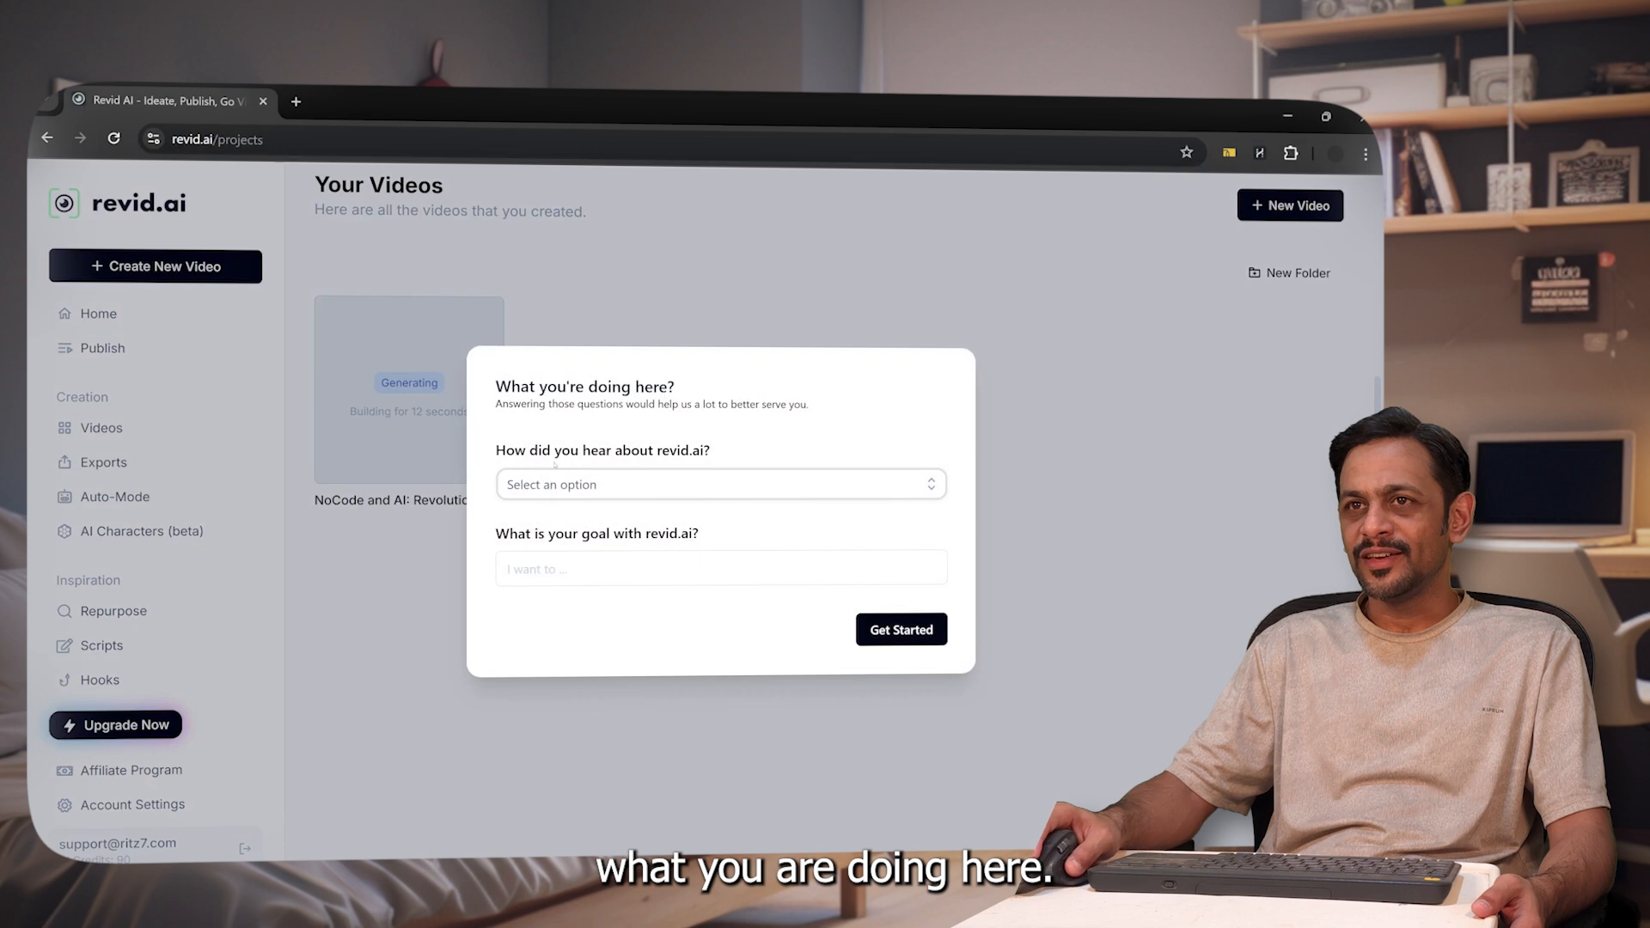
# Step: Answer the survey with YouTube as the source and 'Generate viral content' as the goal
pyautogui.click(720, 484)
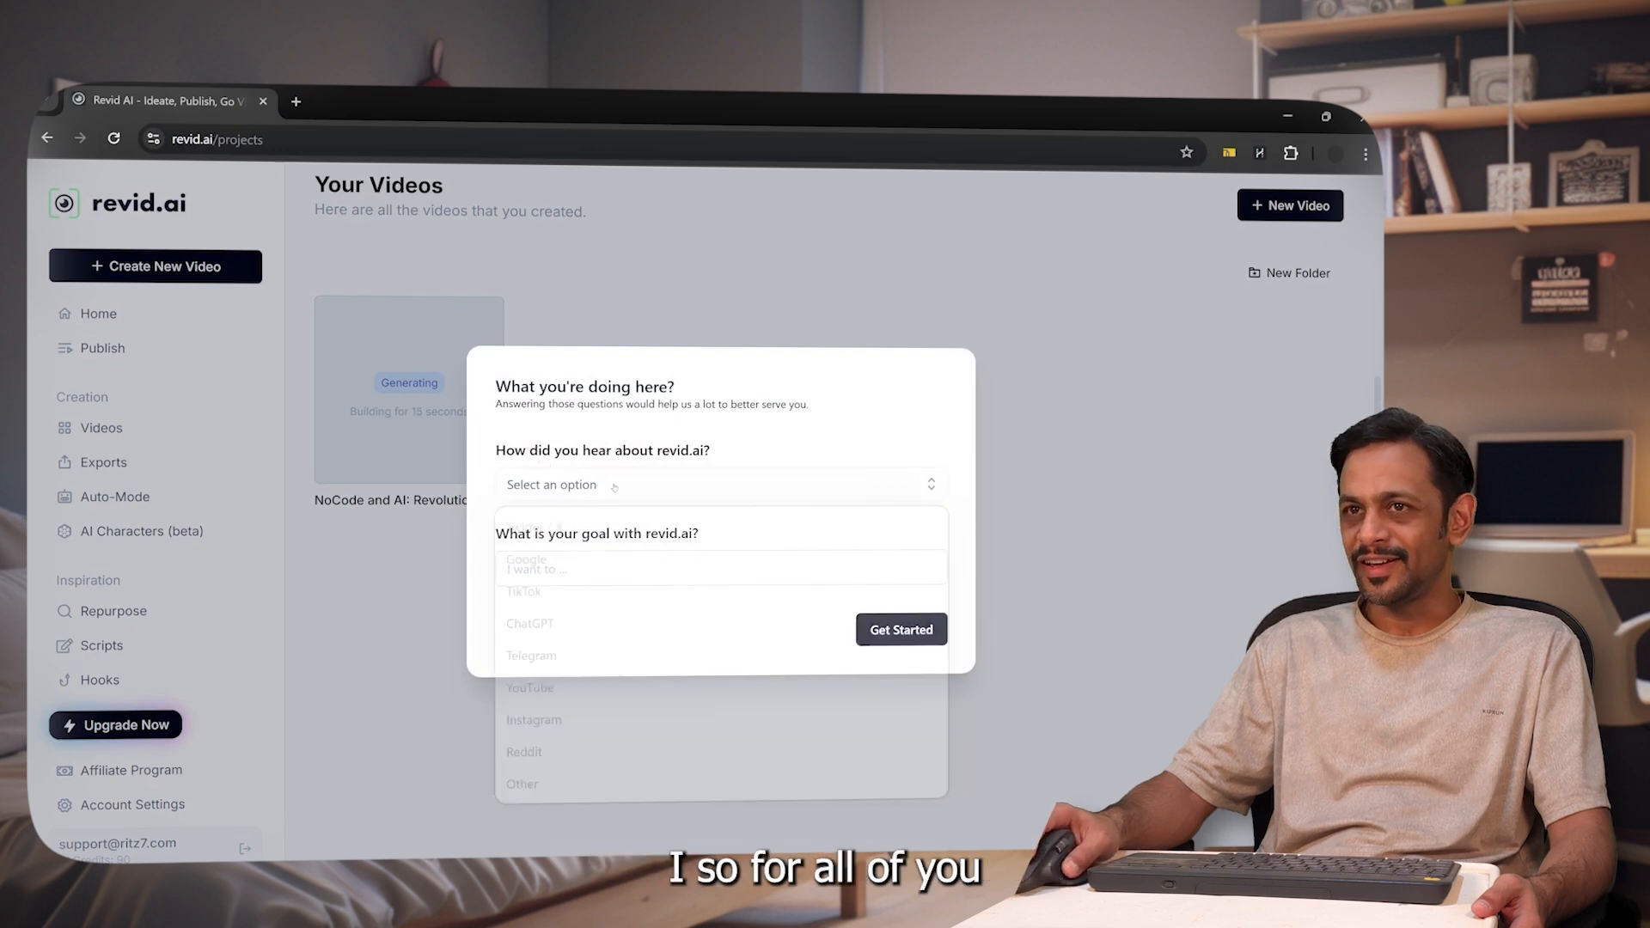
pyautogui.click(718, 484)
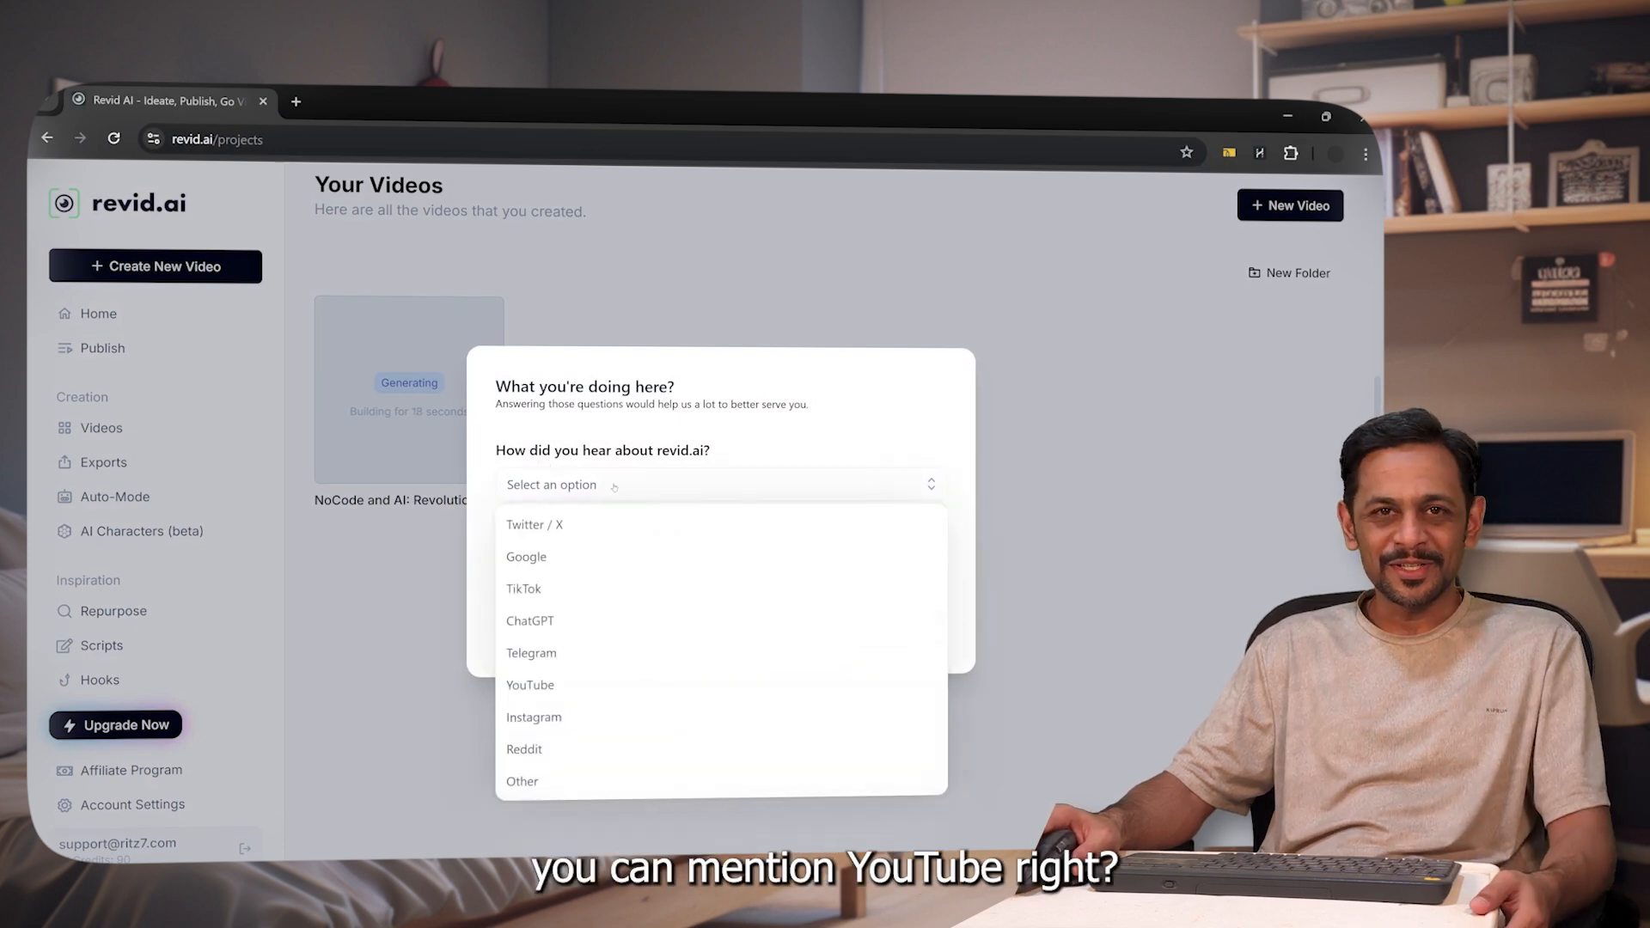
pyautogui.click(531, 686)
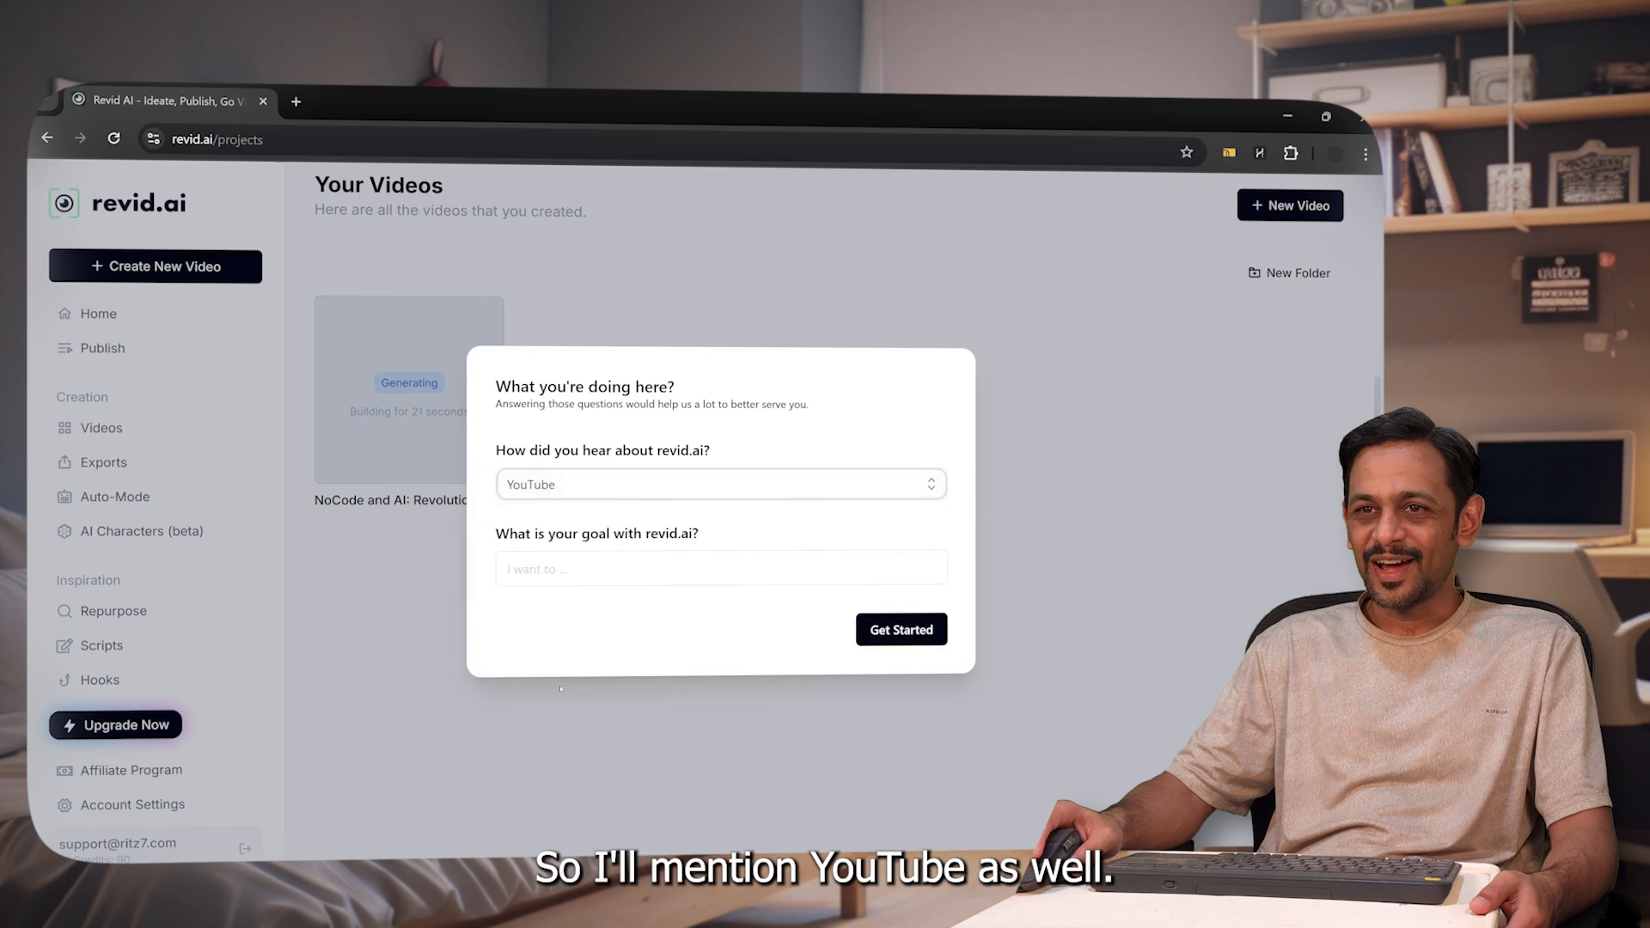
pyautogui.click(721, 568)
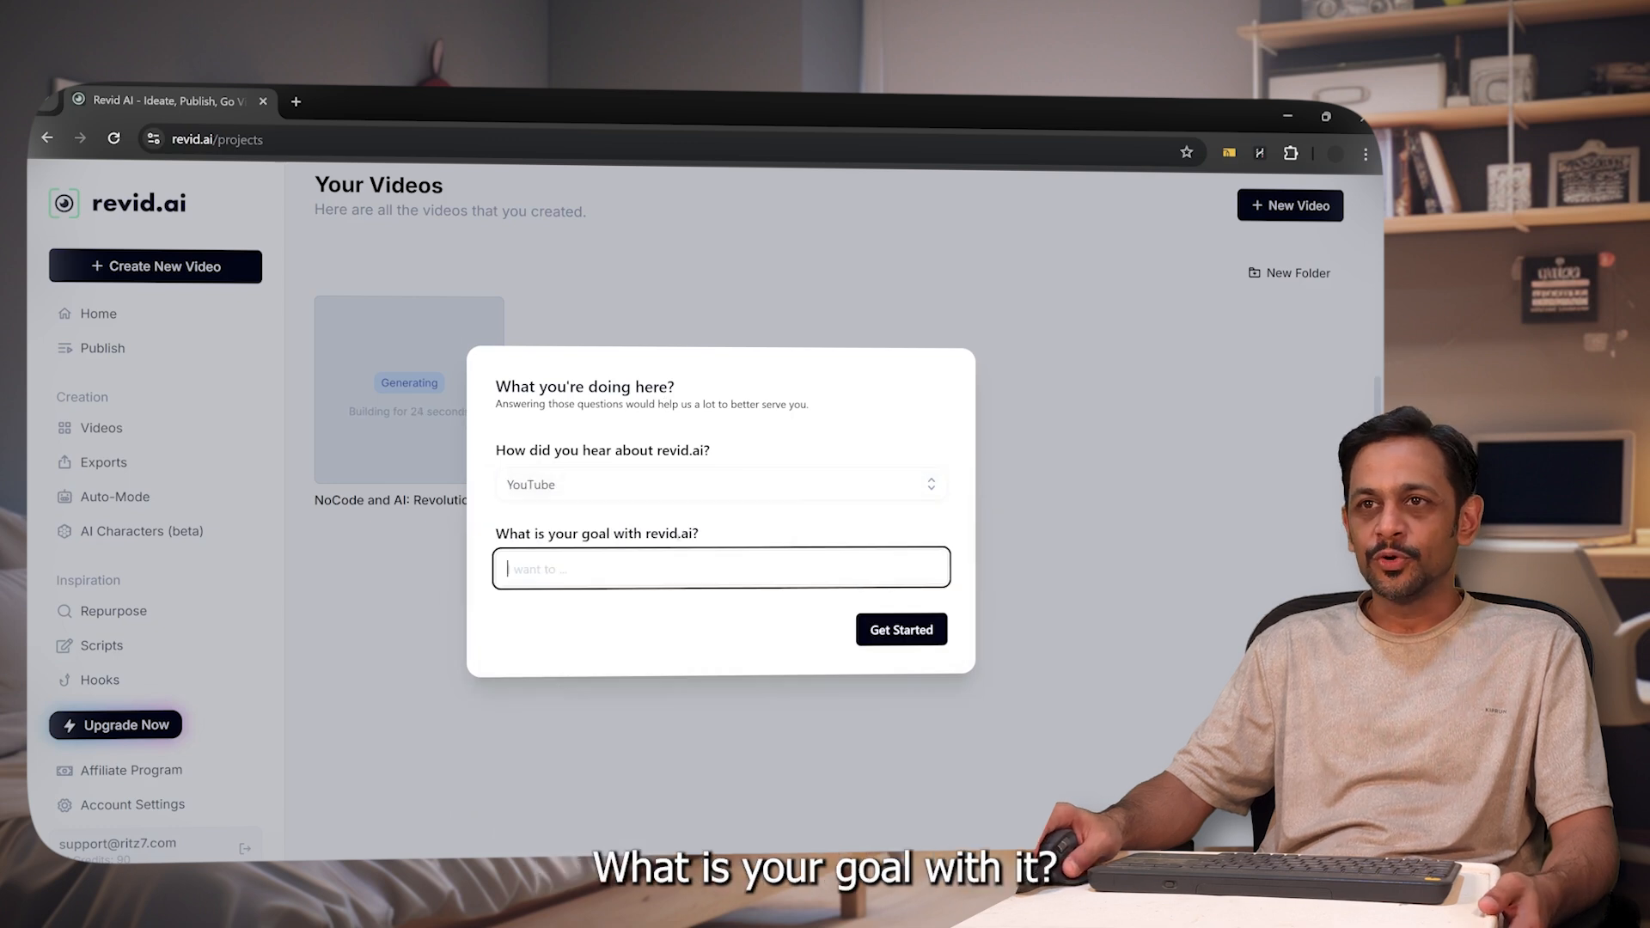
pyautogui.write('Generate')
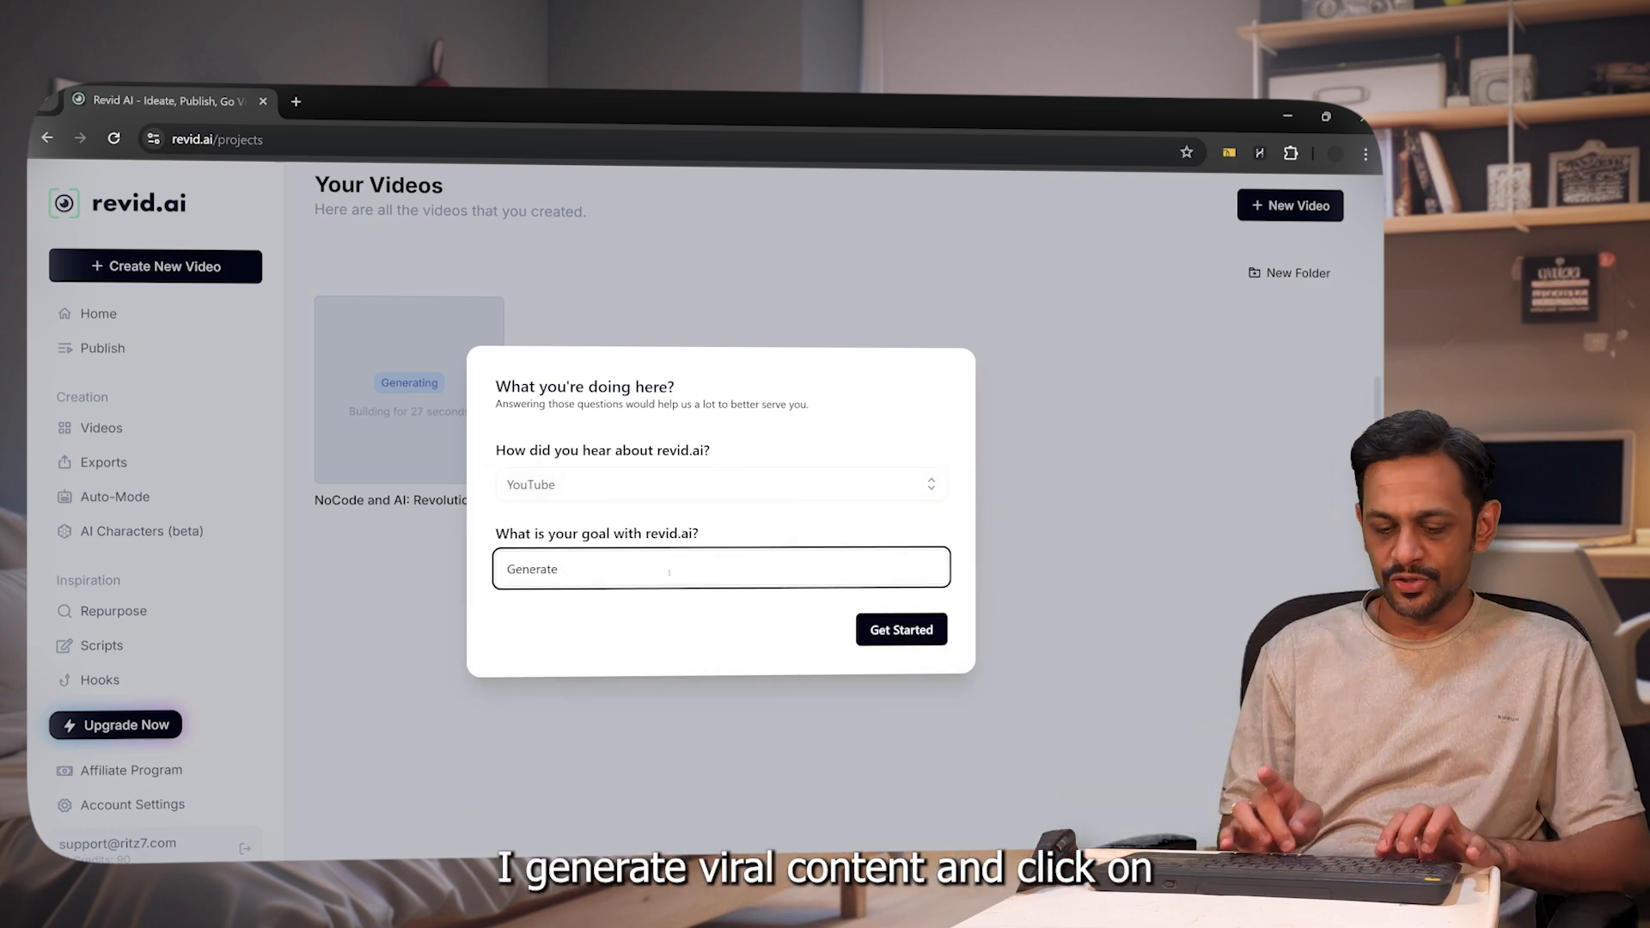
pyautogui.write('viral content')
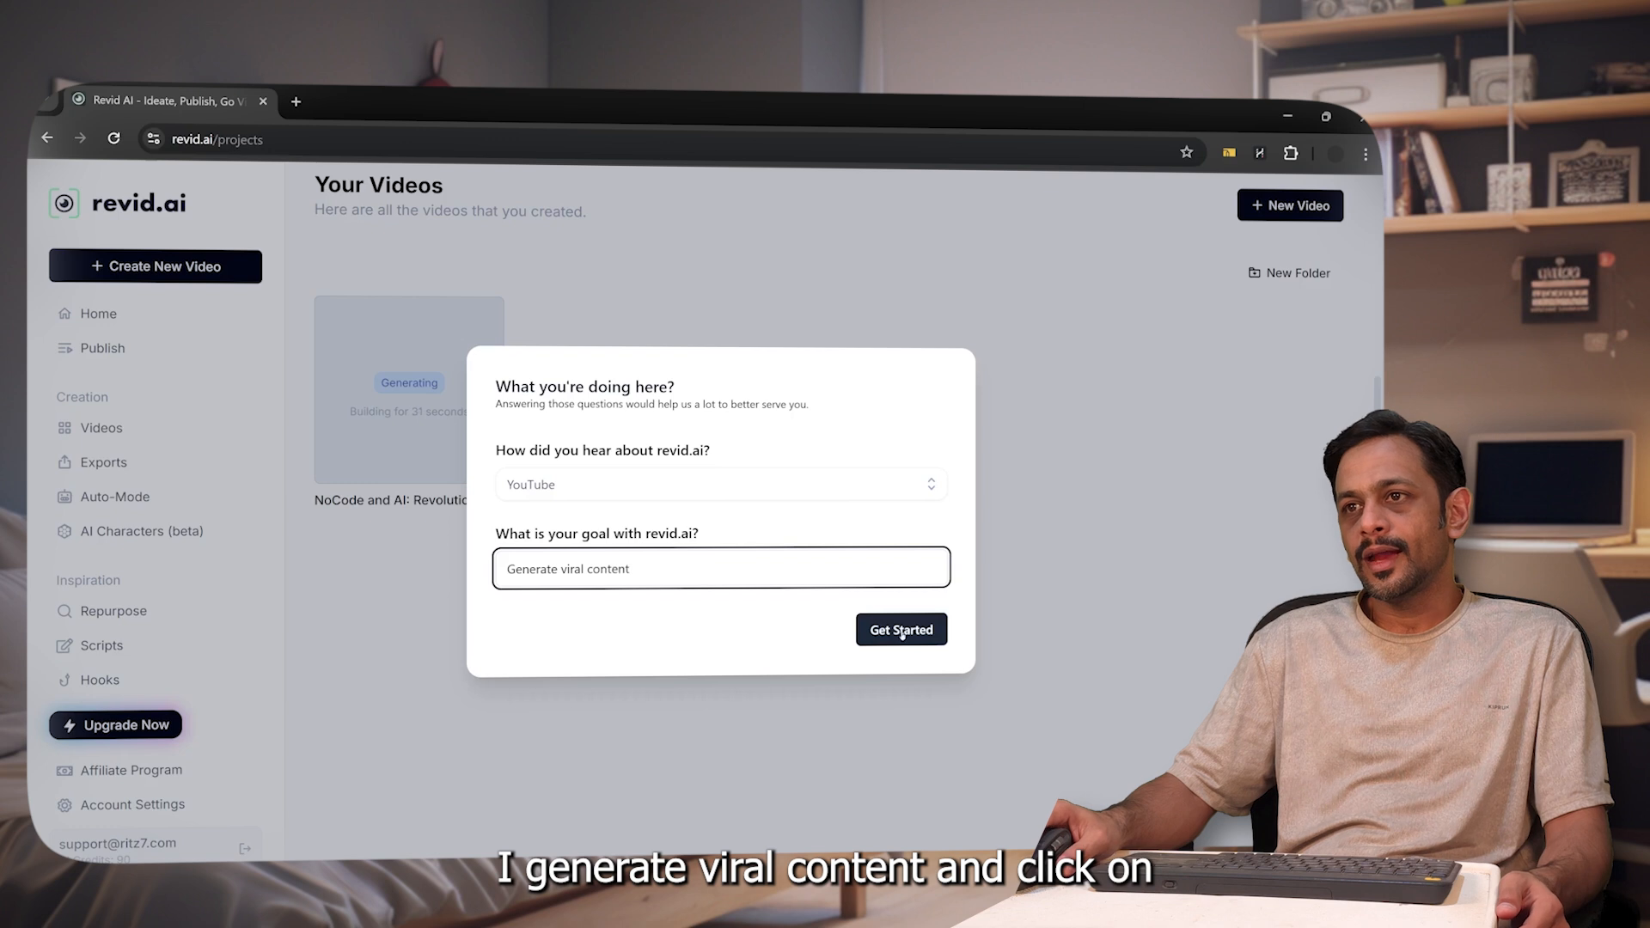
pyautogui.click(899, 629)
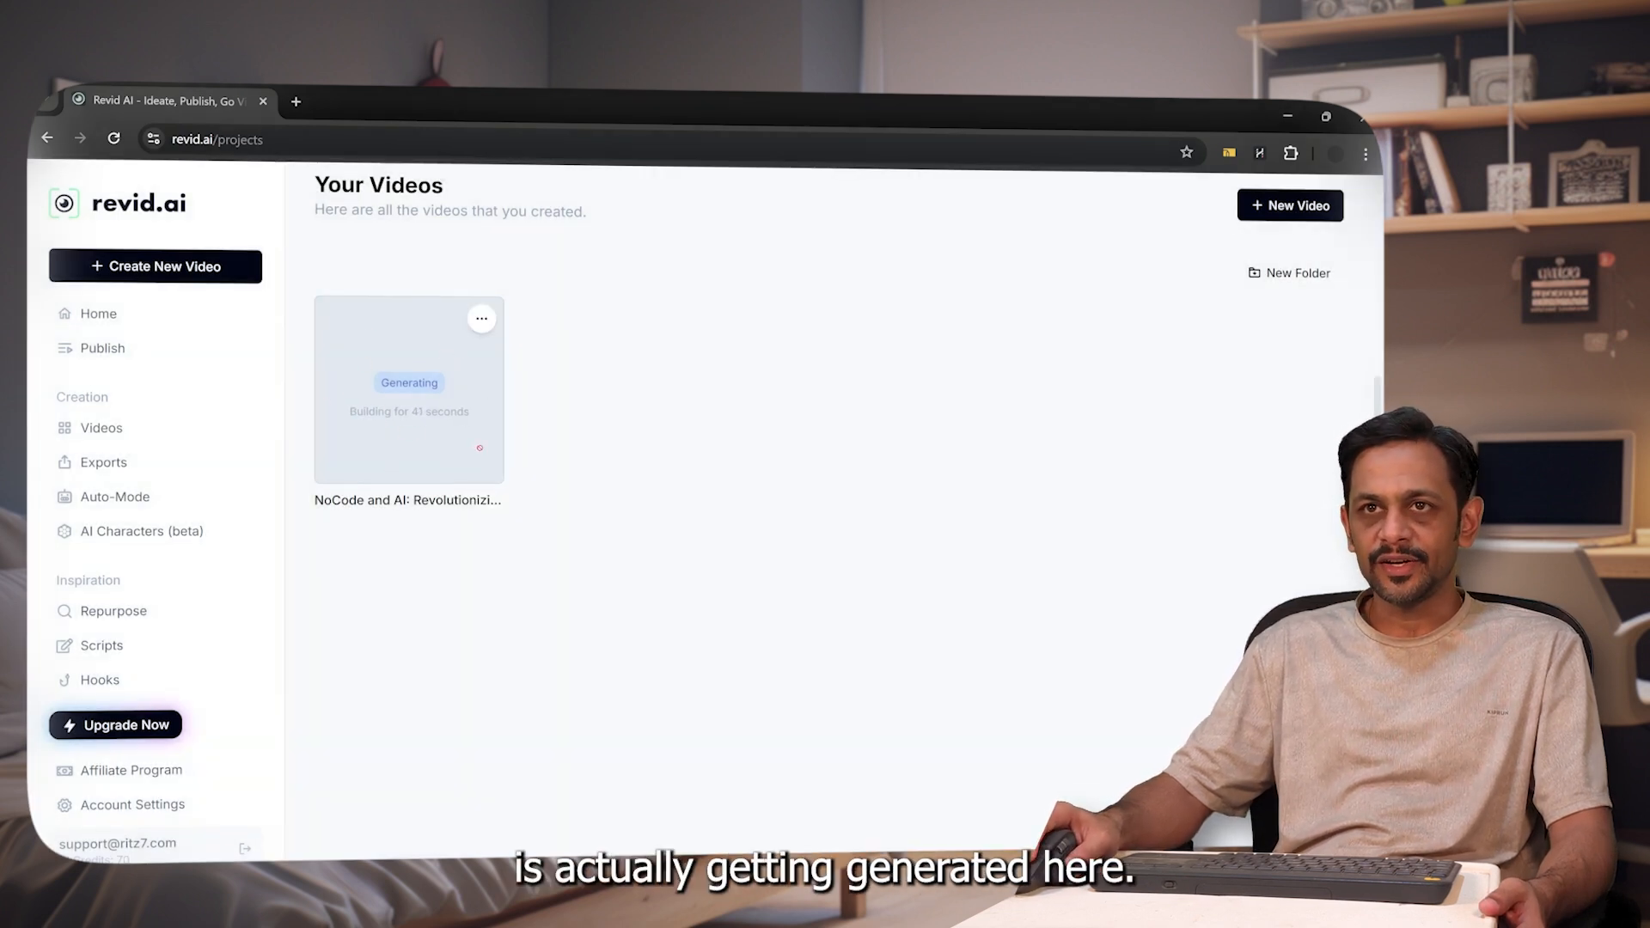
# Step: Open the generating NoCode and AI video card in Your Videos
pyautogui.click(408, 389)
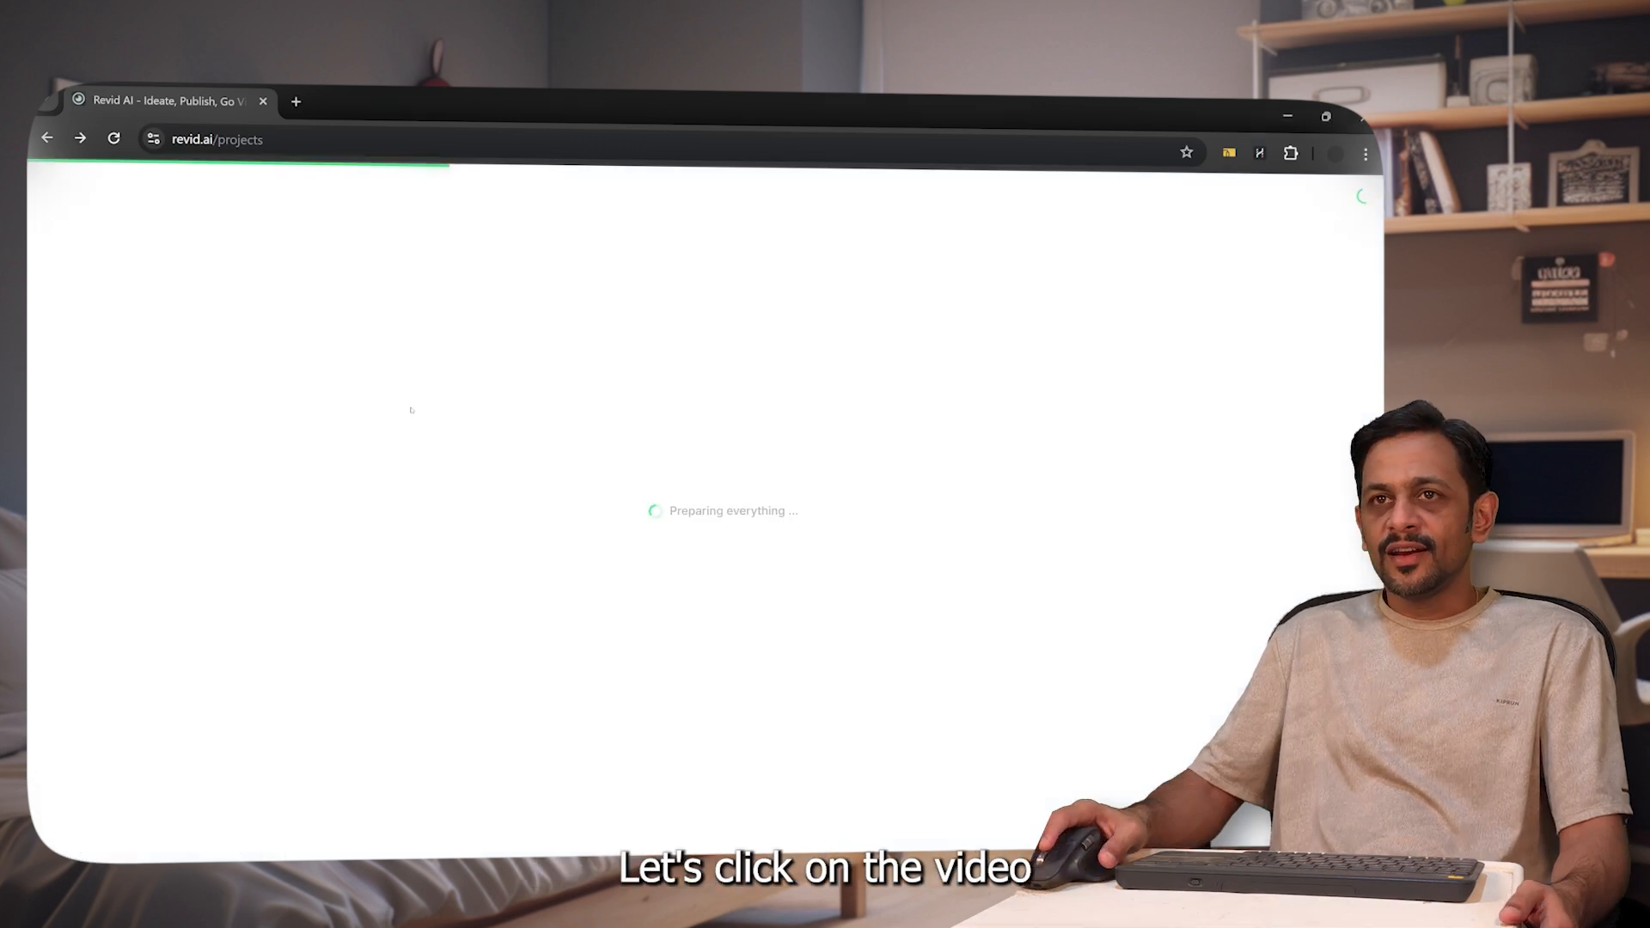